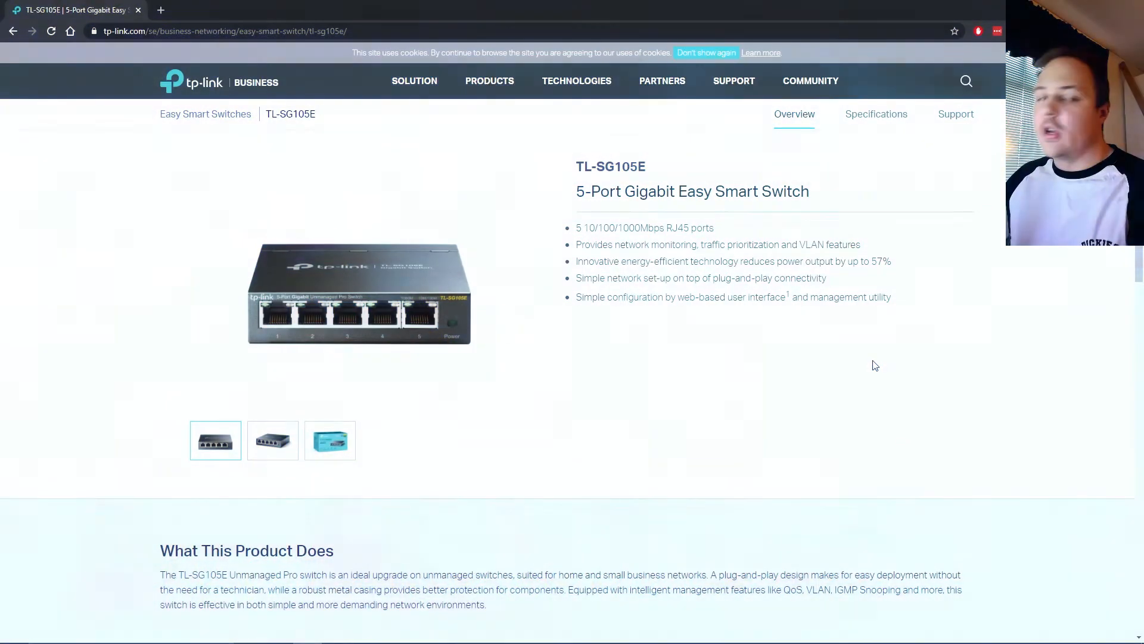
{"action": "mouse_move", "coordinate": [850, 375]}
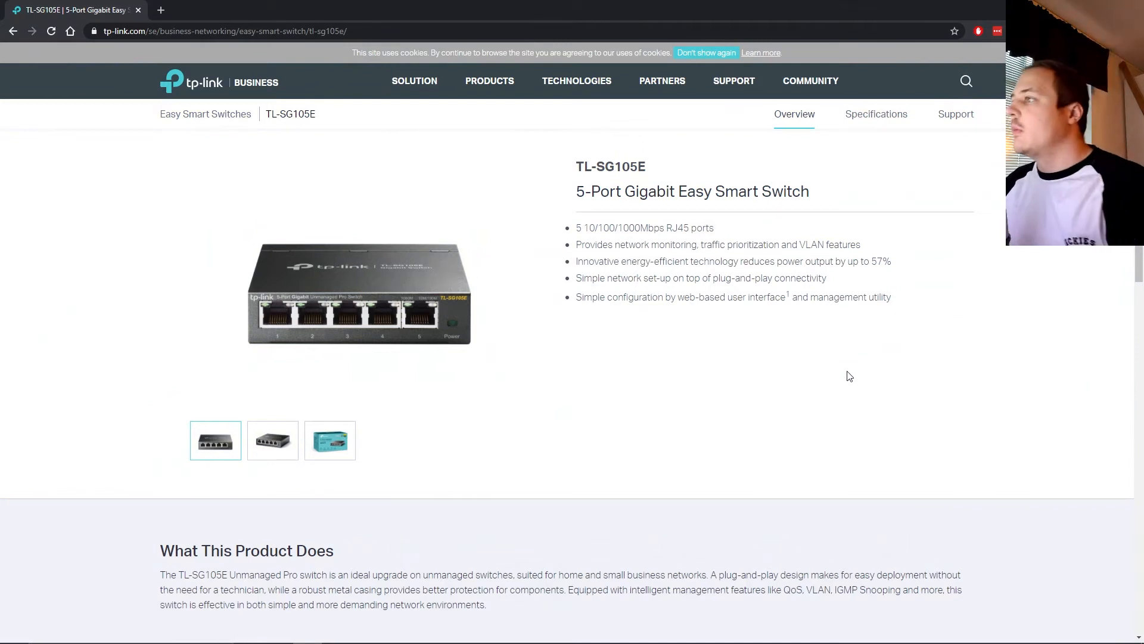
{"action": "mouse_move", "coordinate": [732, 354]}
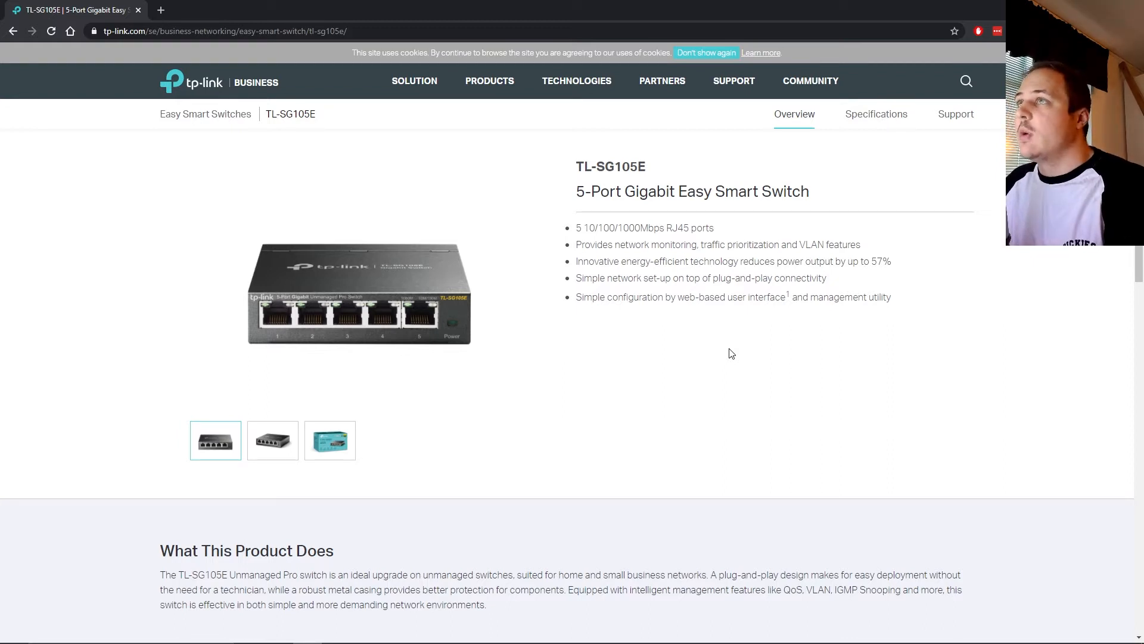
{"action": "mouse_move", "coordinate": [667, 355]}
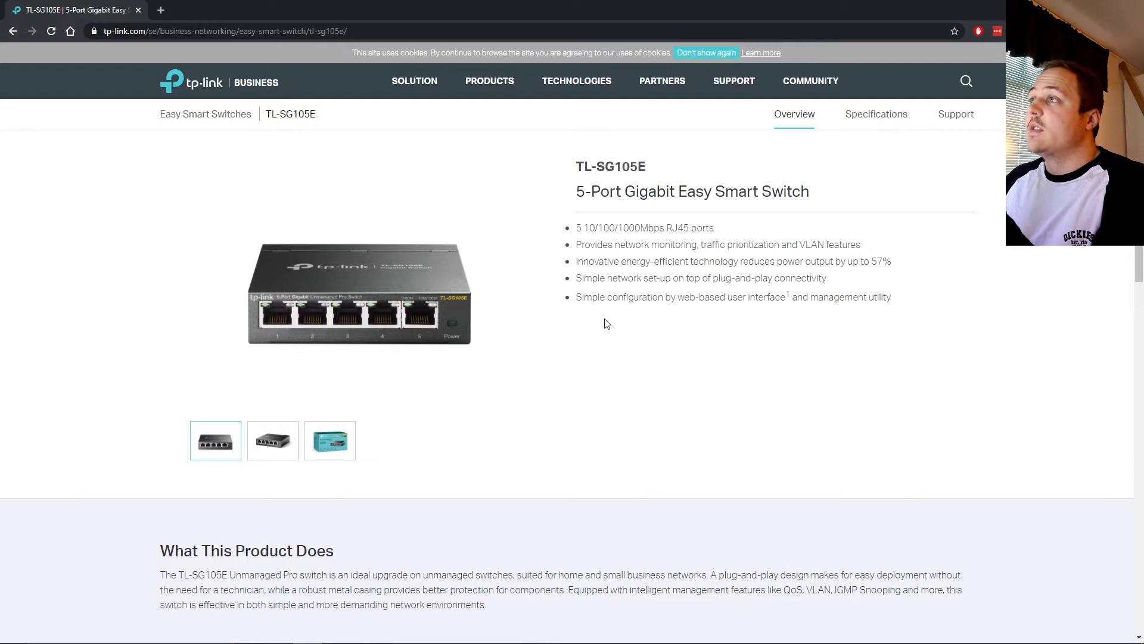
{"action": "mouse_move", "coordinate": [600, 298]}
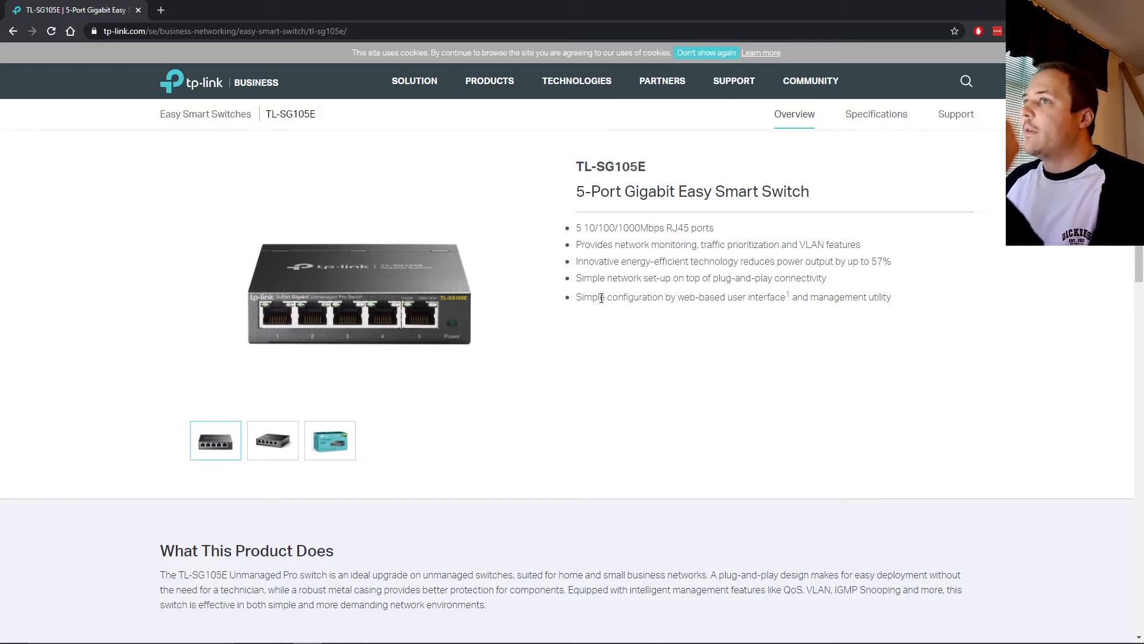
{"action": "mouse_move", "coordinate": [607, 294]}
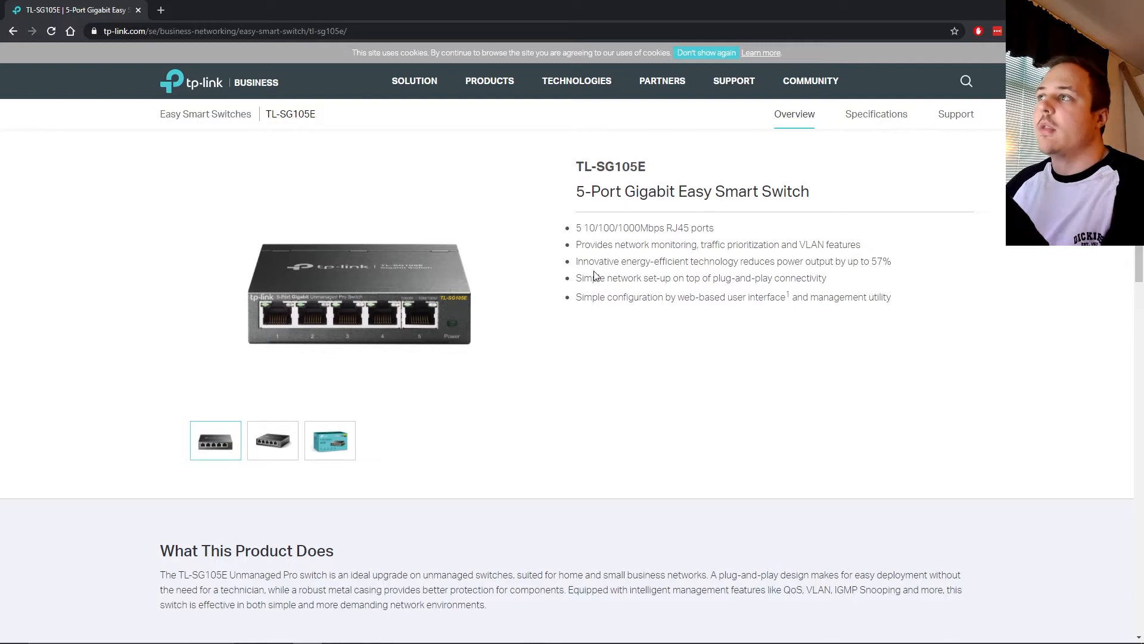
{"action": "mouse_move", "coordinate": [651, 293]}
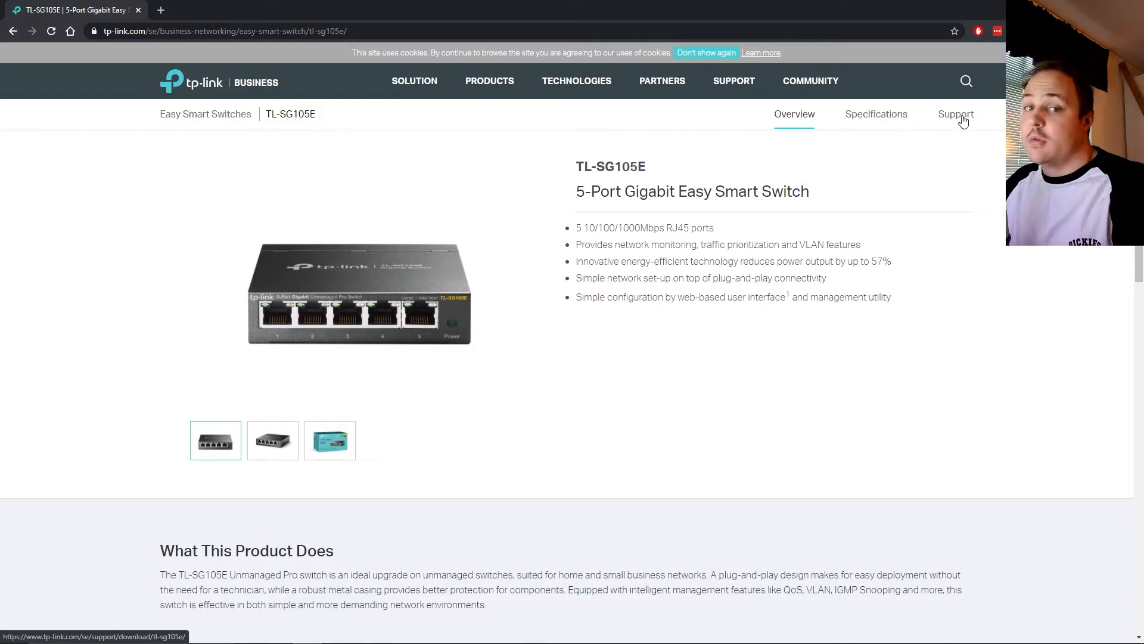
Open the TL-SG105E support/download page and start a new tab to the TP-Link support site
{"action": "left_click", "coordinate": [955, 115]}
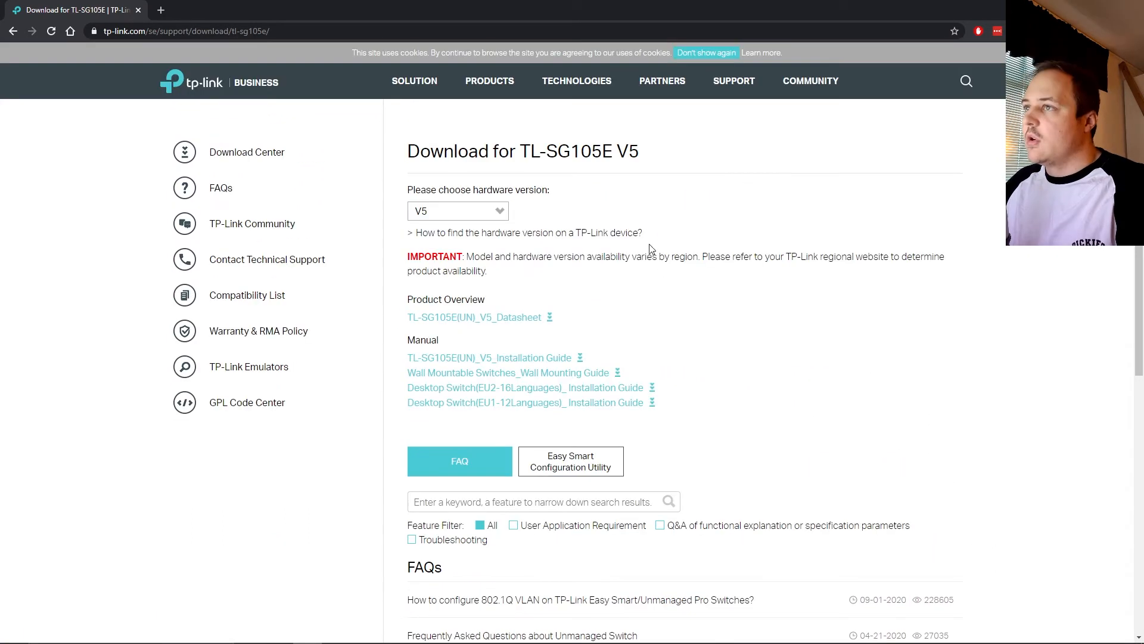
{"action": "type", "text": "tpli"}
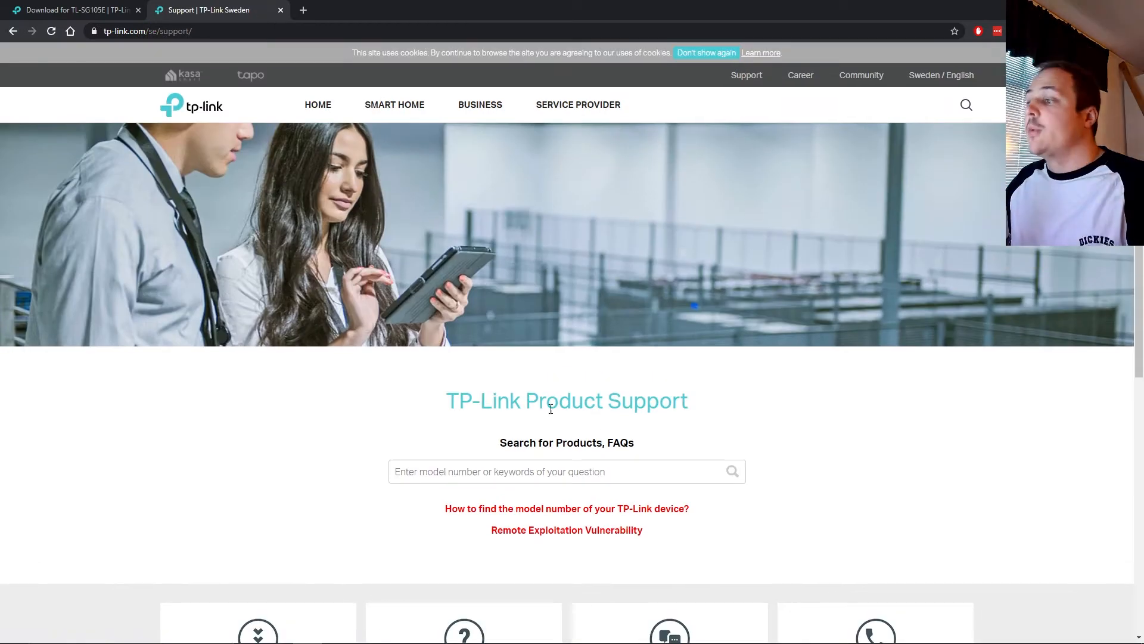
Begin a product search on the support page, then return to the TL-SG105E V5 download tab
{"action": "left_click", "coordinate": [540, 471]}
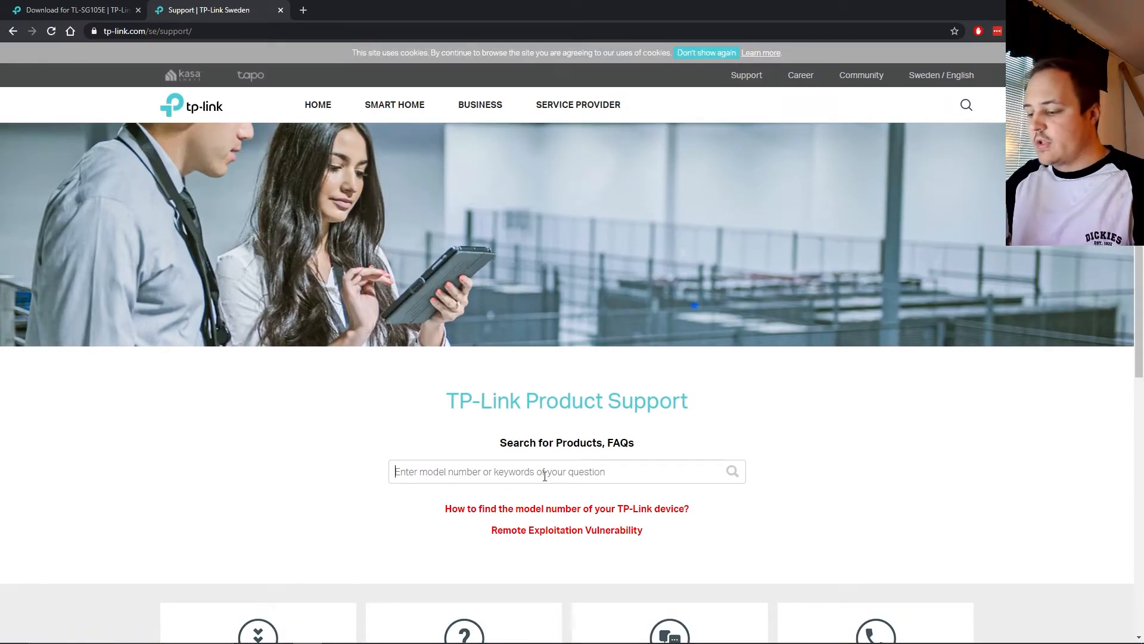
{"action": "type", "text": "T"}
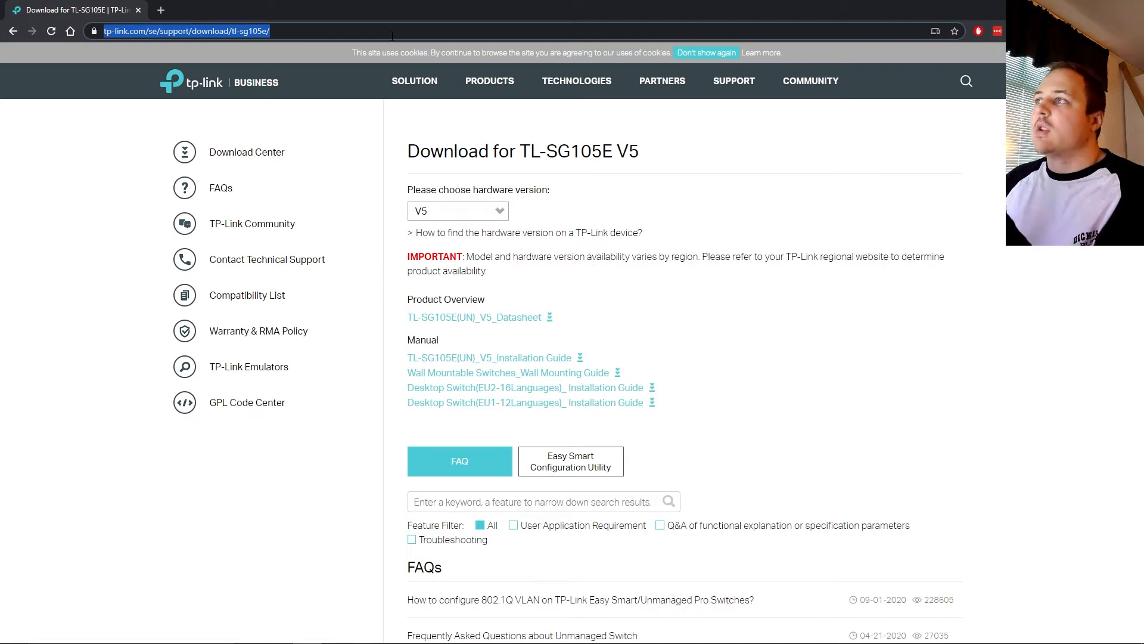
{"action": "left_click", "coordinate": [159, 10]}
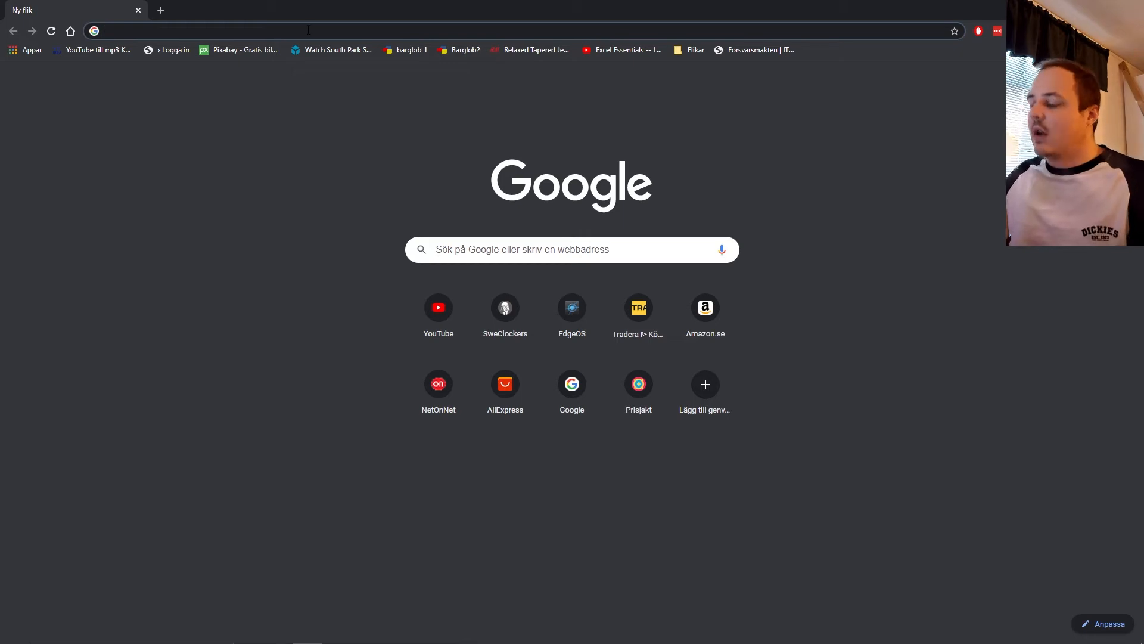
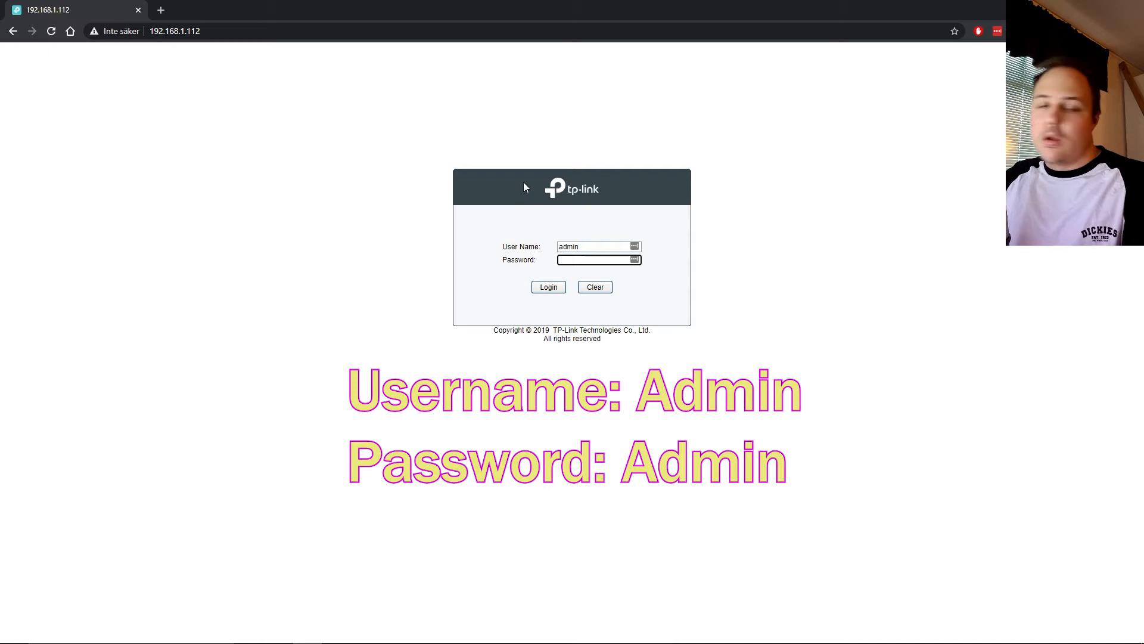
{"action": "left_click", "coordinate": [548, 288]}
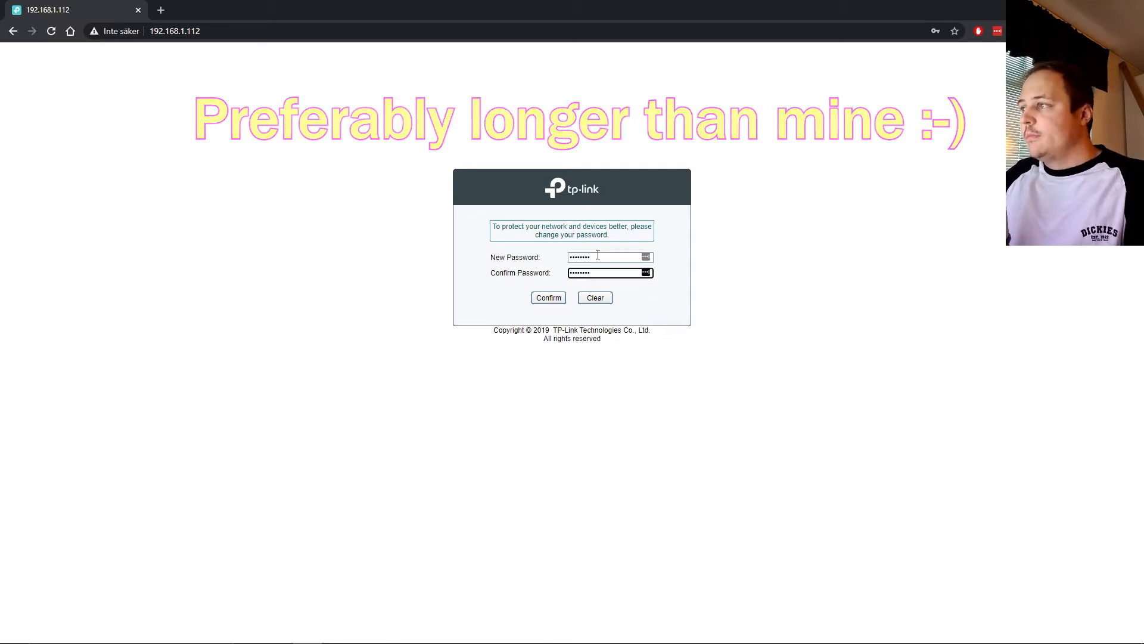
{"action": "left_click", "coordinate": [548, 297]}
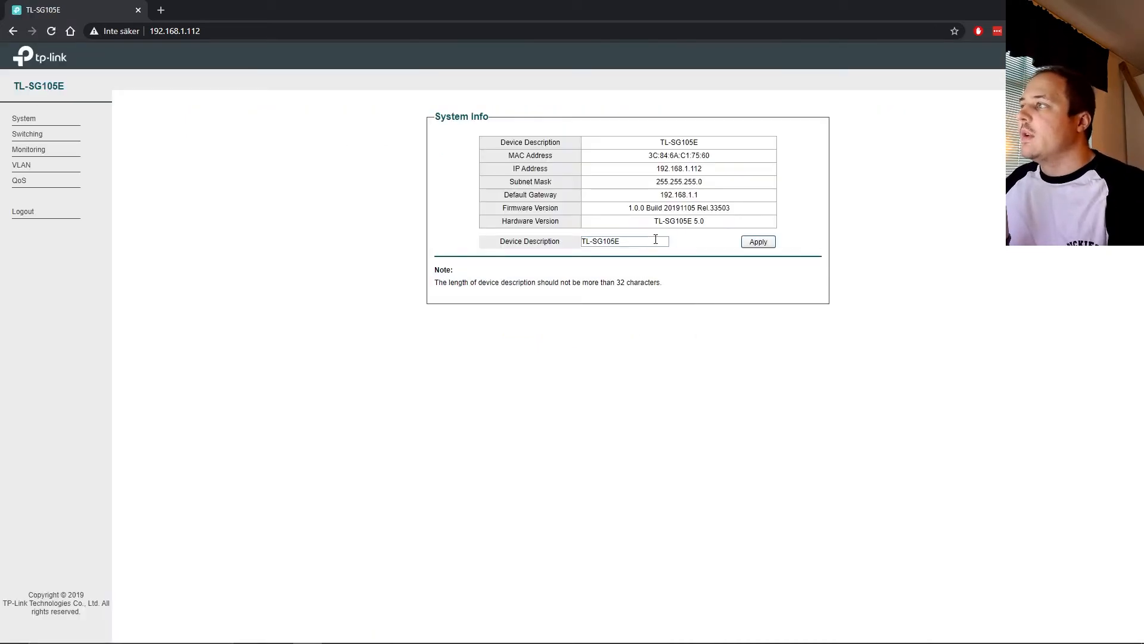
{"action": "mouse_move", "coordinate": [624, 261]}
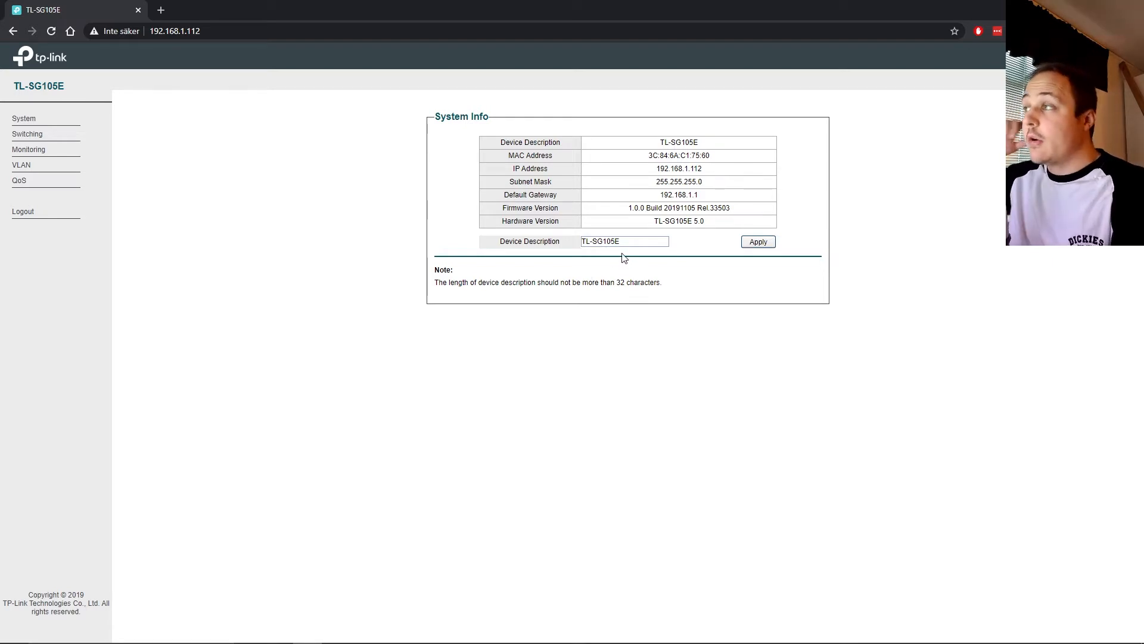
{"action": "mouse_move", "coordinate": [639, 269]}
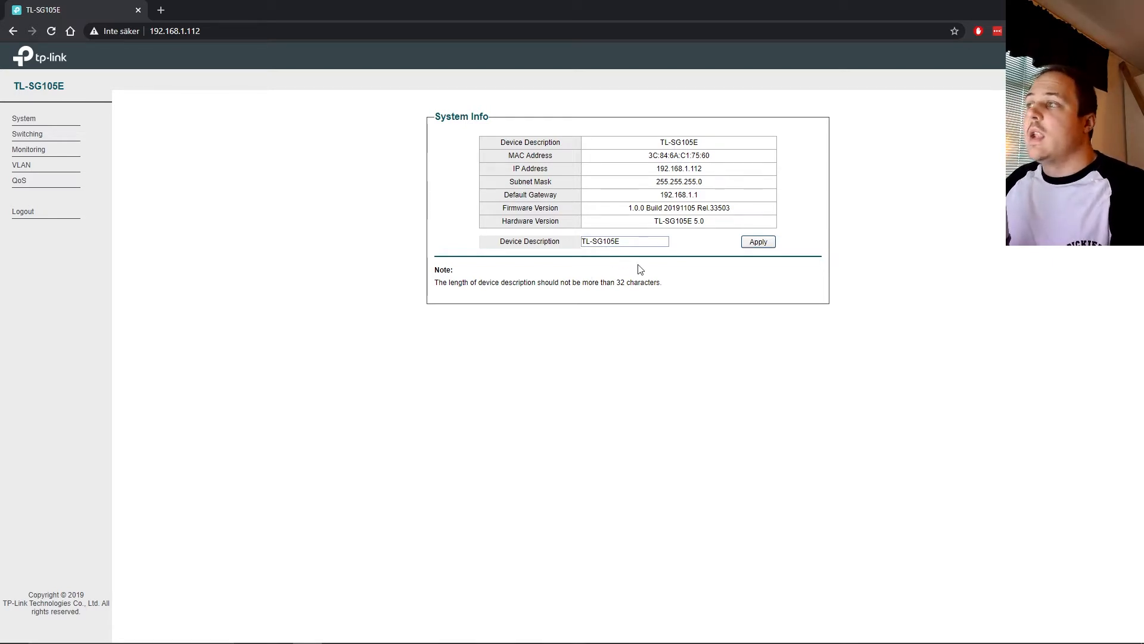
Set the device description to TL-SG105E_2 in System Info and apply it
{"action": "left_click", "coordinate": [623, 241]}
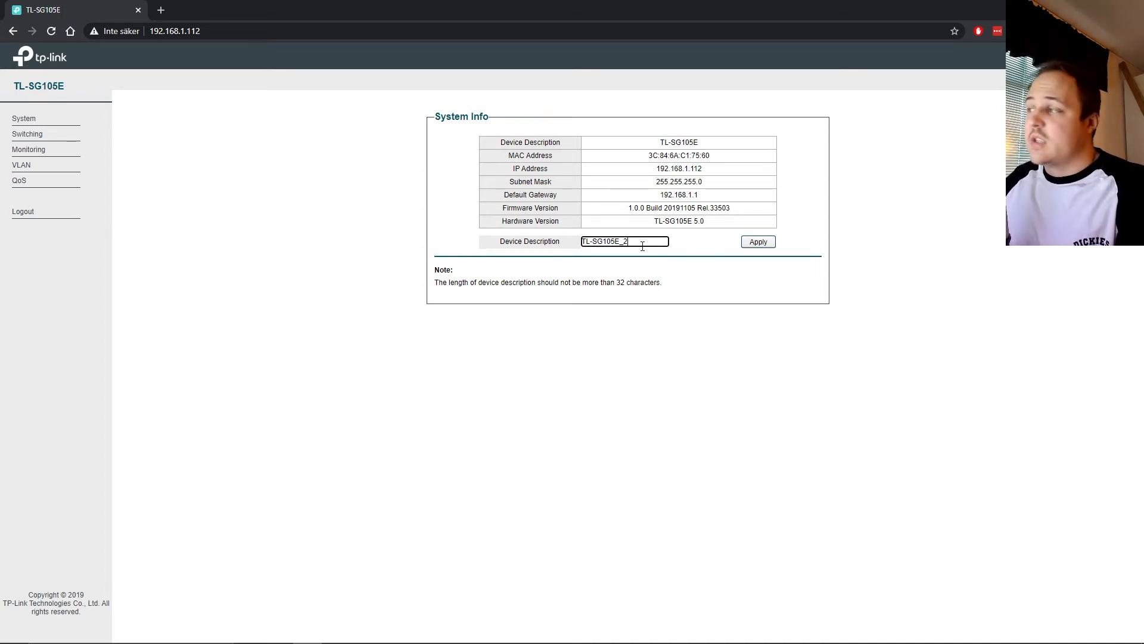
{"action": "left_click", "coordinate": [757, 242]}
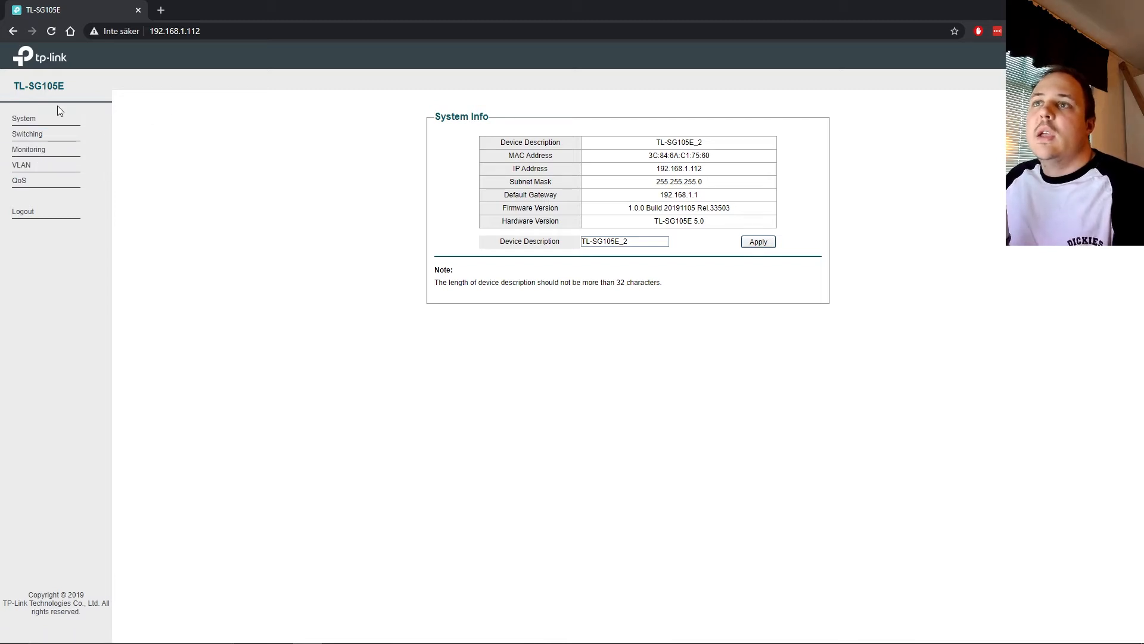
{"action": "mouse_move", "coordinate": [57, 115]}
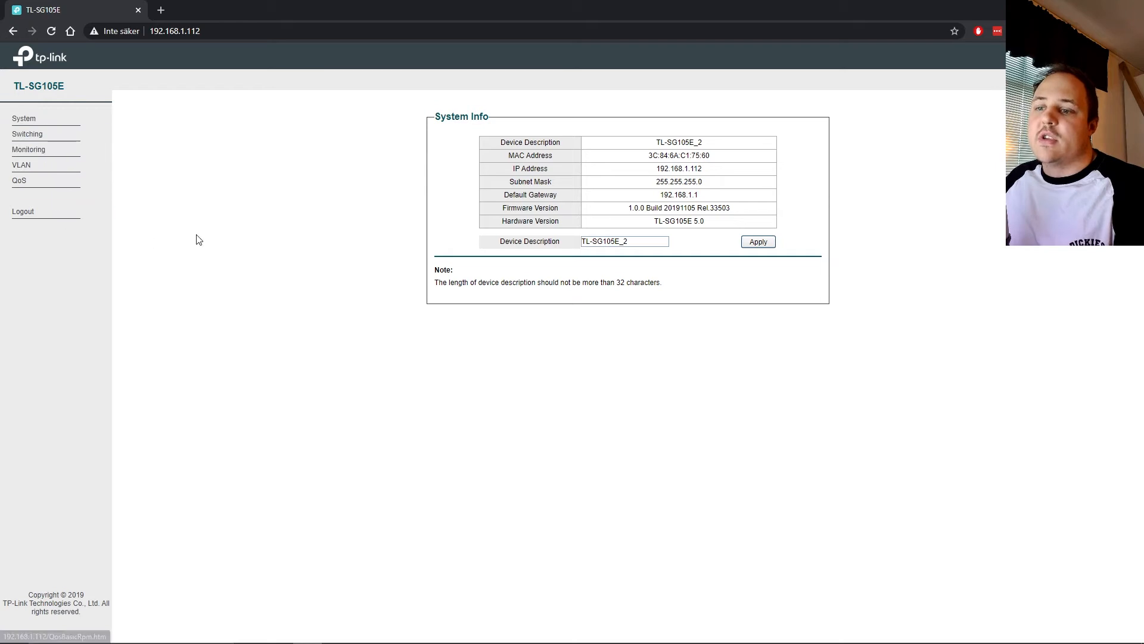
Under System > IP Setting, set DHCP to Enable and apply the setting
{"action": "left_click", "coordinate": [23, 118]}
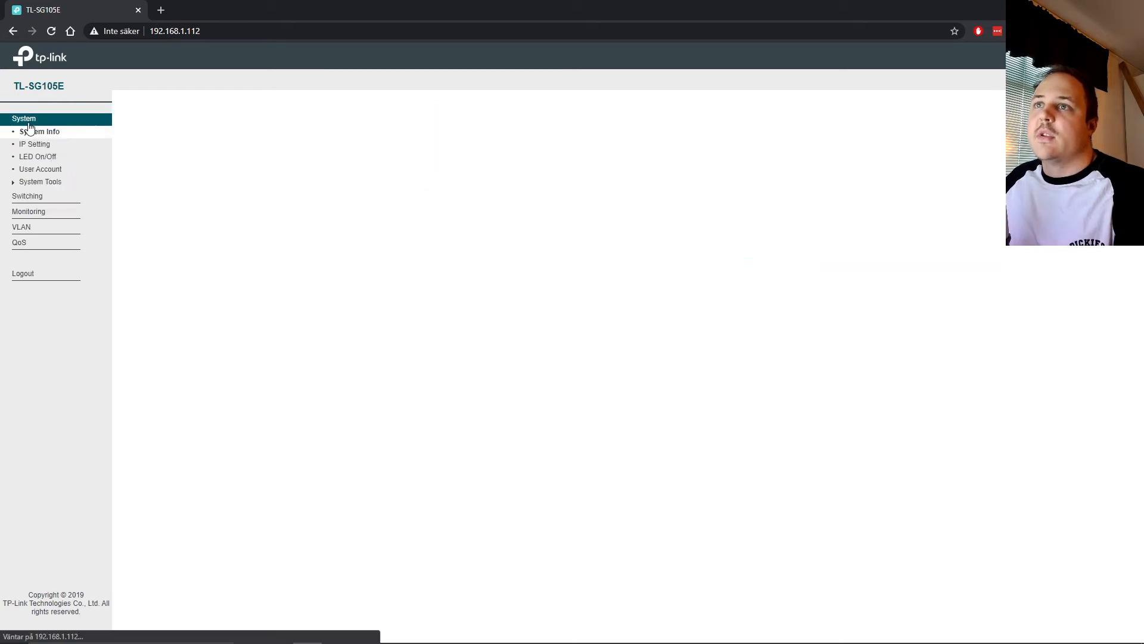
{"action": "left_click", "coordinate": [41, 132]}
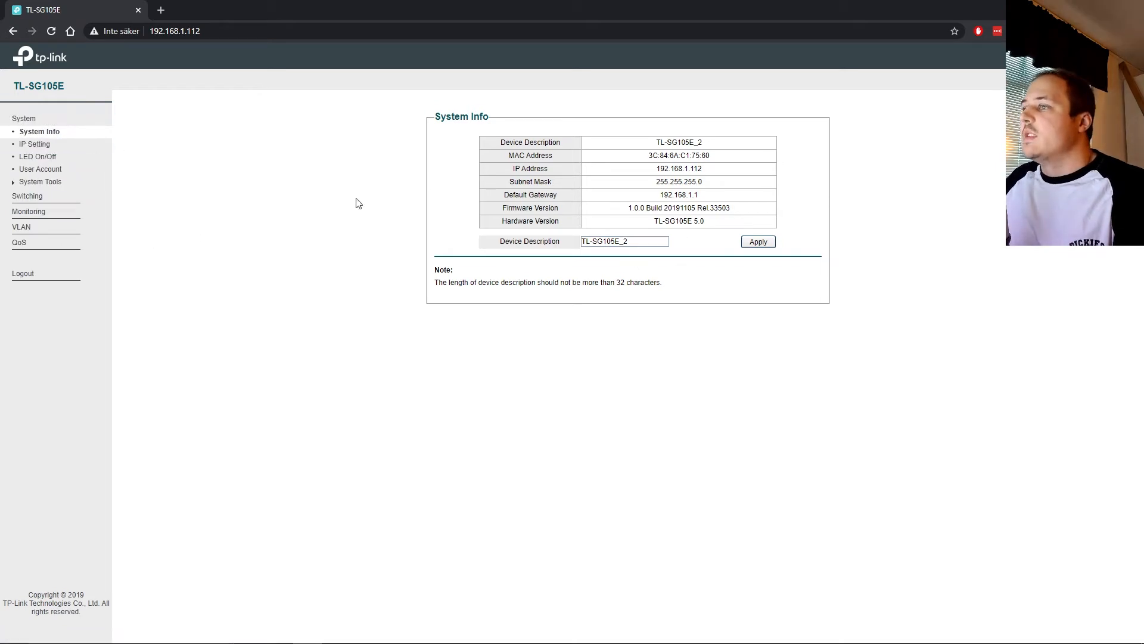
{"action": "left_click", "coordinate": [35, 144]}
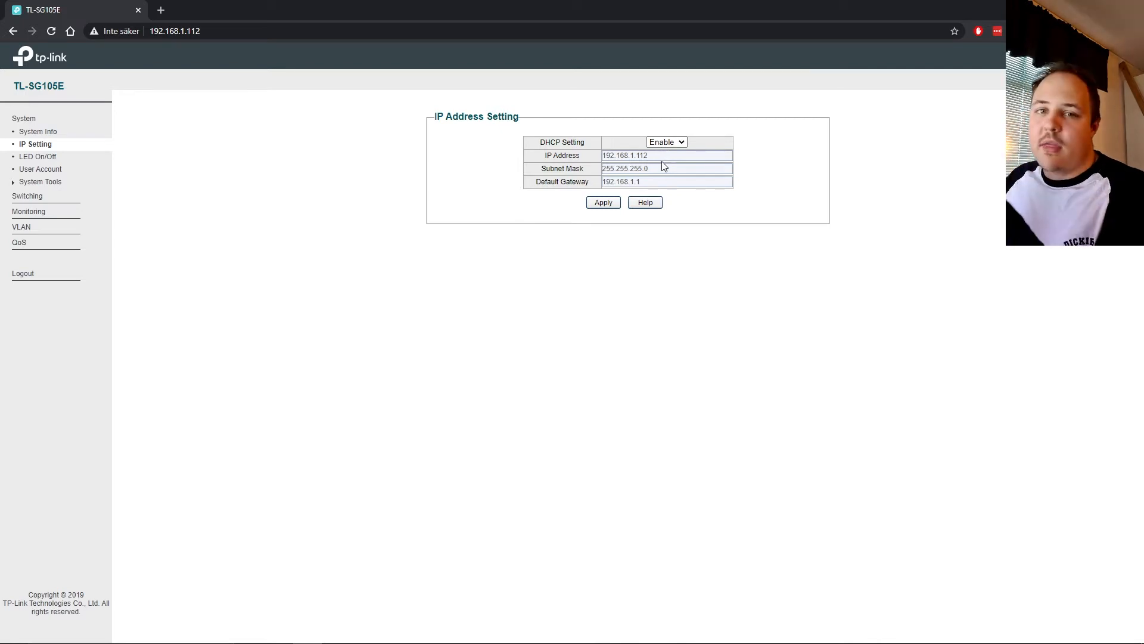
{"action": "mouse_move", "coordinate": [668, 163]}
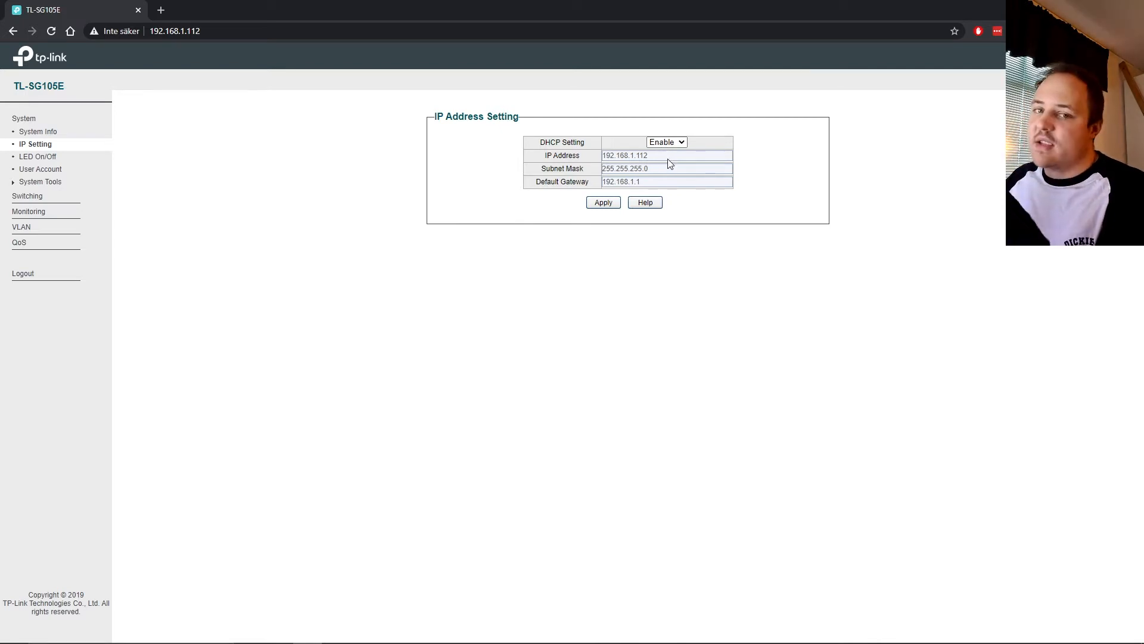
{"action": "mouse_move", "coordinate": [659, 160]}
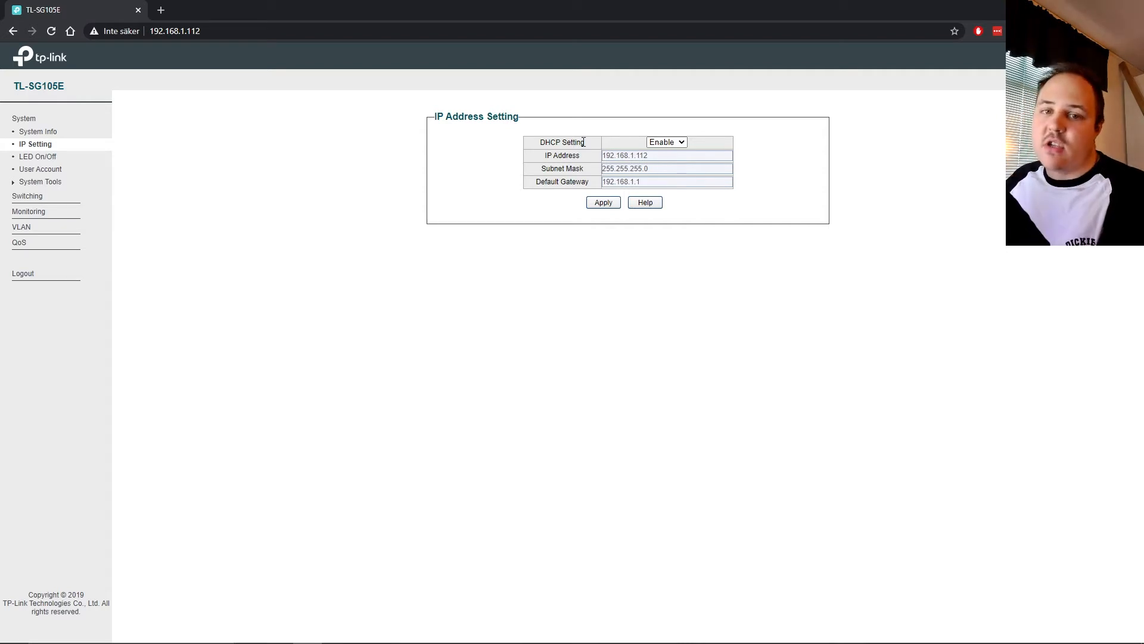
{"action": "left_click", "coordinate": [666, 141]}
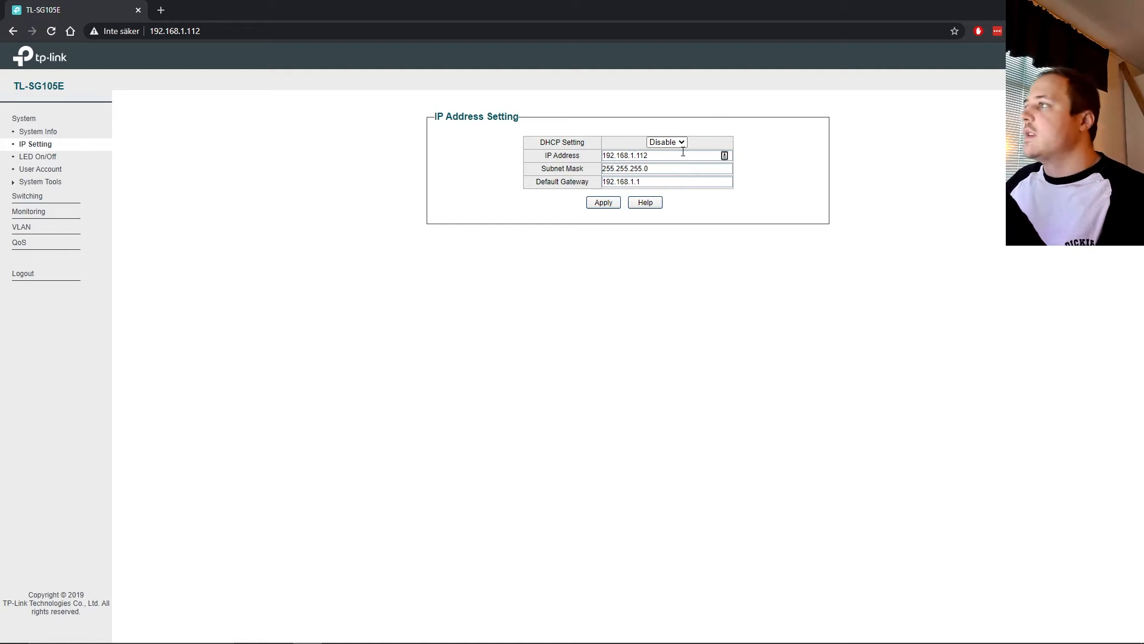
{"action": "left_click", "coordinate": [666, 142]}
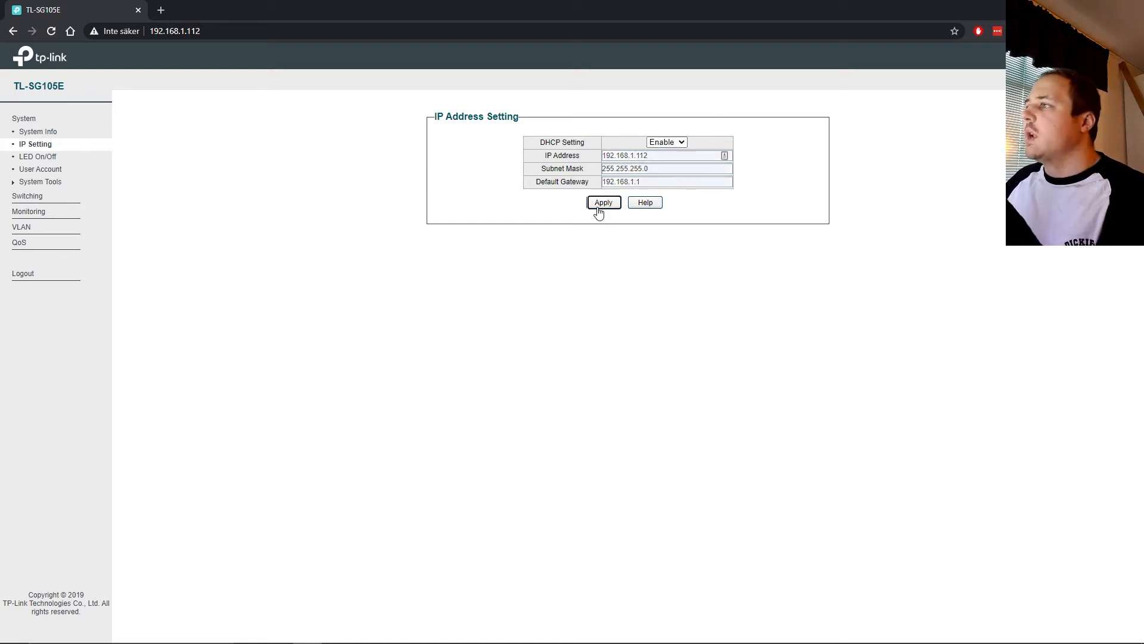
{"action": "left_click", "coordinate": [603, 203]}
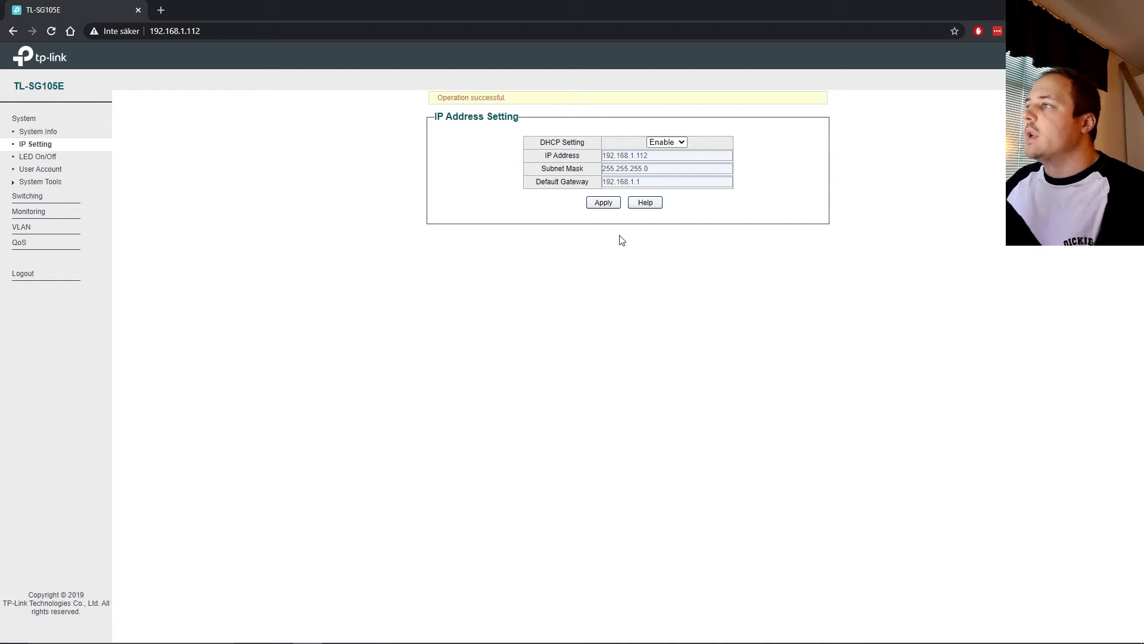
{"action": "mouse_move", "coordinate": [646, 261]}
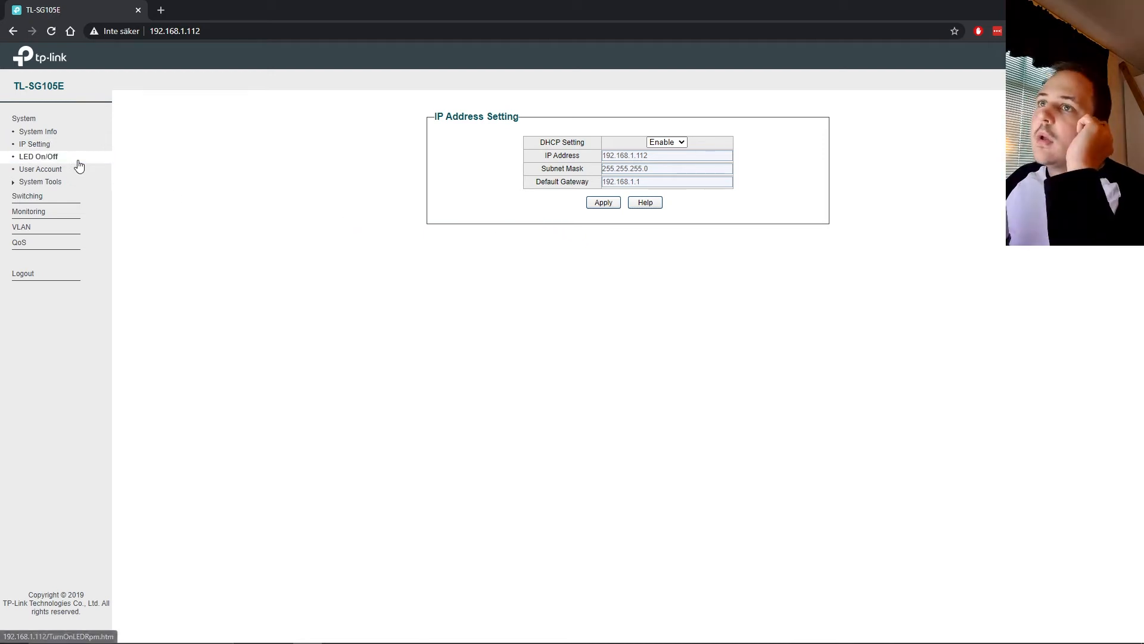
Browse the LED, User Account, System Reboot, System Reset and Firmware Upgrade pages
{"action": "left_click", "coordinate": [37, 157]}
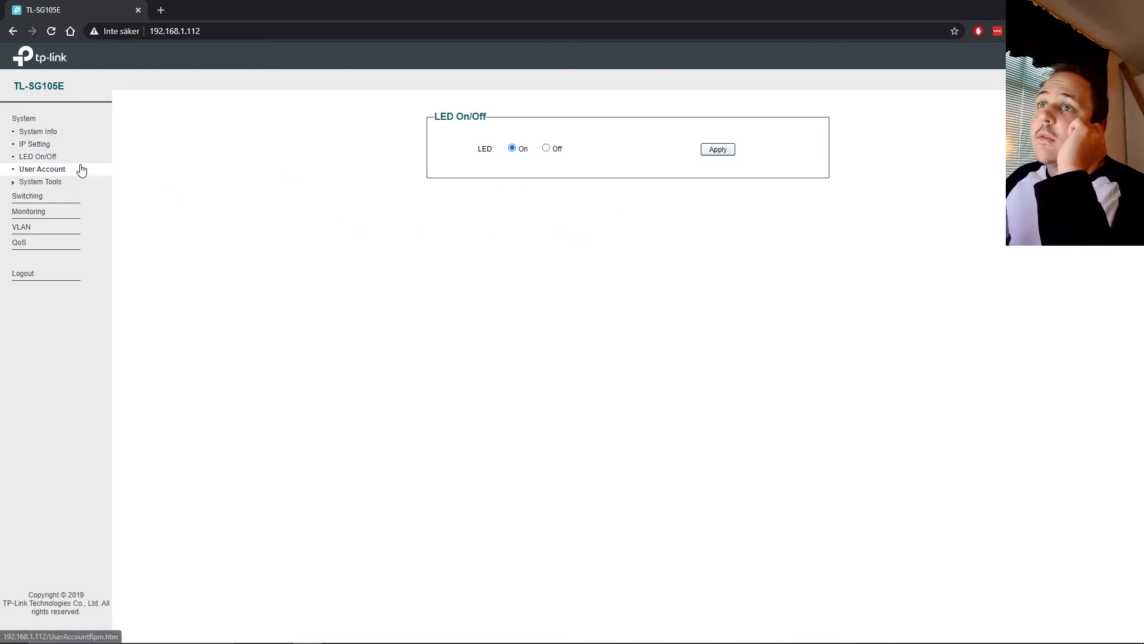
{"action": "left_click", "coordinate": [42, 168]}
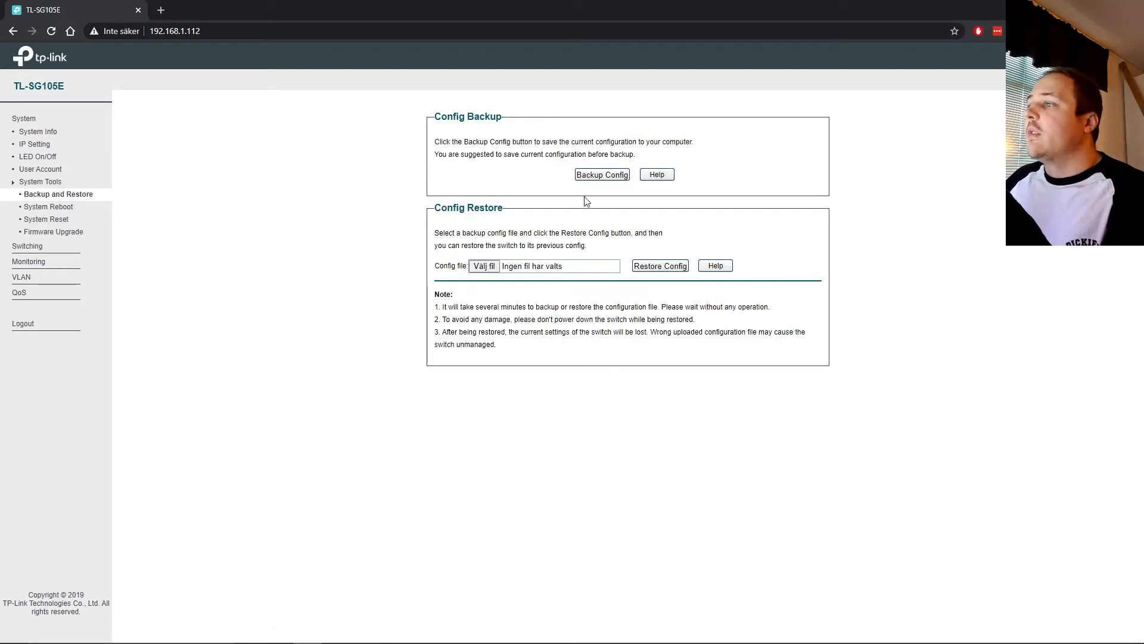
{"action": "mouse_move", "coordinate": [345, 238]}
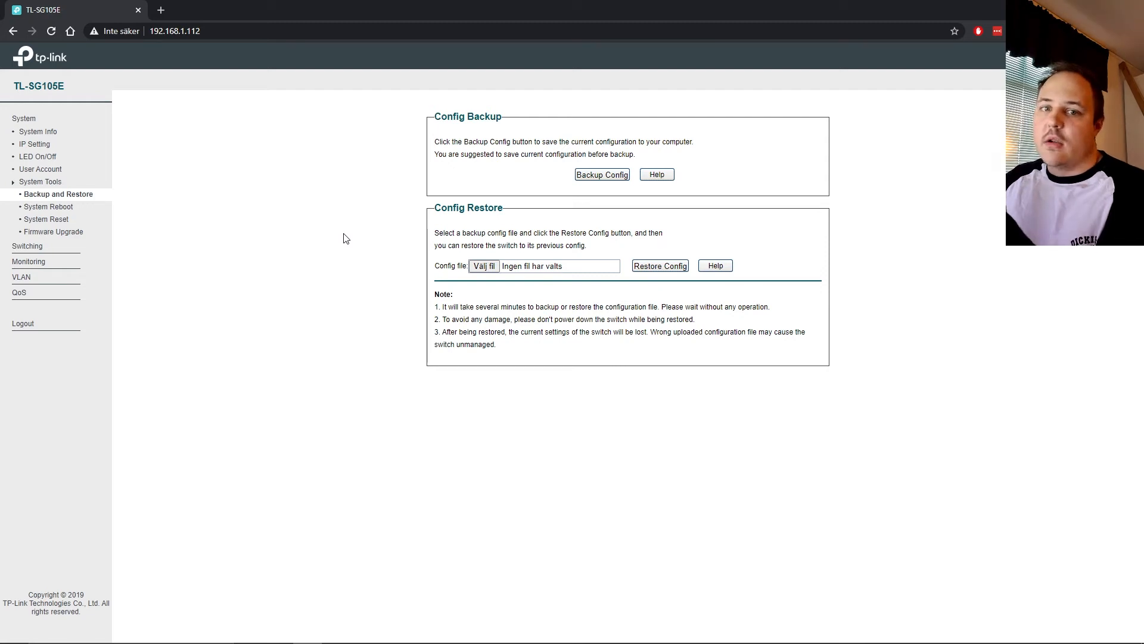
{"action": "mouse_move", "coordinate": [612, 151]}
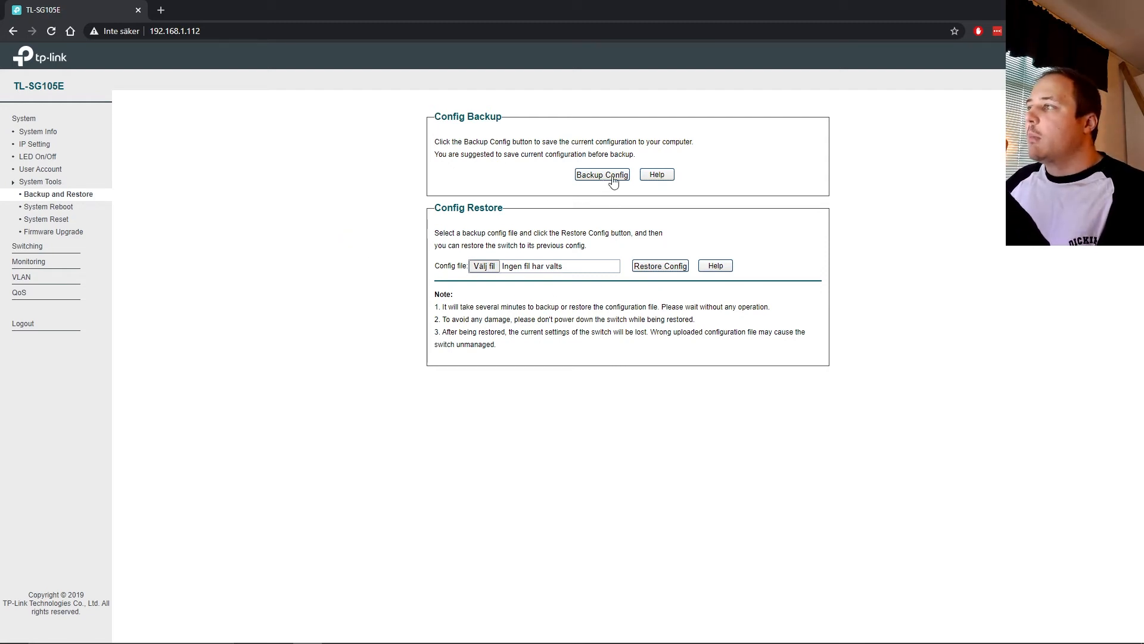
{"action": "left_click", "coordinate": [49, 206]}
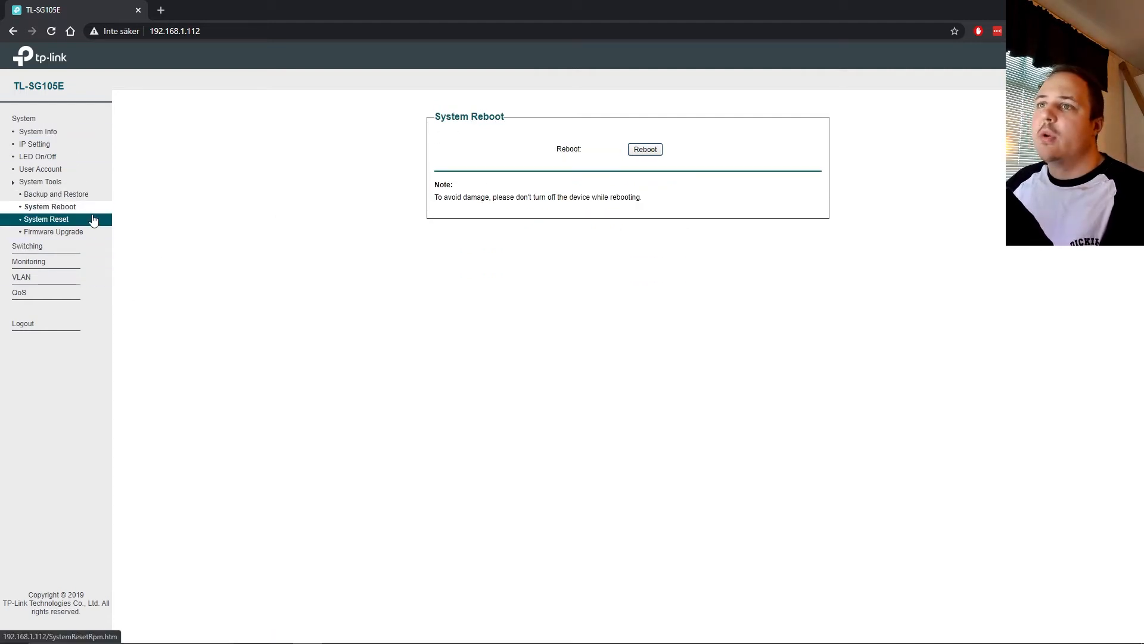
{"action": "left_click", "coordinate": [46, 220]}
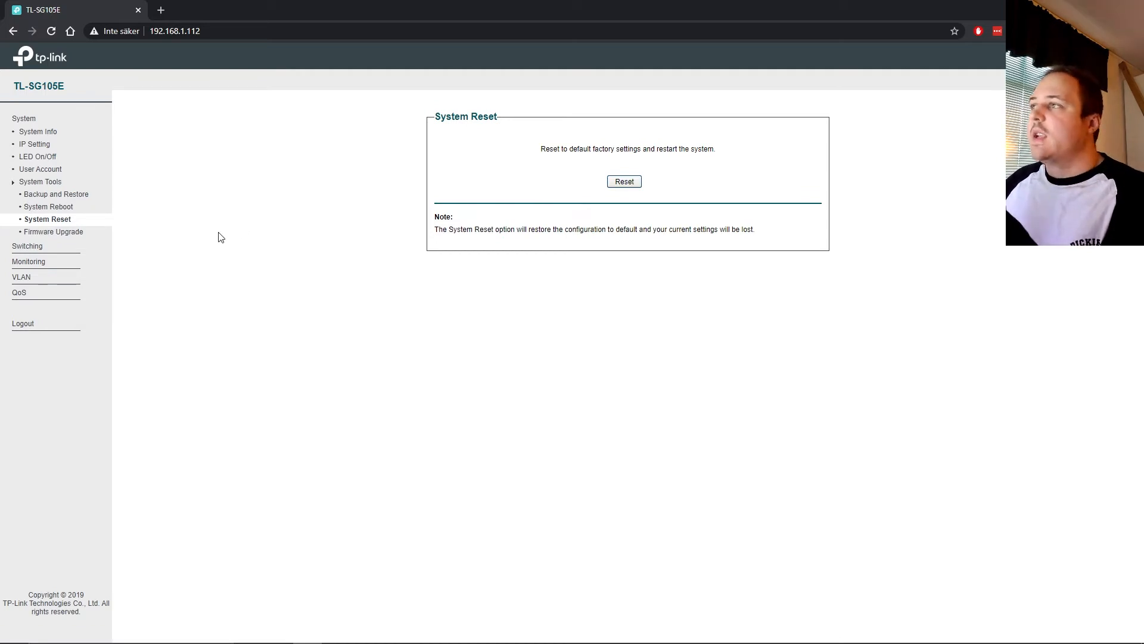
{"action": "left_click", "coordinate": [54, 231]}
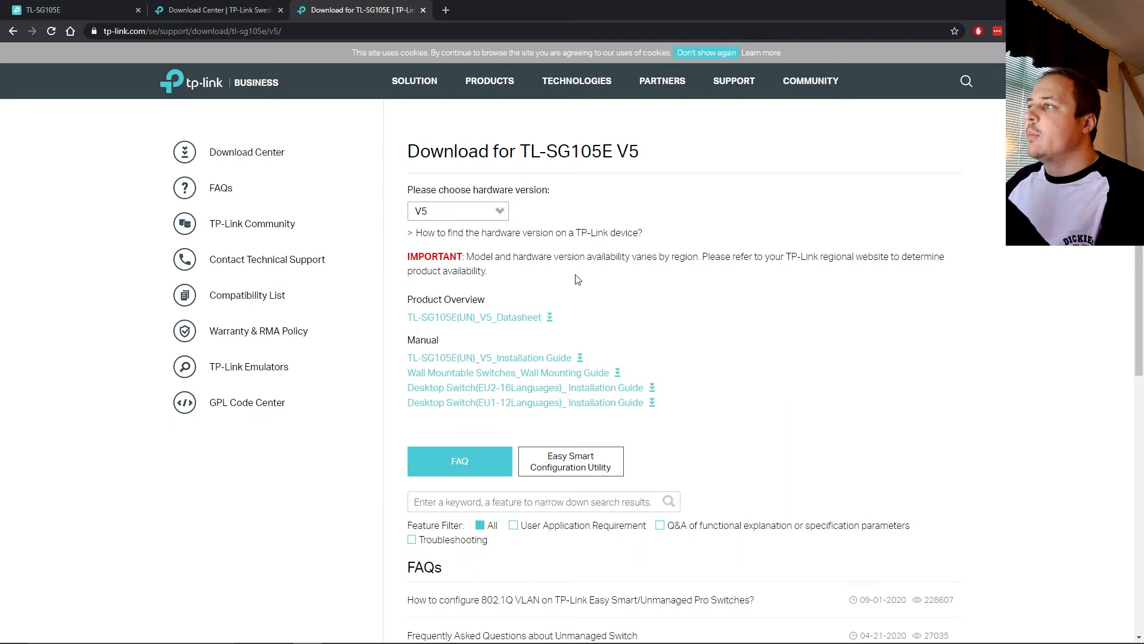
View the V4 firmware downloads for the TL-SG105E, then close the download tabs
{"action": "left_click", "coordinate": [458, 211]}
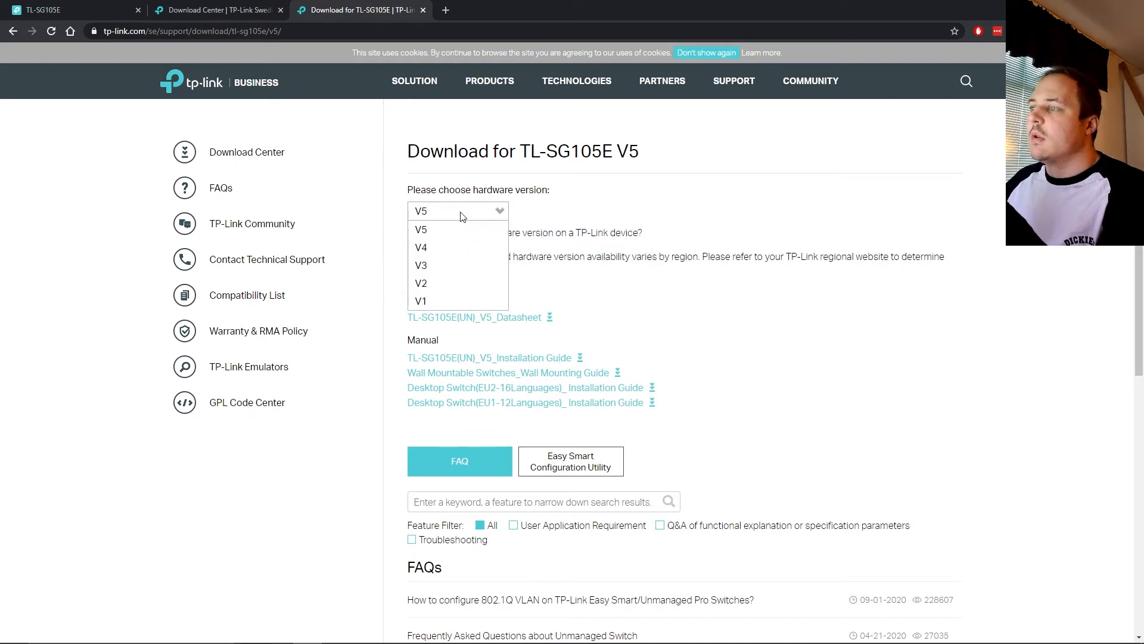
{"action": "left_click", "coordinate": [421, 246]}
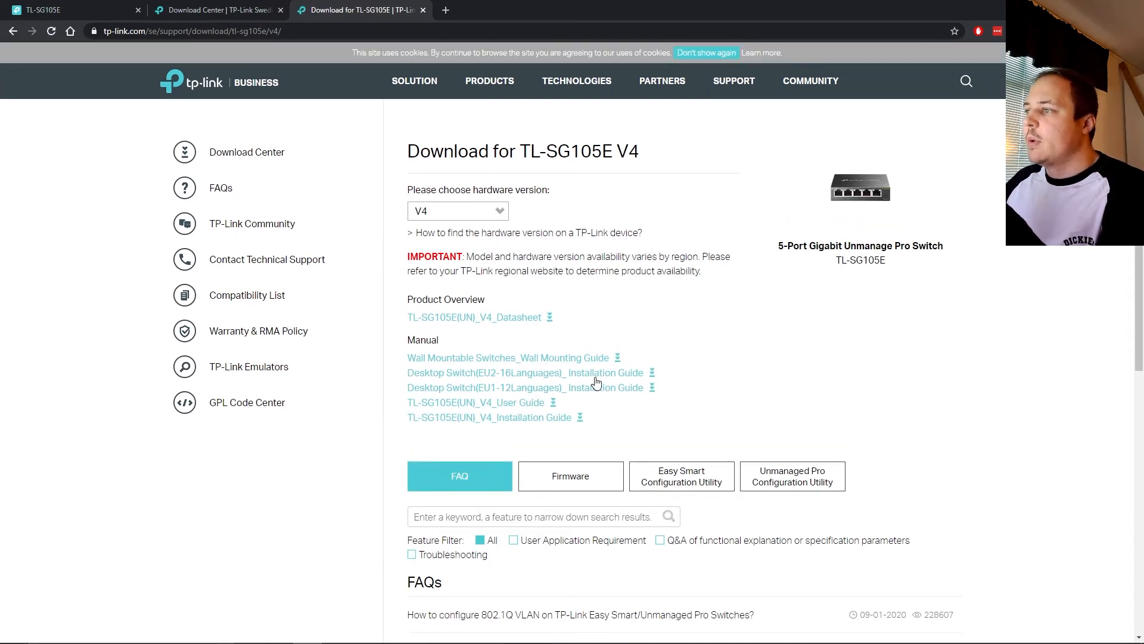
{"action": "left_click", "coordinate": [571, 476]}
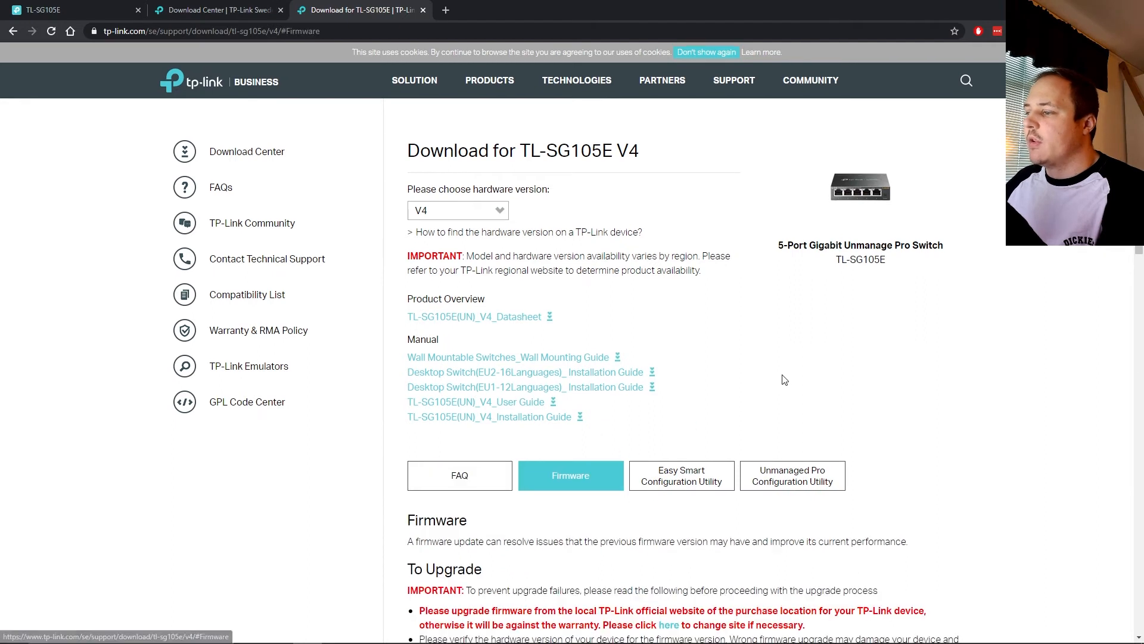
{"action": "scroll", "scroll_direction": "down", "scroll_amount": 3}
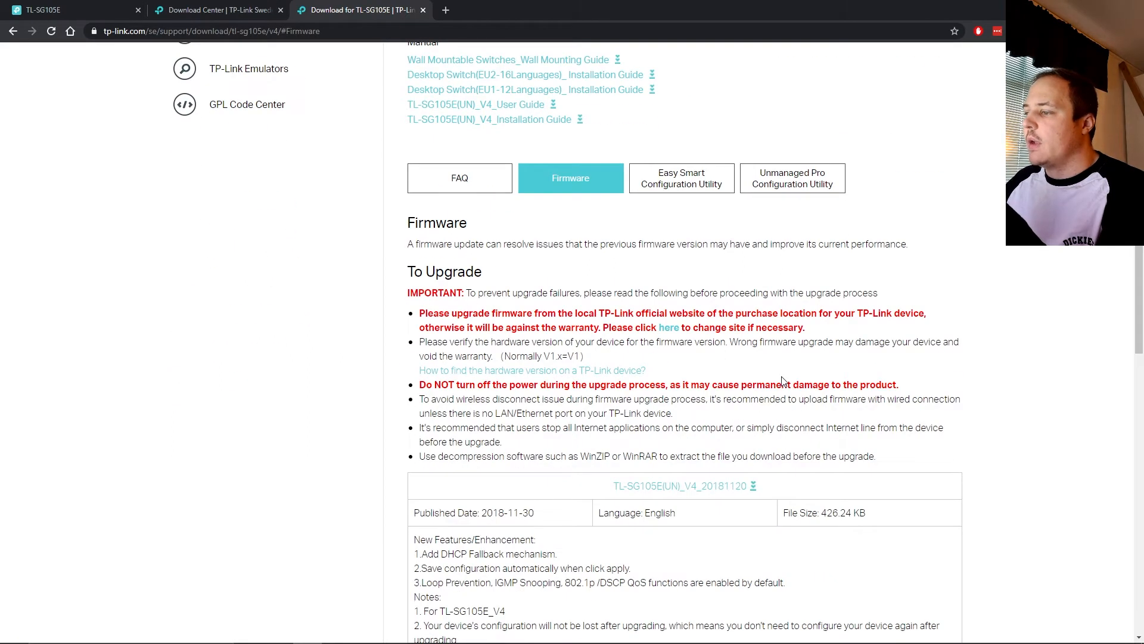
{"action": "mouse_move", "coordinate": [571, 521]}
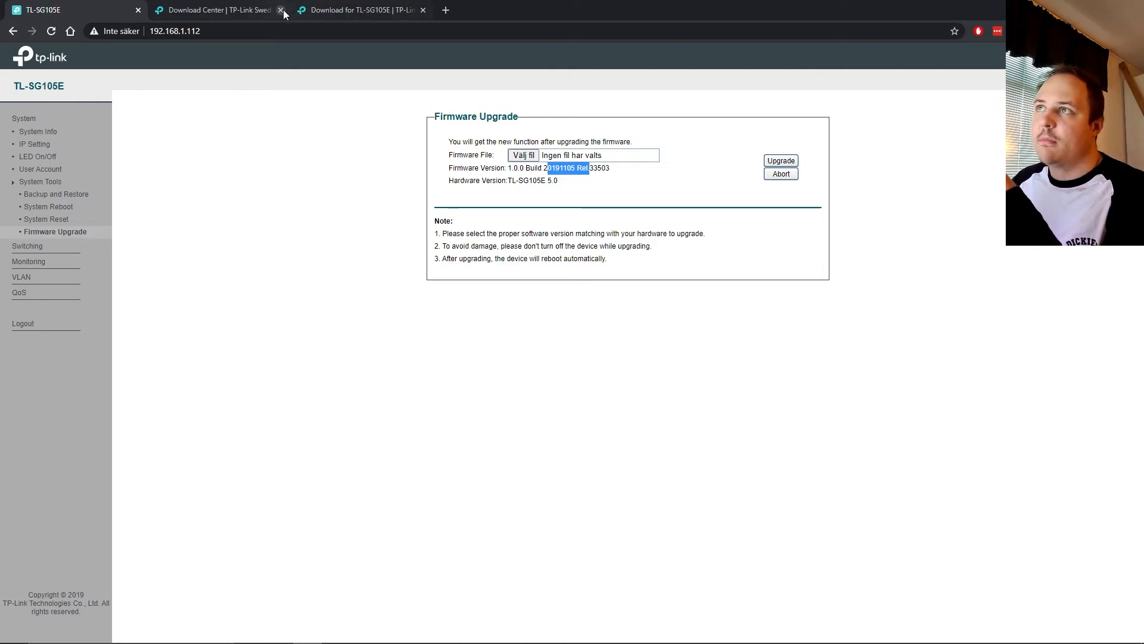
{"action": "left_click", "coordinate": [282, 9]}
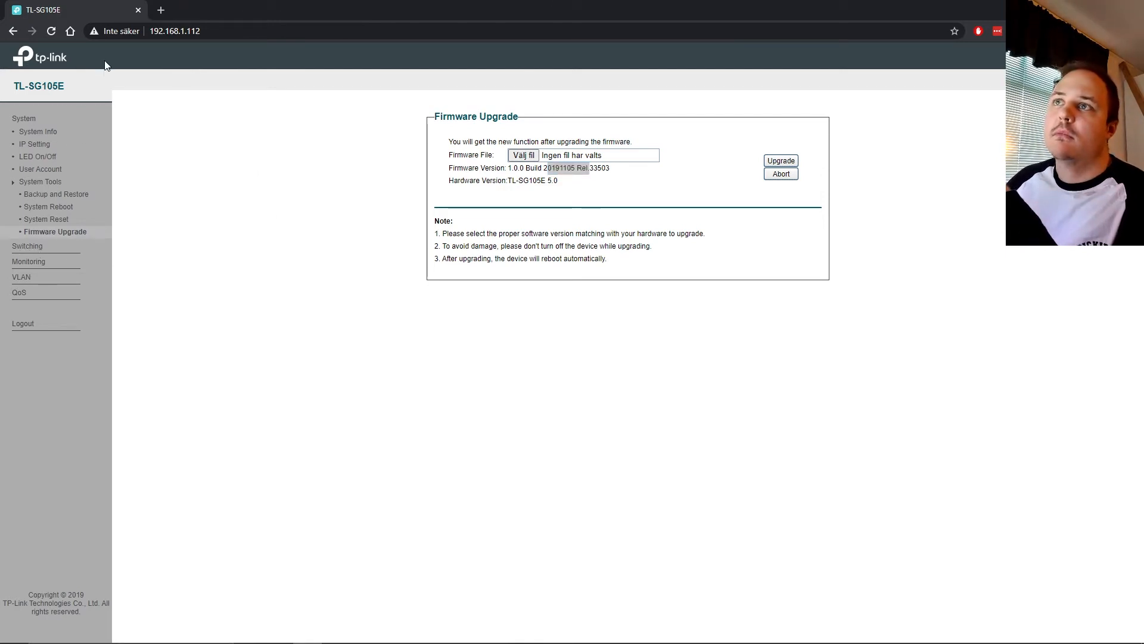
Abort the firmware upgrade and confirm, rebooting the switch to its login page
{"action": "left_click", "coordinate": [779, 174]}
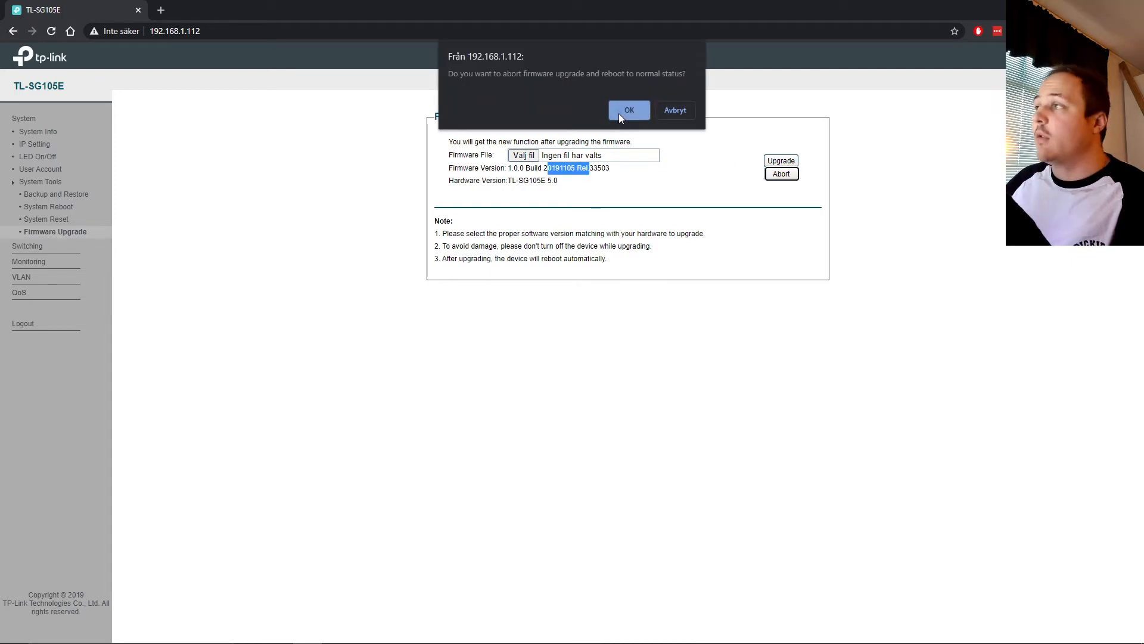
{"action": "left_click", "coordinate": [628, 109]}
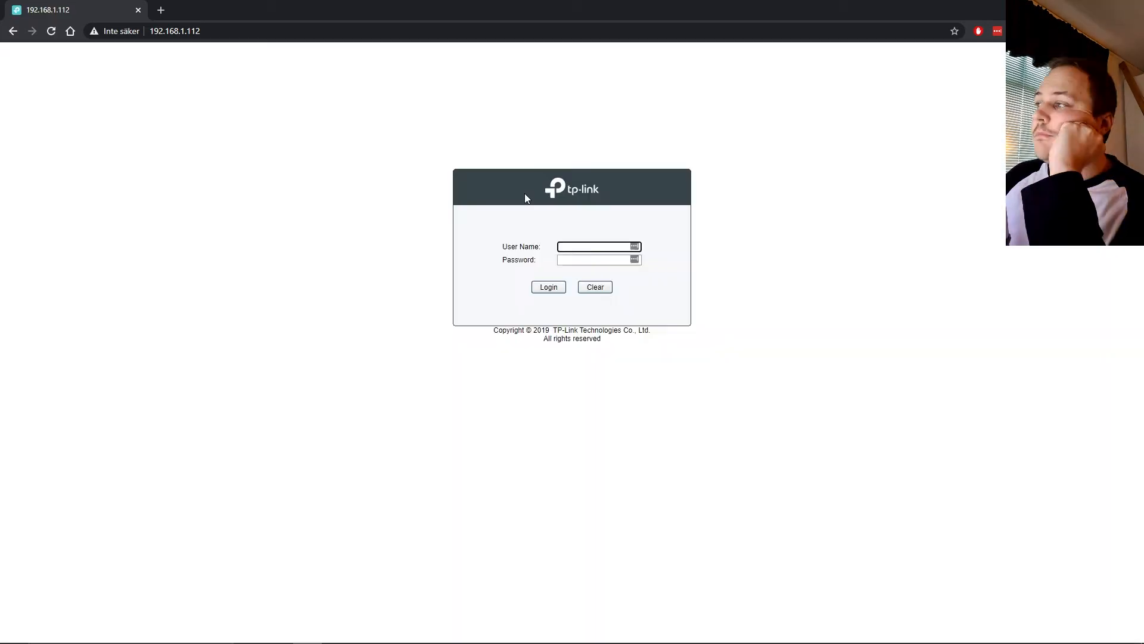
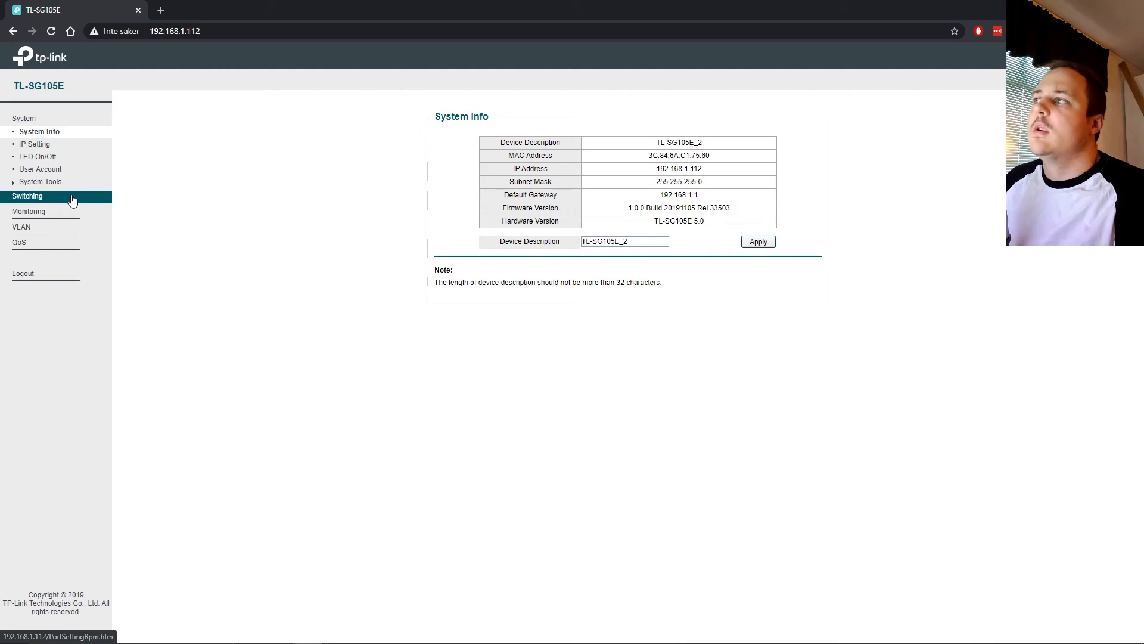
Log back in as admin and review Switching > Port Setting, leaving Flow Control unchanged
{"action": "left_click", "coordinate": [28, 195]}
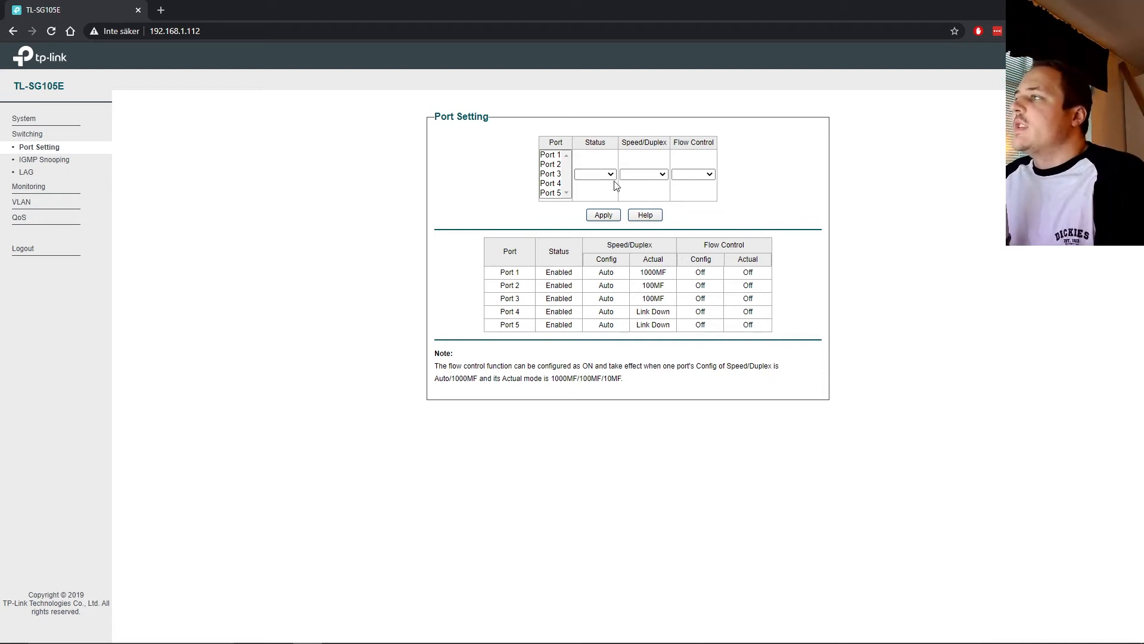
{"action": "left_click", "coordinate": [691, 174]}
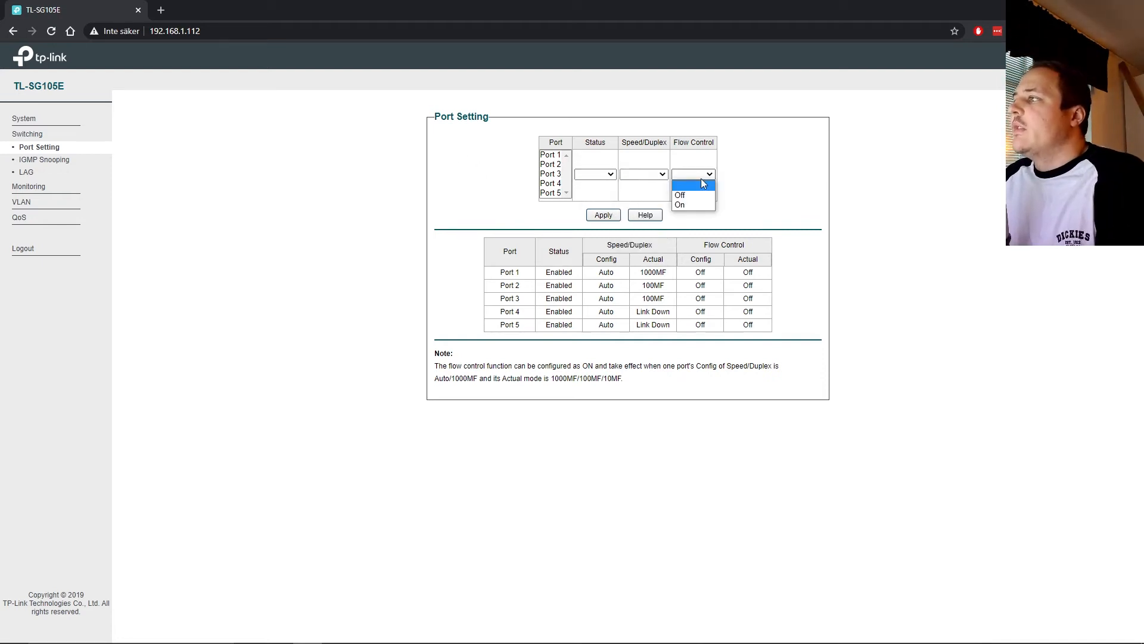
{"action": "left_click", "coordinate": [643, 174]}
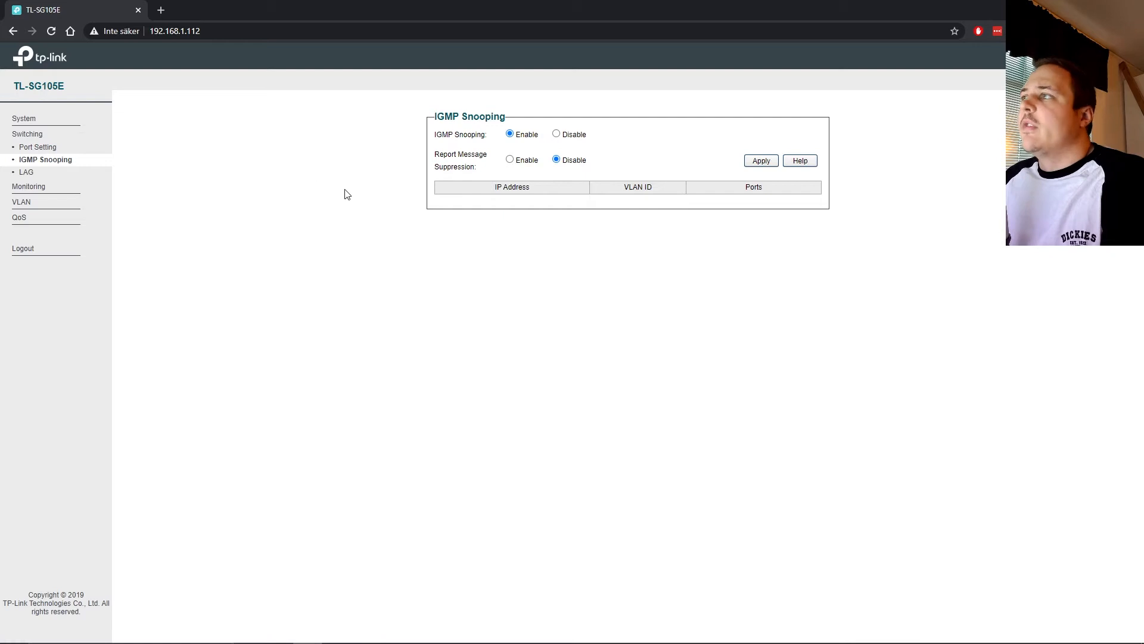
{"action": "mouse_move", "coordinate": [372, 192]}
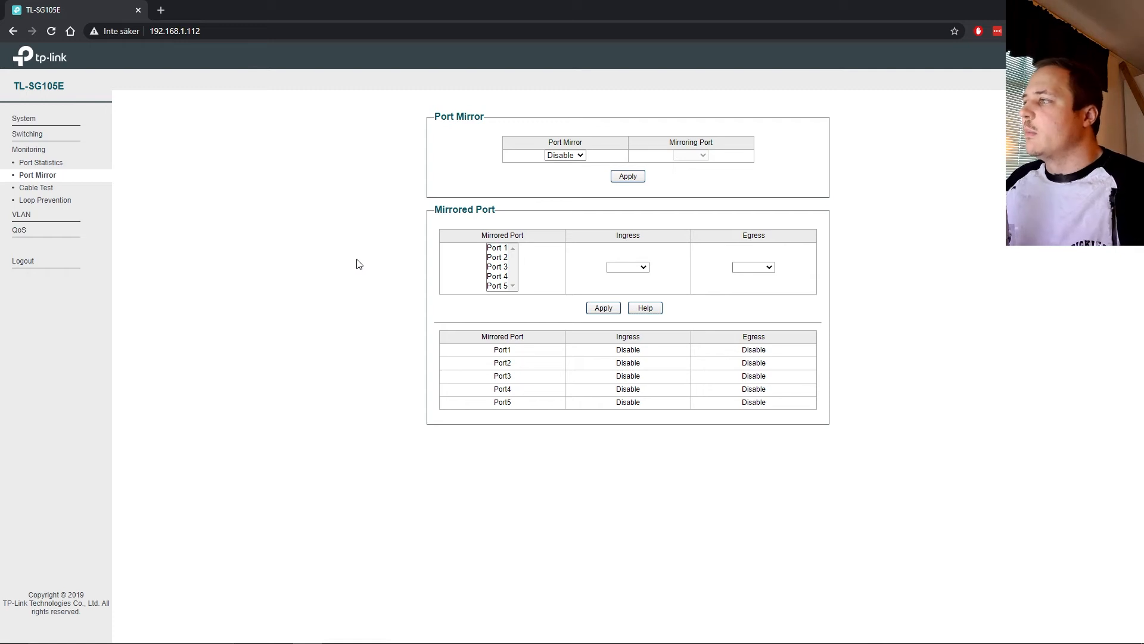
{"action": "mouse_move", "coordinate": [345, 265]}
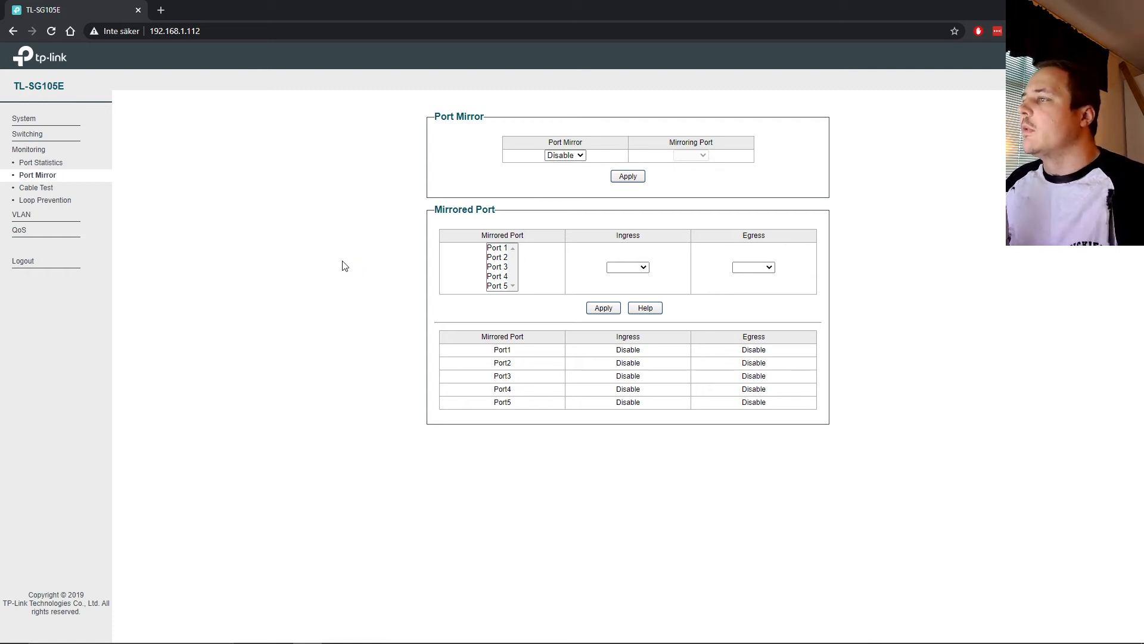
View the Cable Test page, then bring up the Loop Prevention setting showing Enable
{"action": "left_click", "coordinate": [36, 187]}
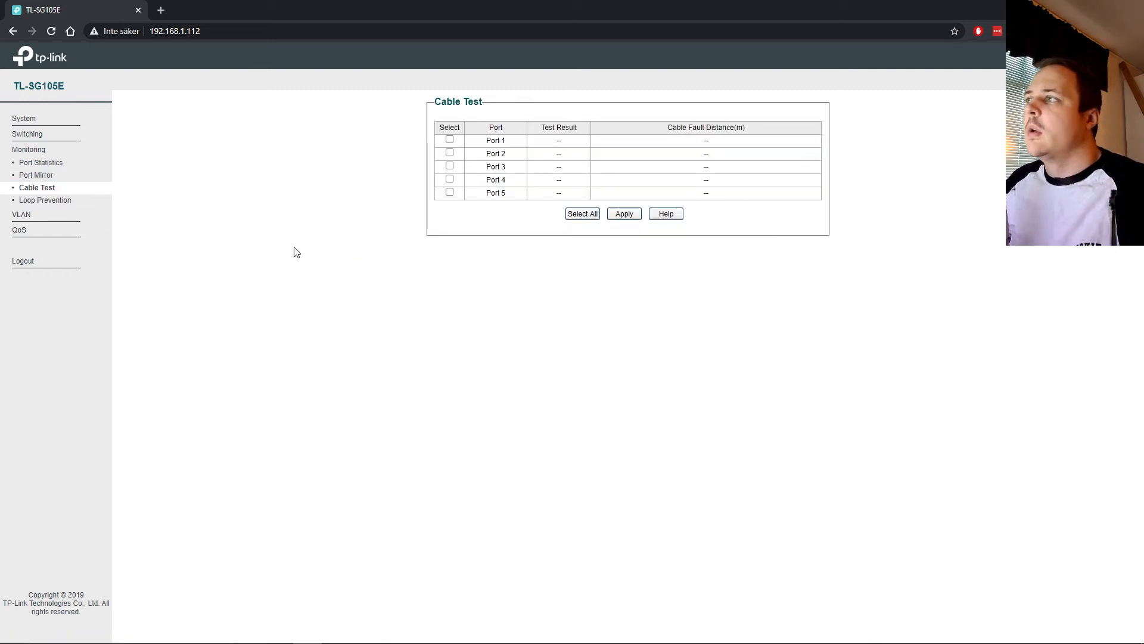
{"action": "mouse_move", "coordinate": [505, 216]}
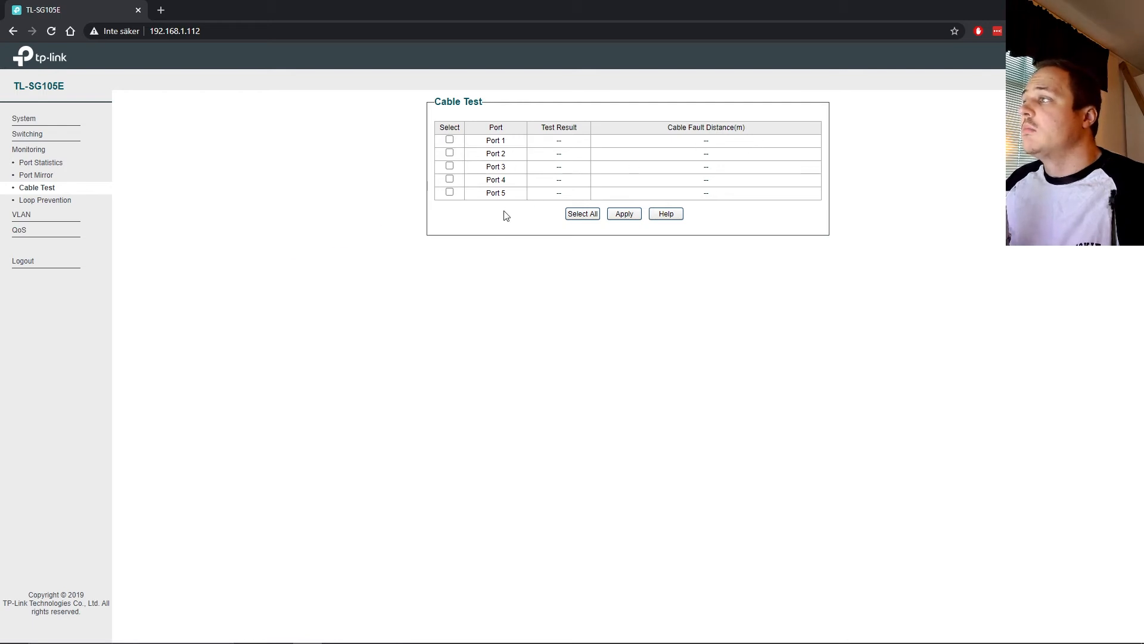
{"action": "mouse_move", "coordinate": [338, 232]}
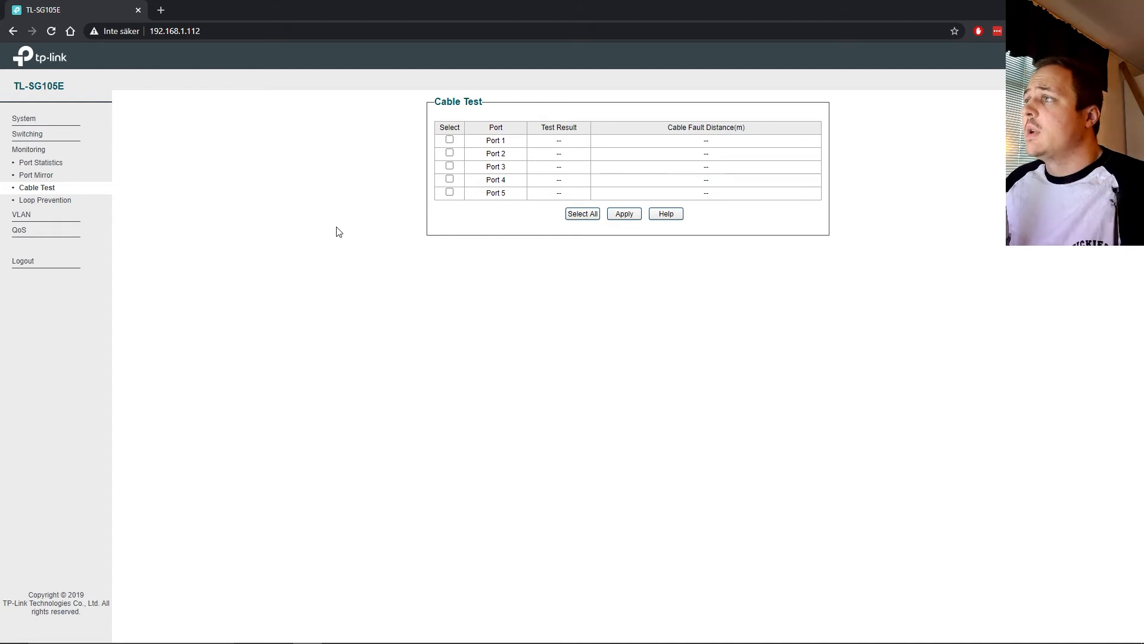
{"action": "left_click", "coordinate": [45, 200]}
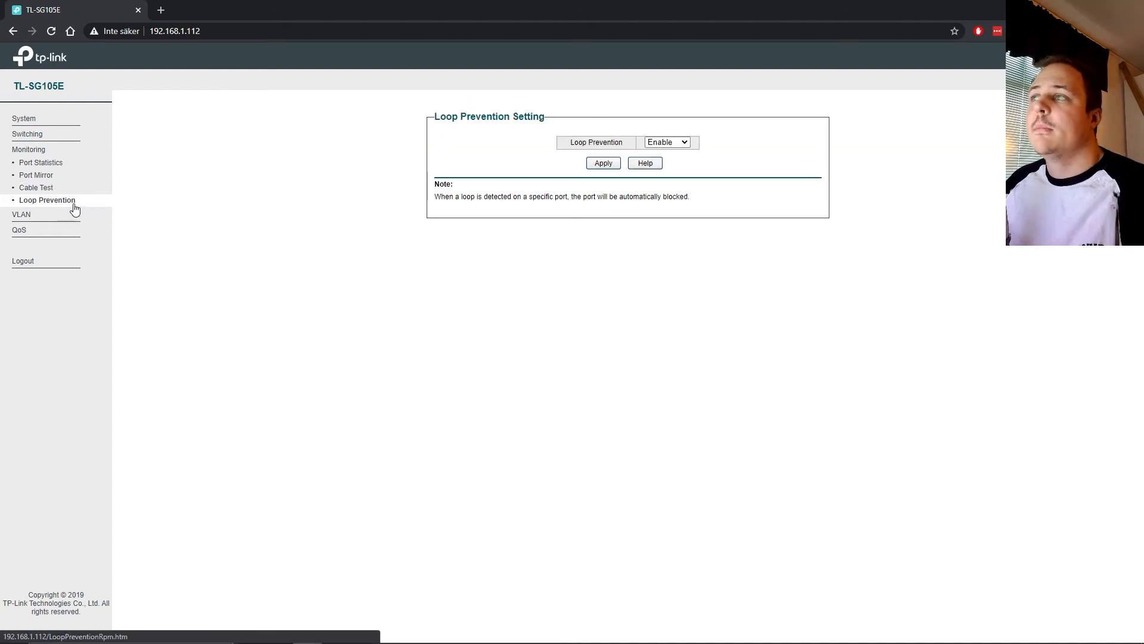
{"action": "mouse_move", "coordinate": [314, 227]}
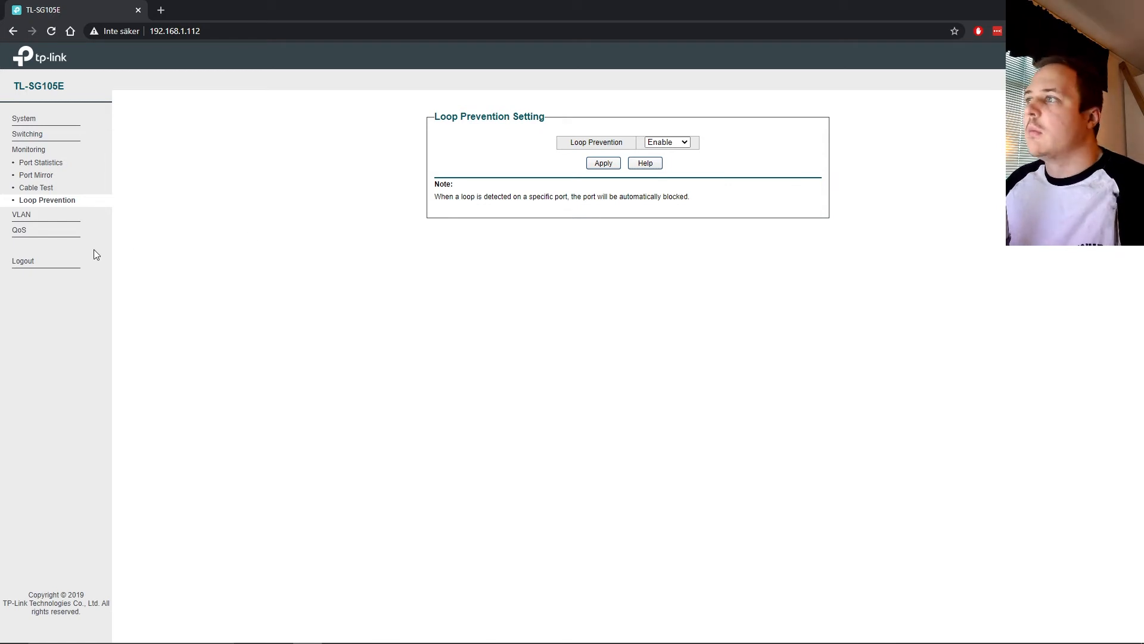
View the Port Based VLAN configuration with VLAN 1 covering ports 1-5
{"action": "left_click", "coordinate": [37, 177]}
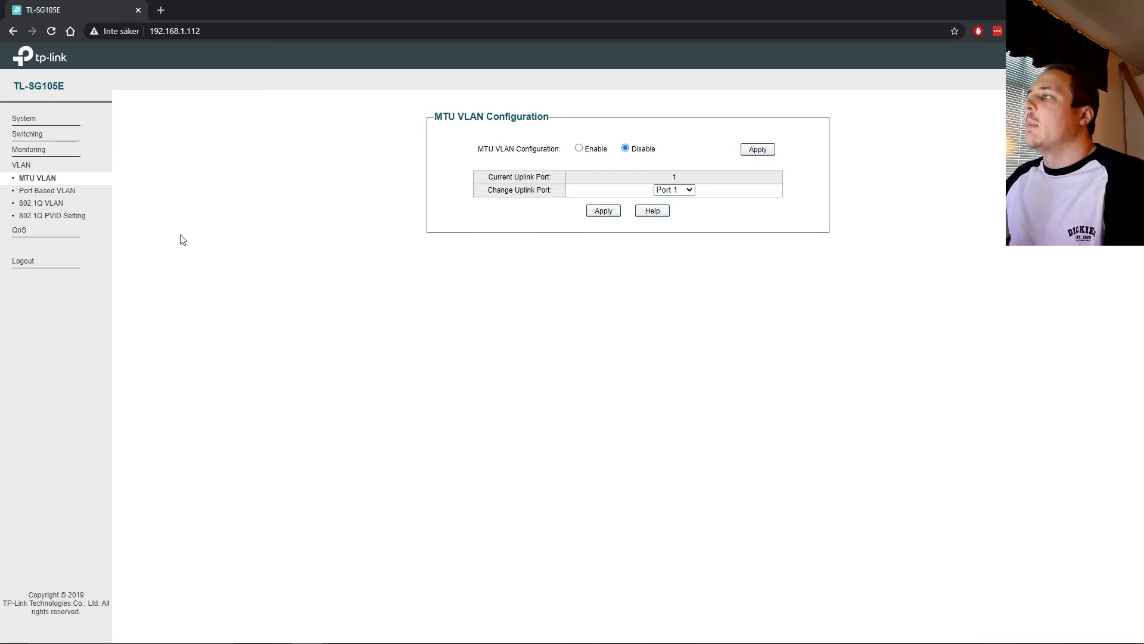
{"action": "mouse_move", "coordinate": [222, 223]}
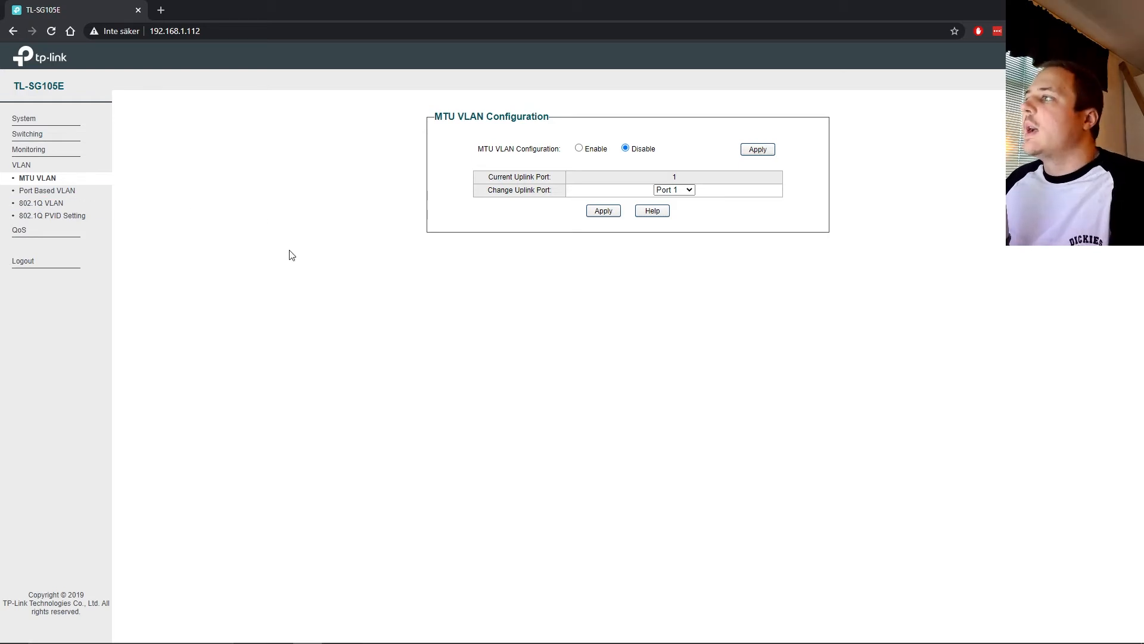
{"action": "mouse_move", "coordinate": [285, 255]}
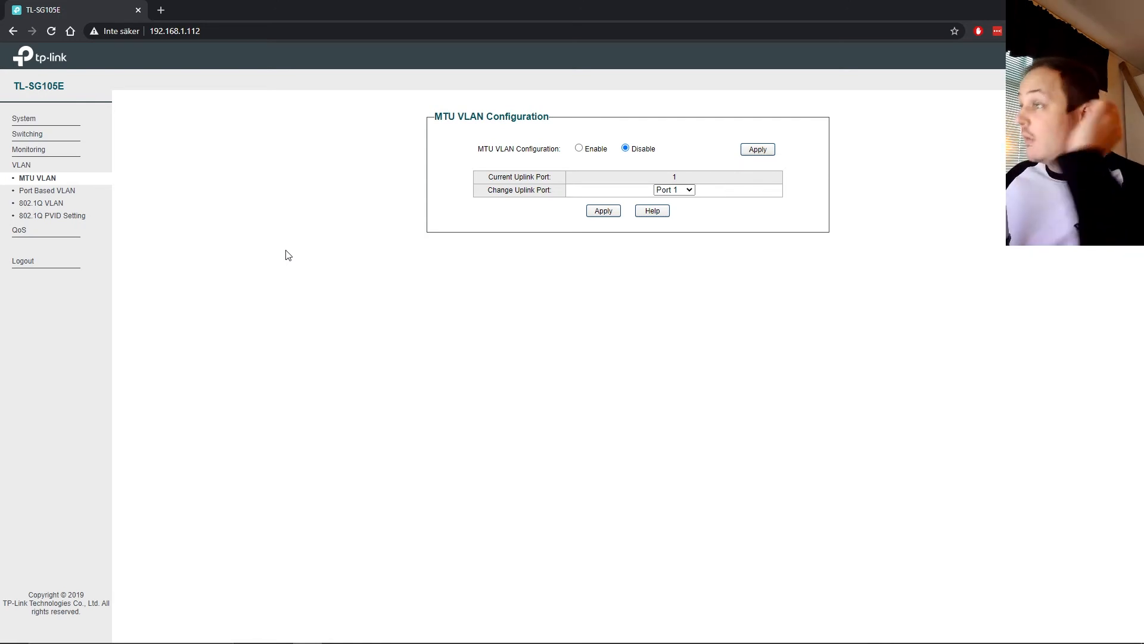
{"action": "mouse_move", "coordinate": [271, 250]}
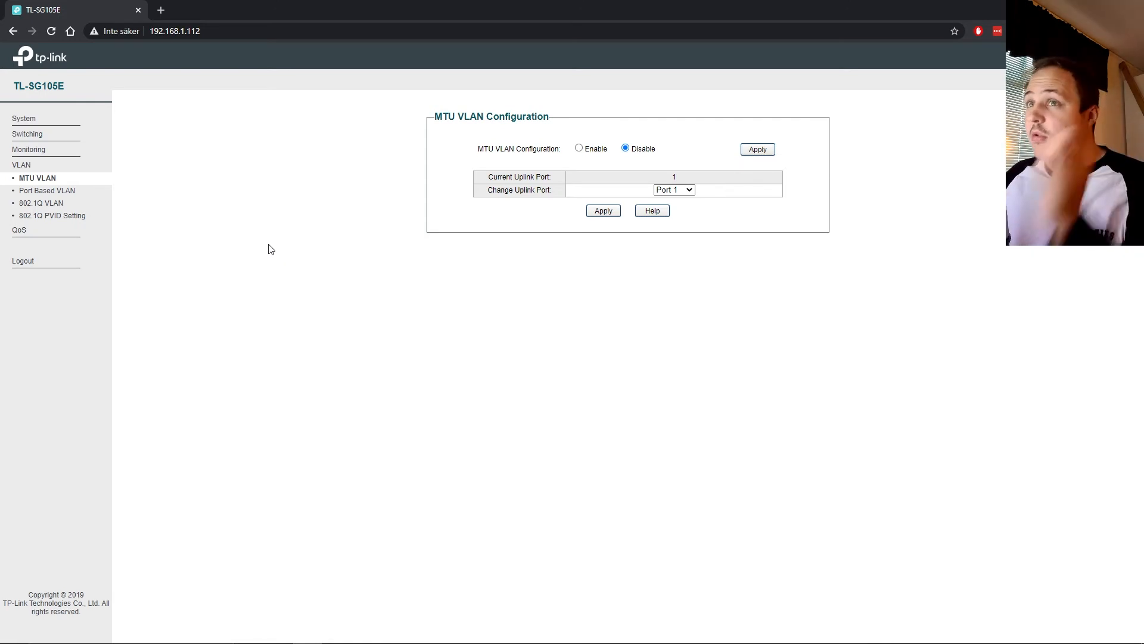
{"action": "mouse_move", "coordinate": [237, 252]}
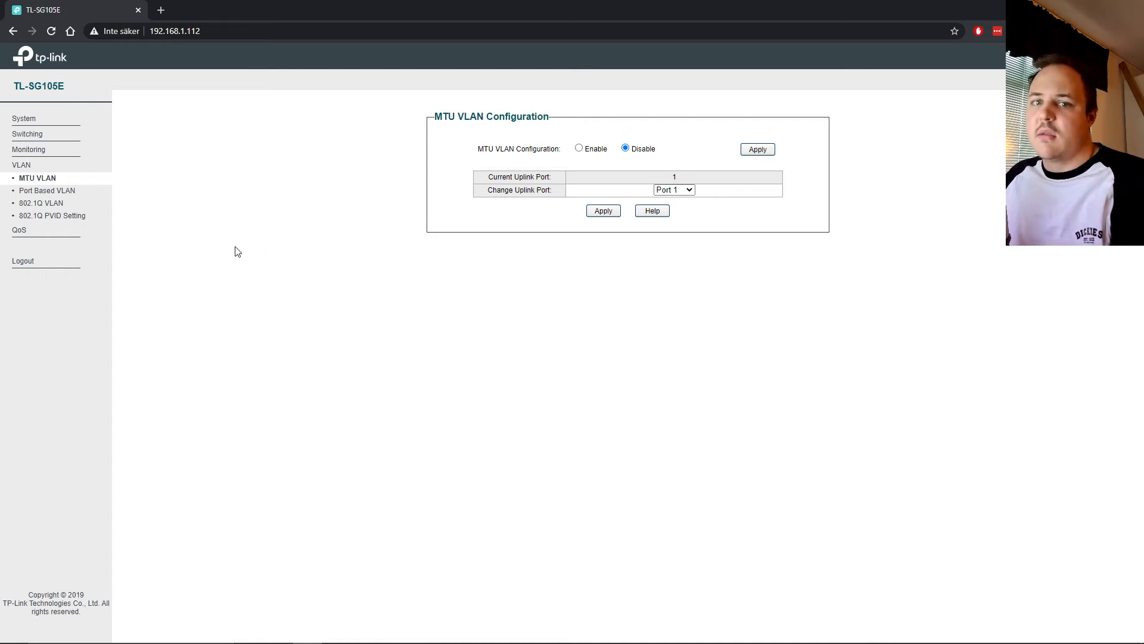
{"action": "left_click", "coordinate": [46, 191]}
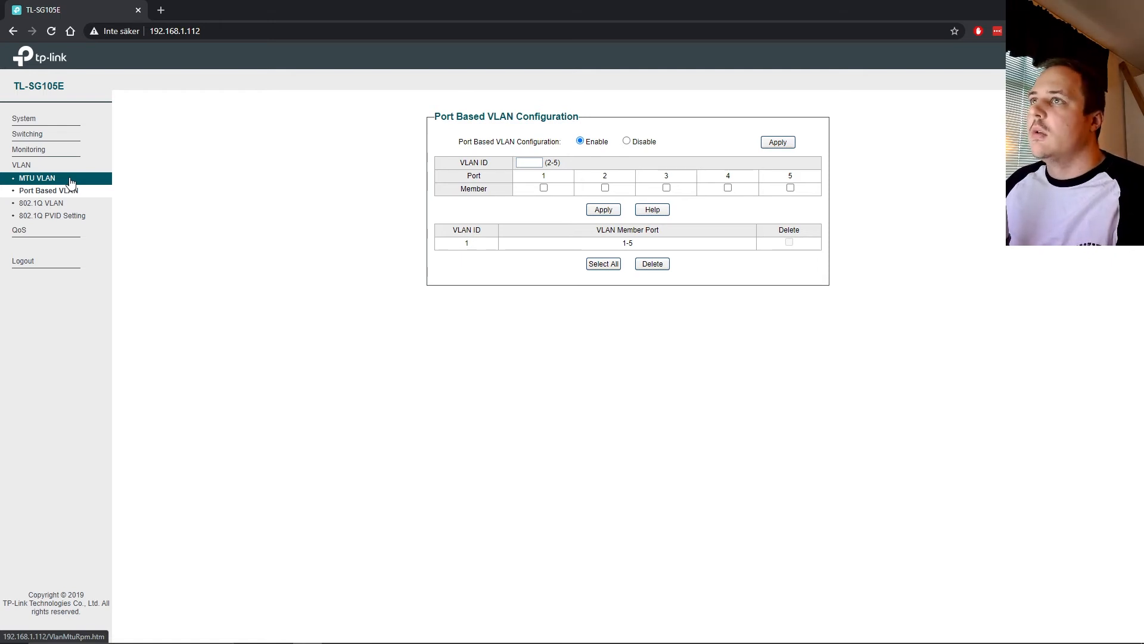
View the 802.1Q VLAN configuration, disabled with all five ports Not Member
{"action": "left_click", "coordinate": [48, 191]}
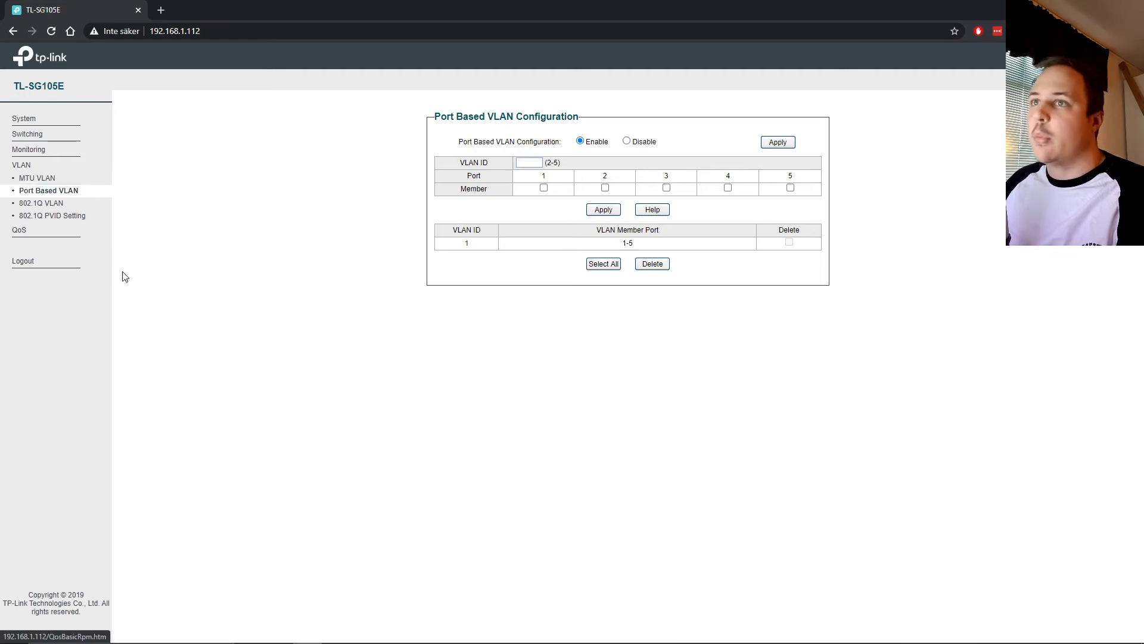
{"action": "mouse_move", "coordinate": [277, 212]}
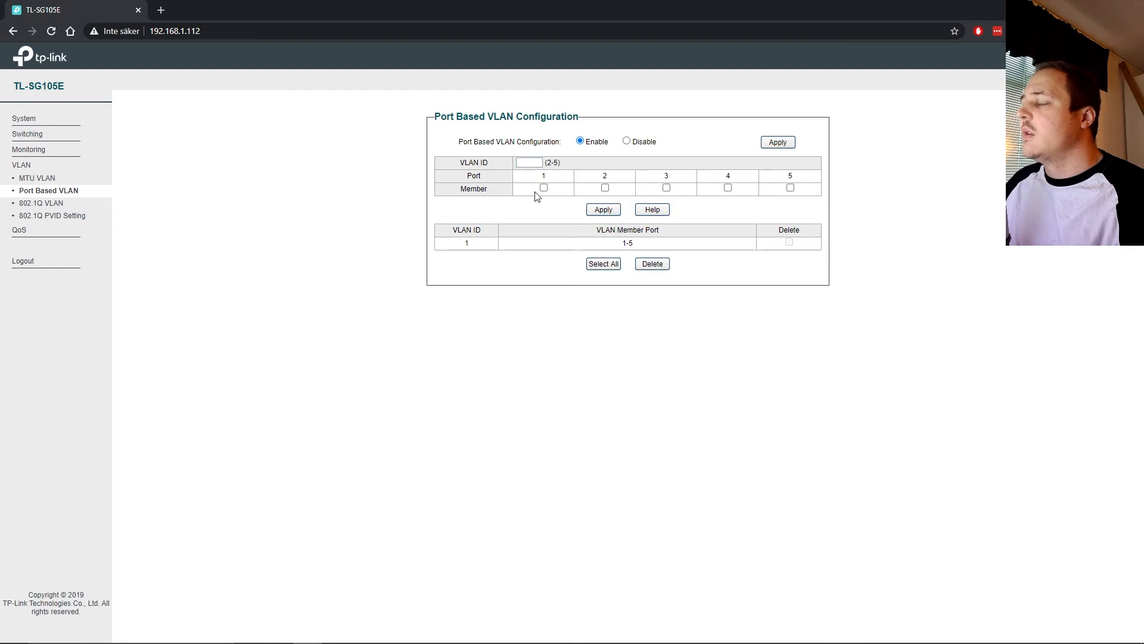
{"action": "mouse_move", "coordinate": [563, 196]}
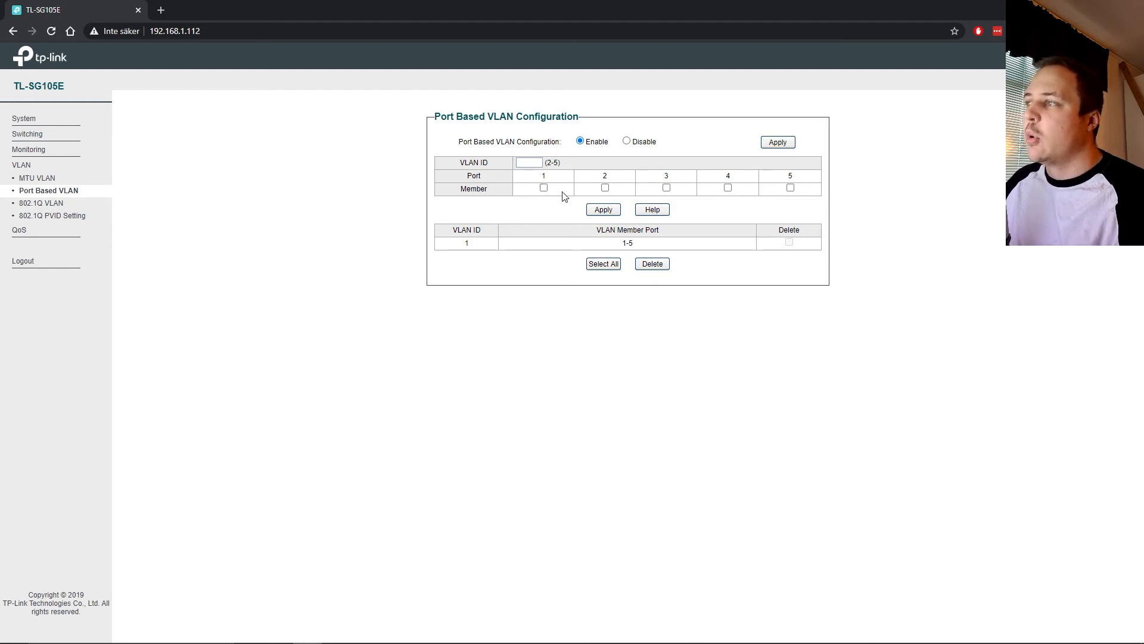
{"action": "left_click", "coordinate": [41, 203]}
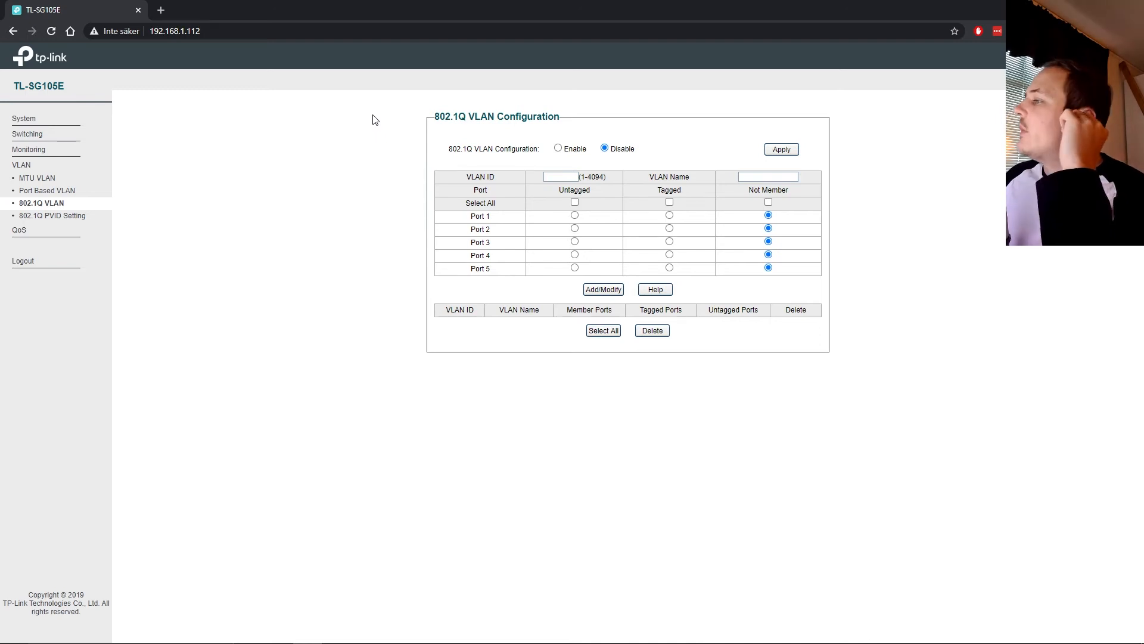
{"action": "mouse_move", "coordinate": [355, 98]}
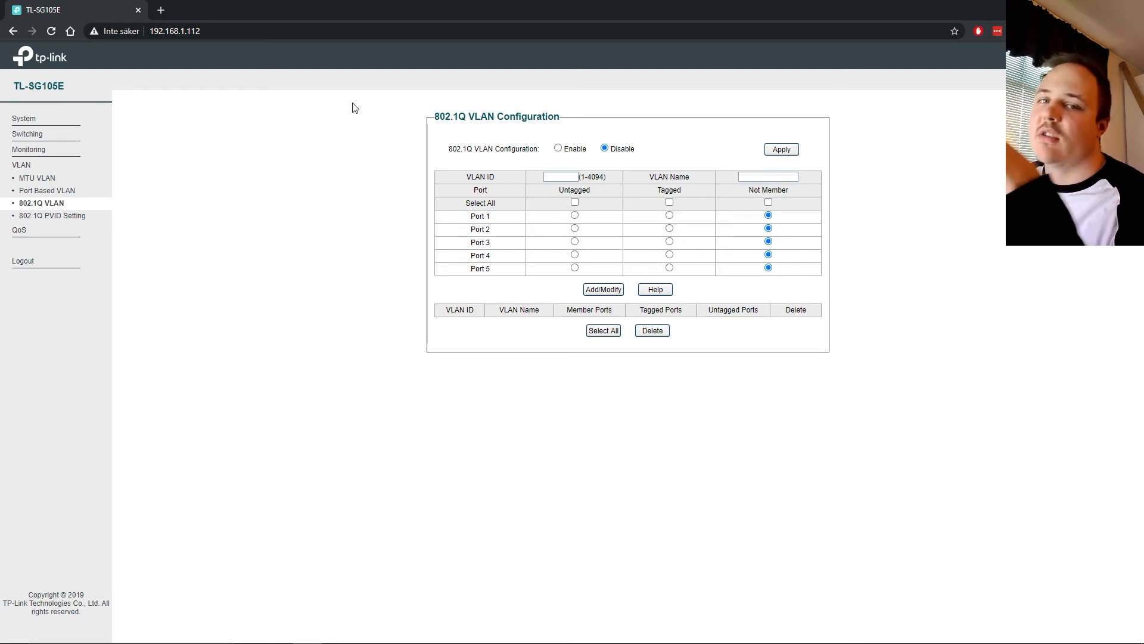
{"action": "mouse_move", "coordinate": [240, 204]}
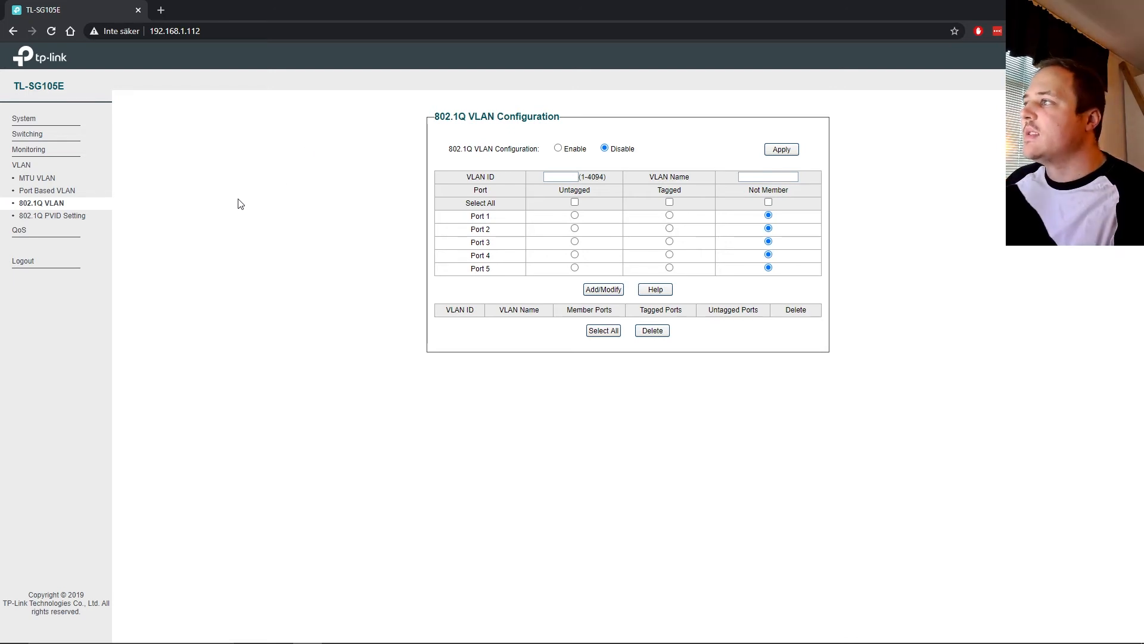
{"action": "mouse_move", "coordinate": [227, 203]}
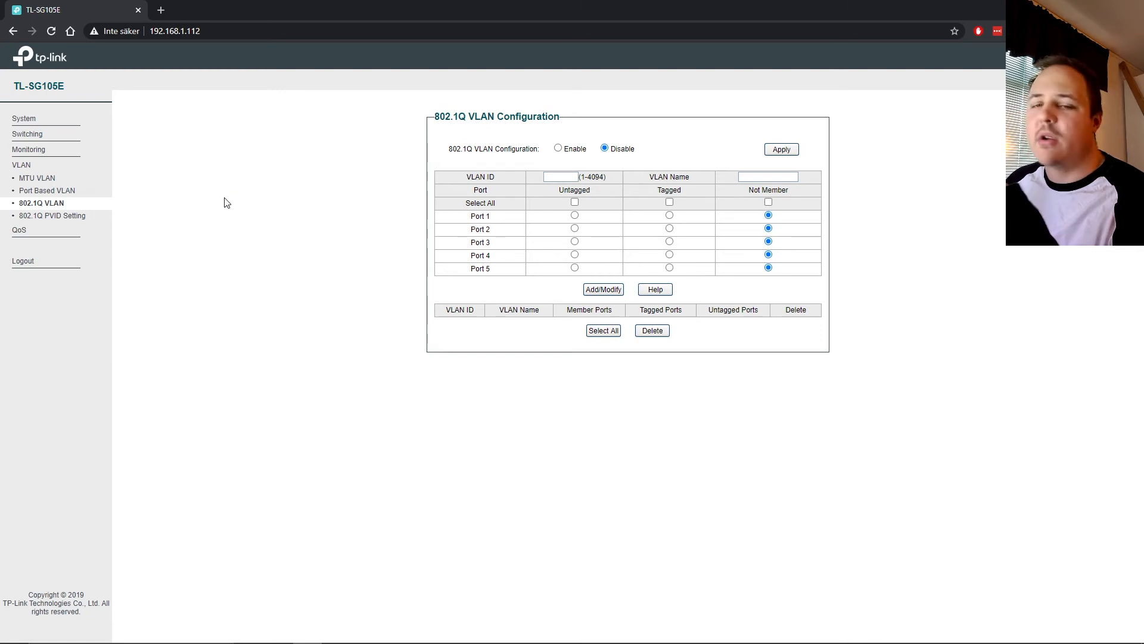
{"action": "mouse_move", "coordinate": [191, 332]}
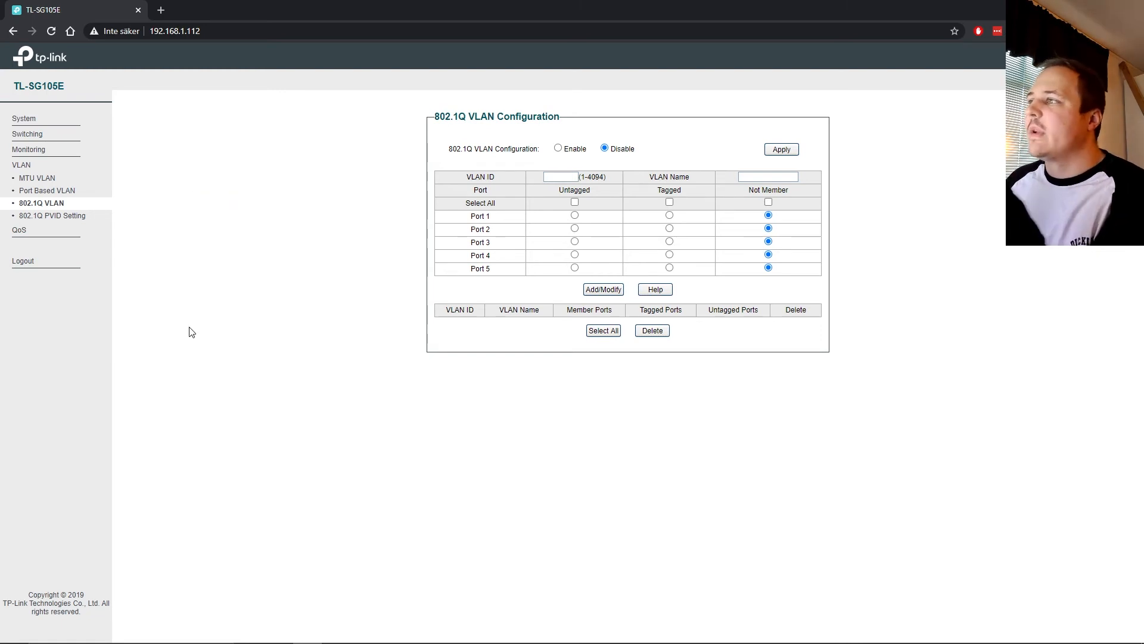
{"action": "mouse_move", "coordinate": [108, 234]}
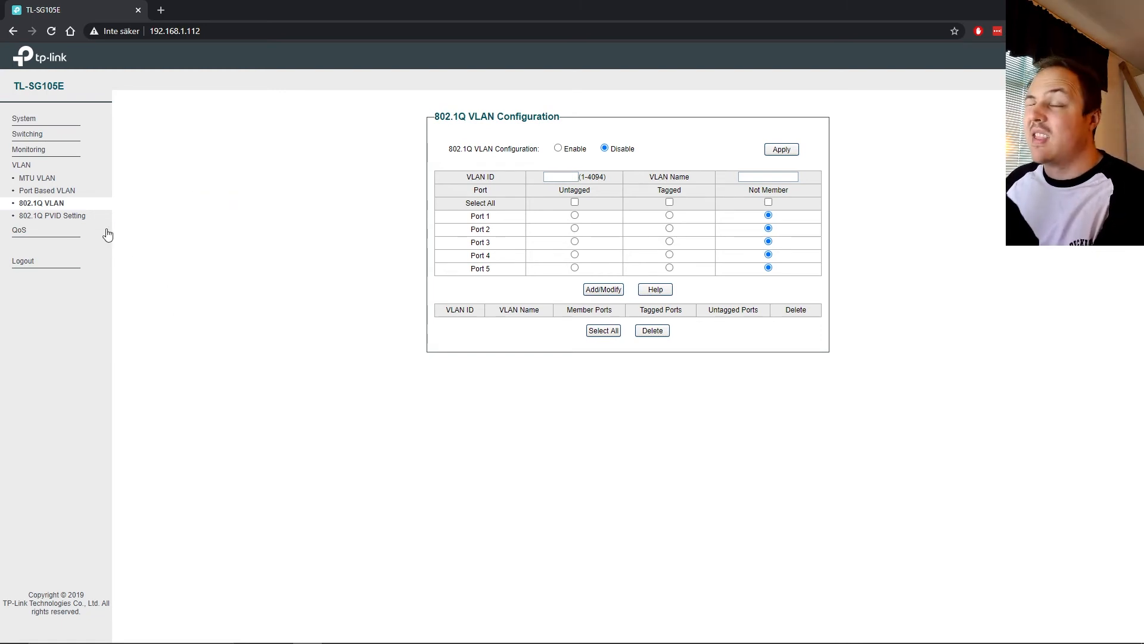
View the 802.1Q PVID setting, showing PVID 1 on all five ports
{"action": "left_click", "coordinate": [53, 216]}
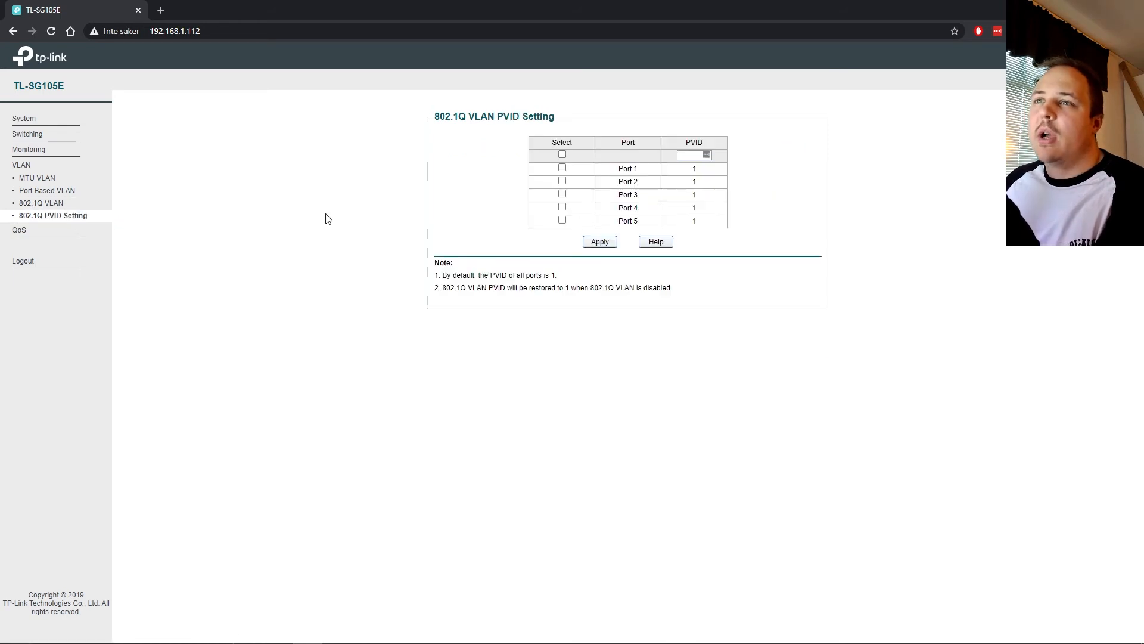
{"action": "mouse_move", "coordinate": [334, 214]}
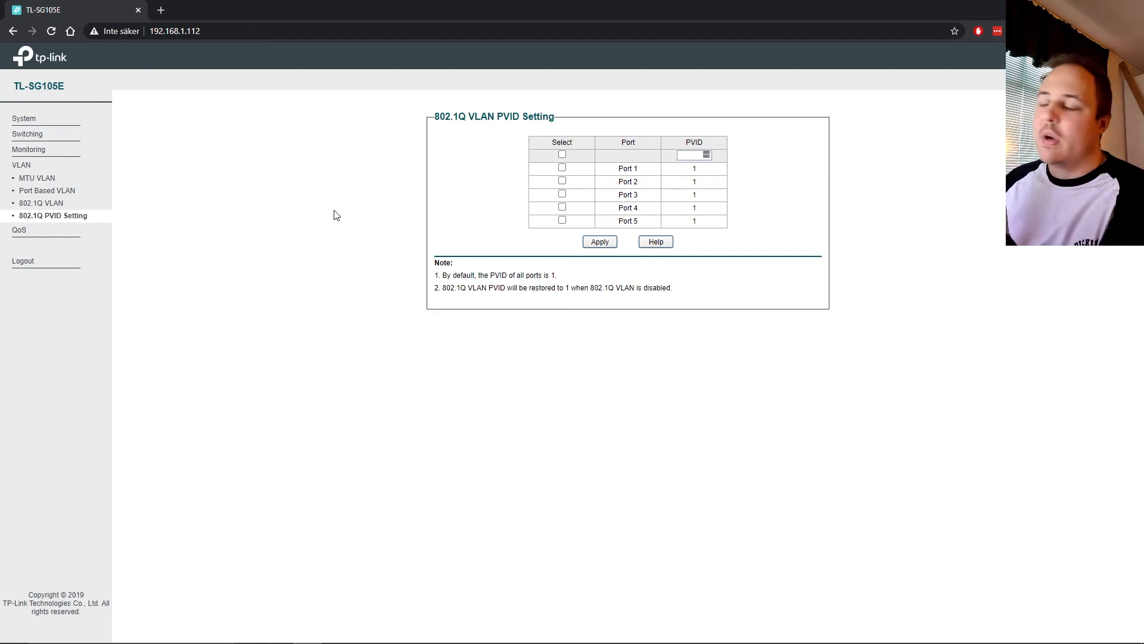
Review the QoS Basic and Bandwidth Control pages, then go to Storm Control
{"action": "left_click", "coordinate": [18, 180]}
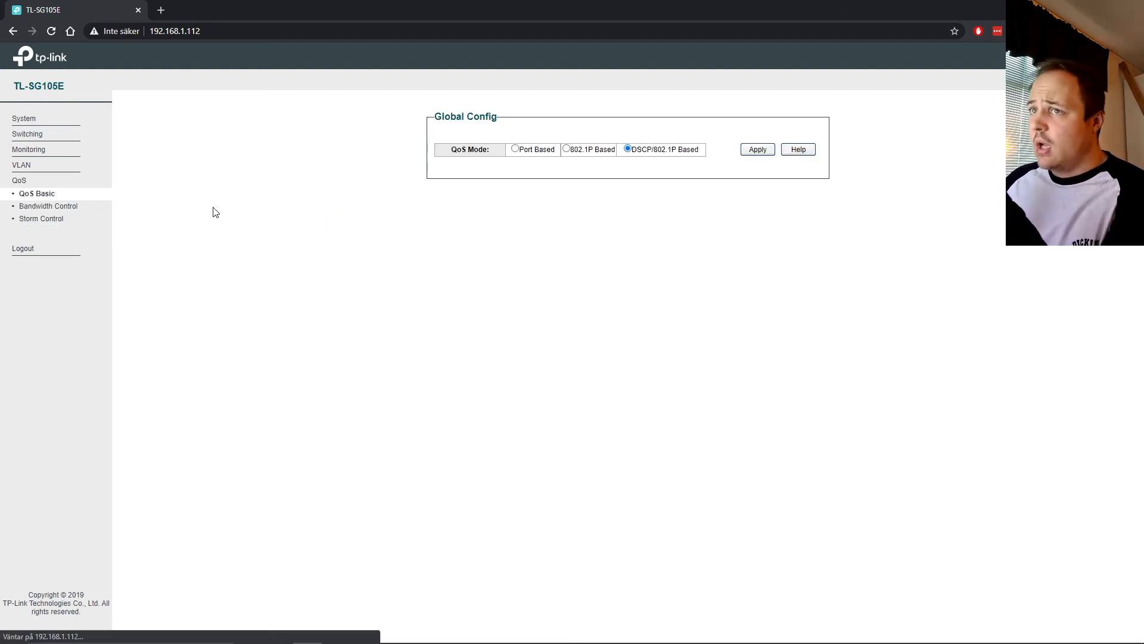
{"action": "mouse_move", "coordinate": [213, 146]}
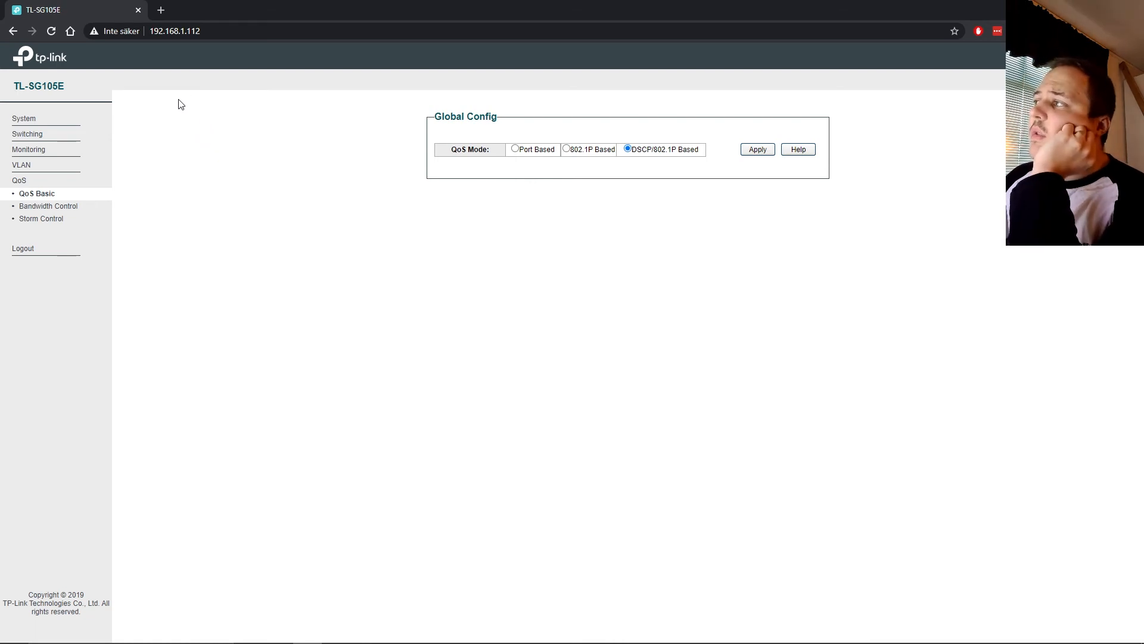
{"action": "left_click", "coordinate": [48, 206]}
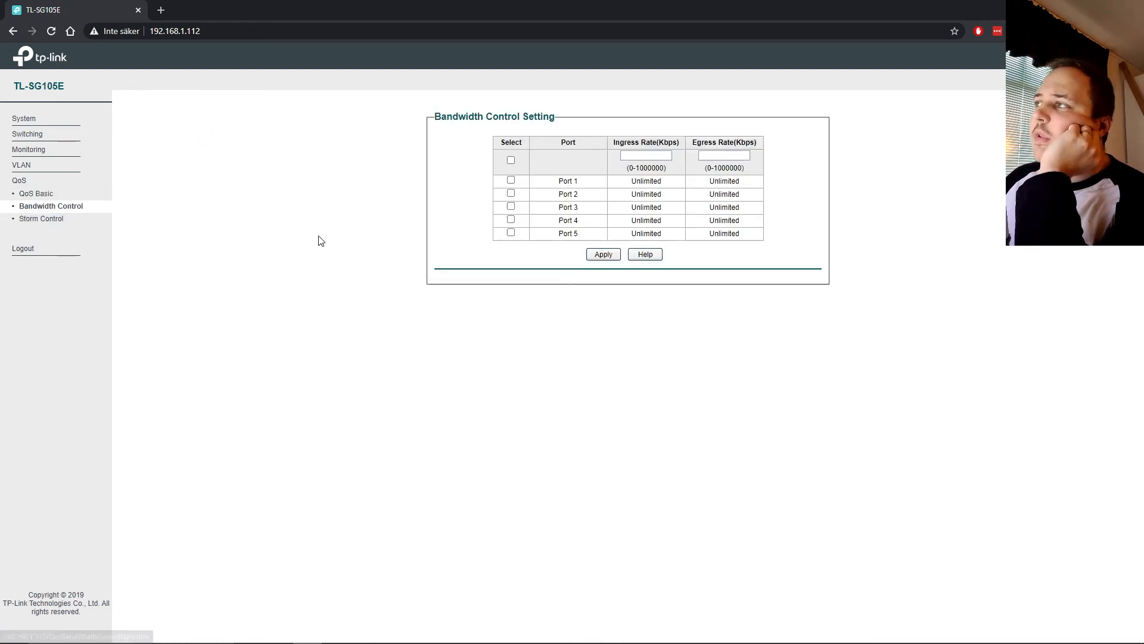
{"action": "mouse_move", "coordinate": [327, 216]}
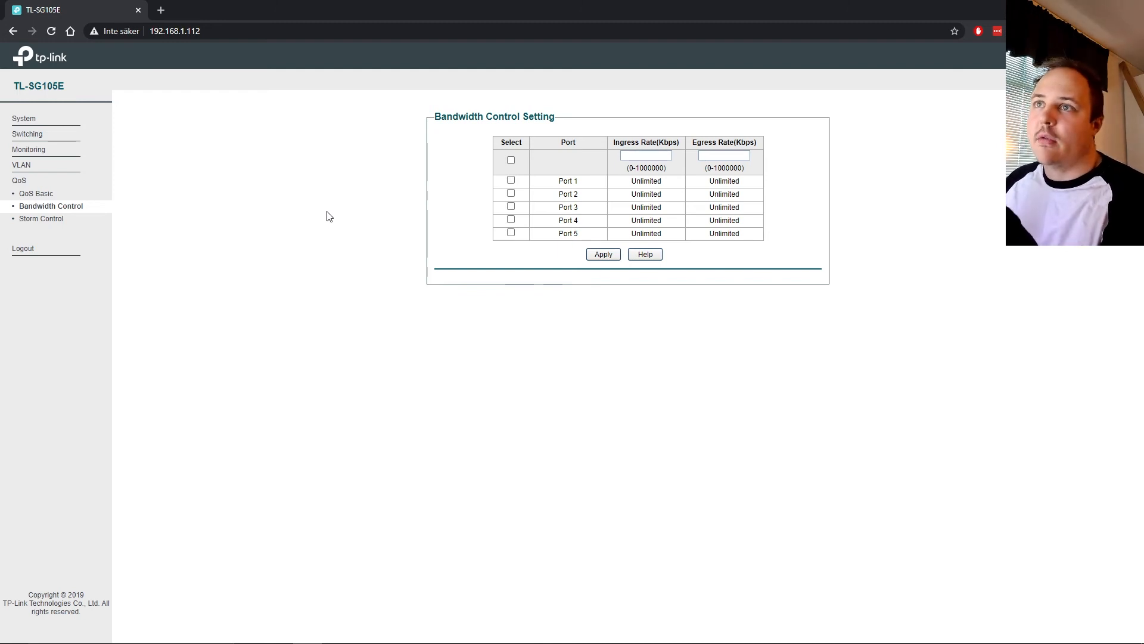
{"action": "mouse_move", "coordinate": [307, 221]}
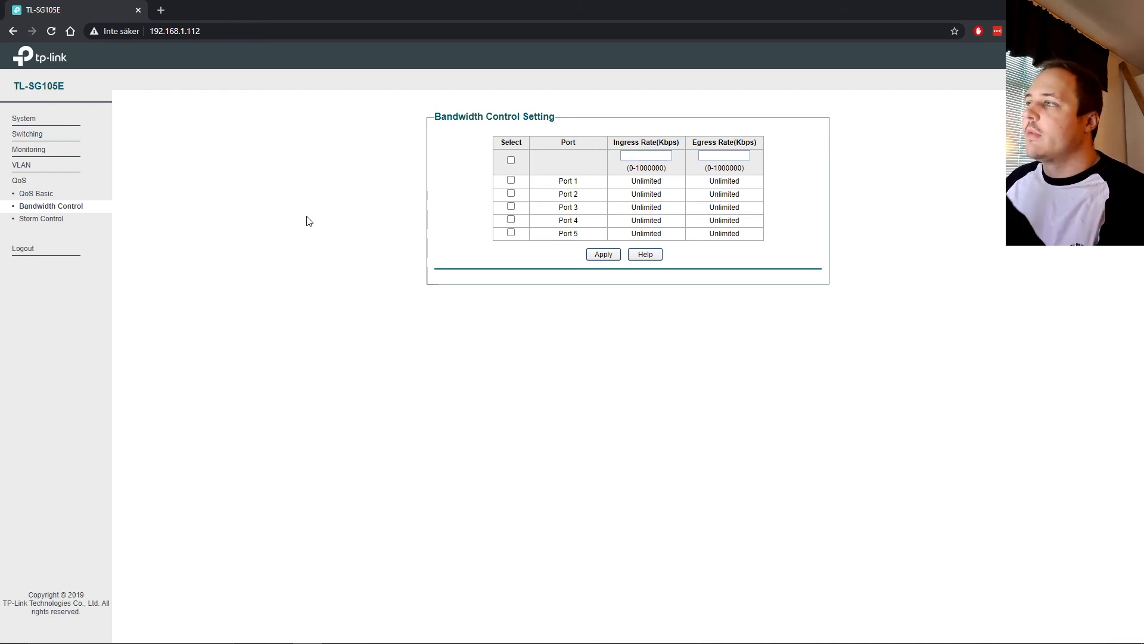
{"action": "left_click", "coordinate": [42, 218]}
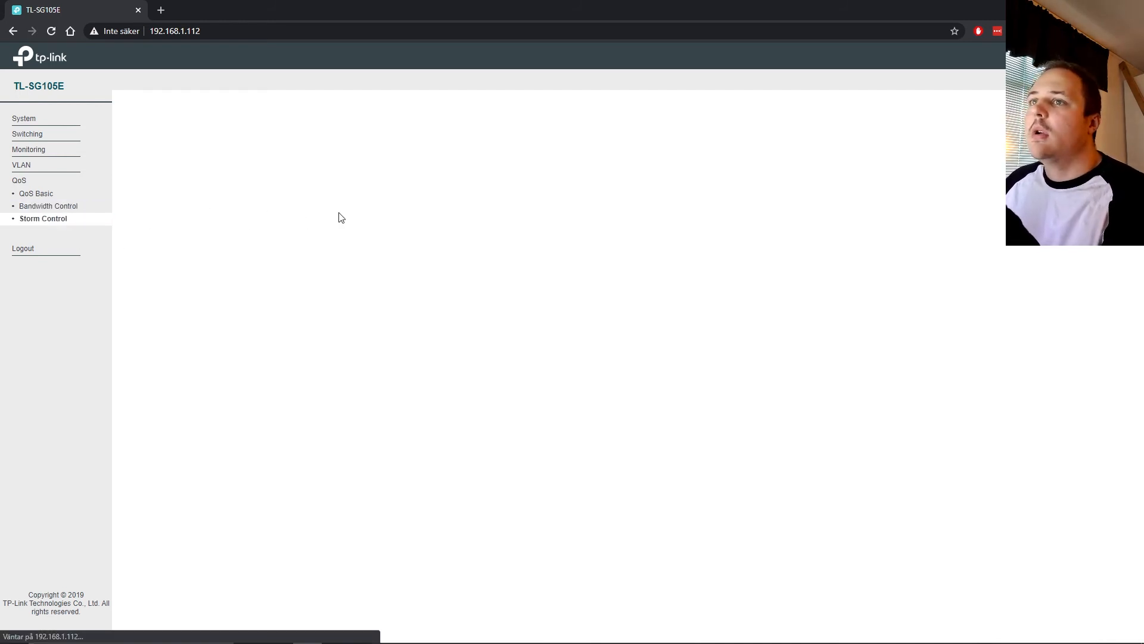
{"action": "left_click", "coordinate": [43, 218]}
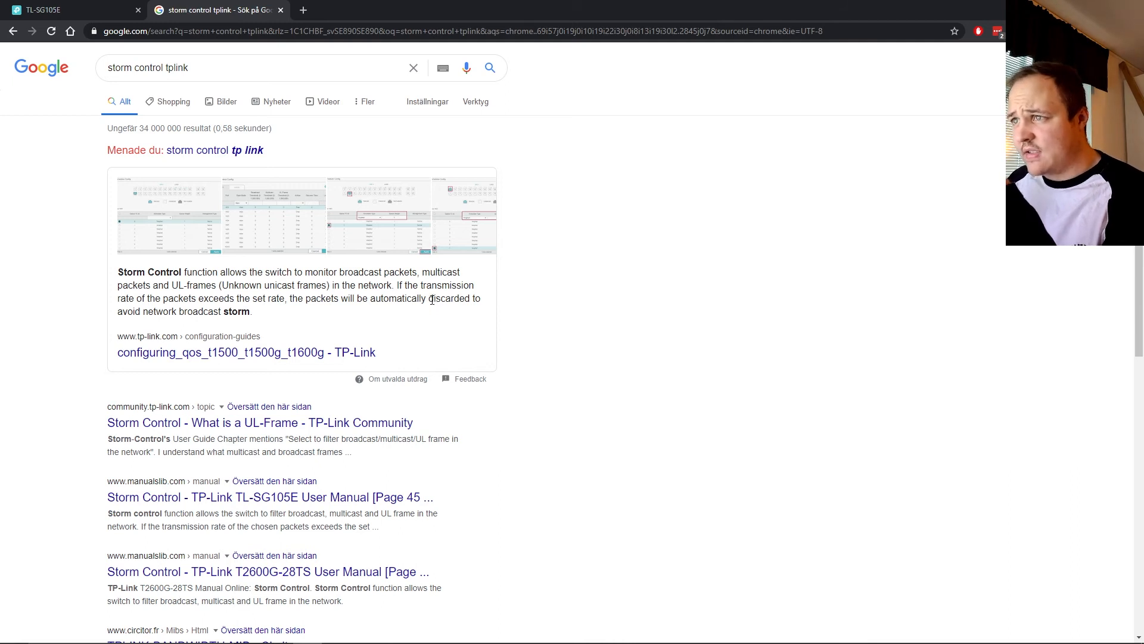
{"action": "mouse_move", "coordinate": [385, 323]}
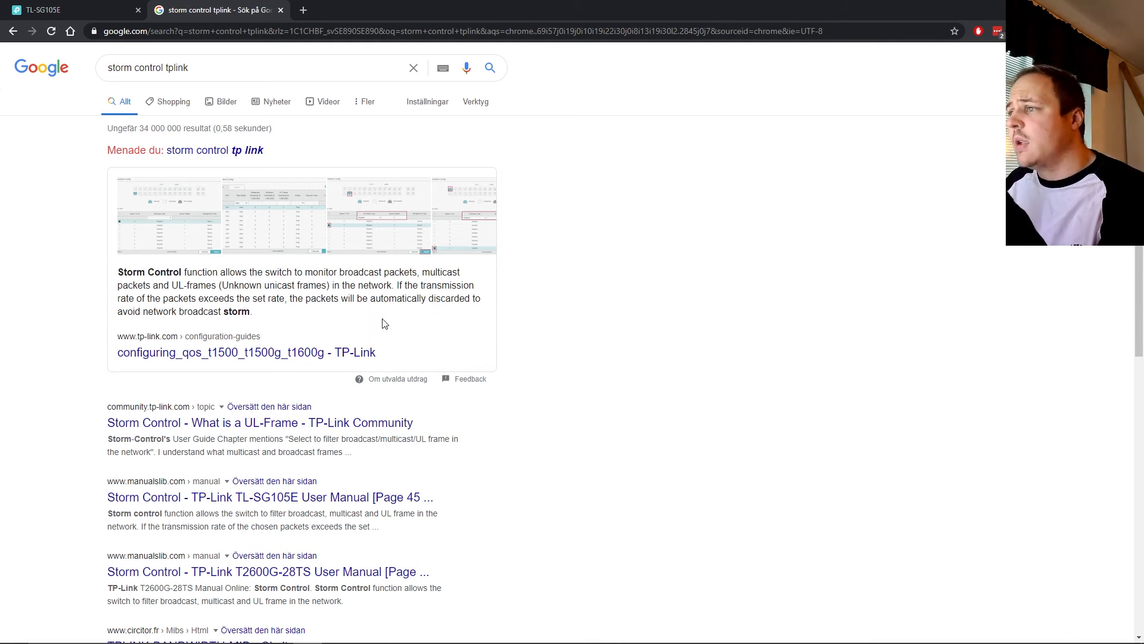
{"action": "mouse_move", "coordinate": [387, 322]}
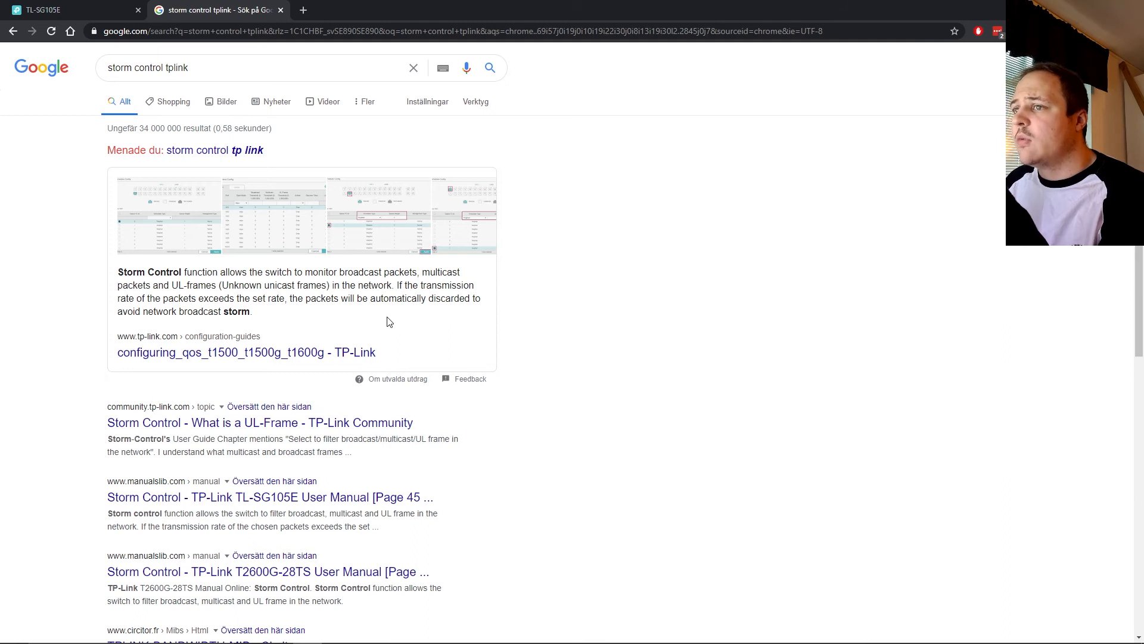
Go to the TL-SG105E product page on tp-link.com from the Google results
{"action": "left_click", "coordinate": [41, 10]}
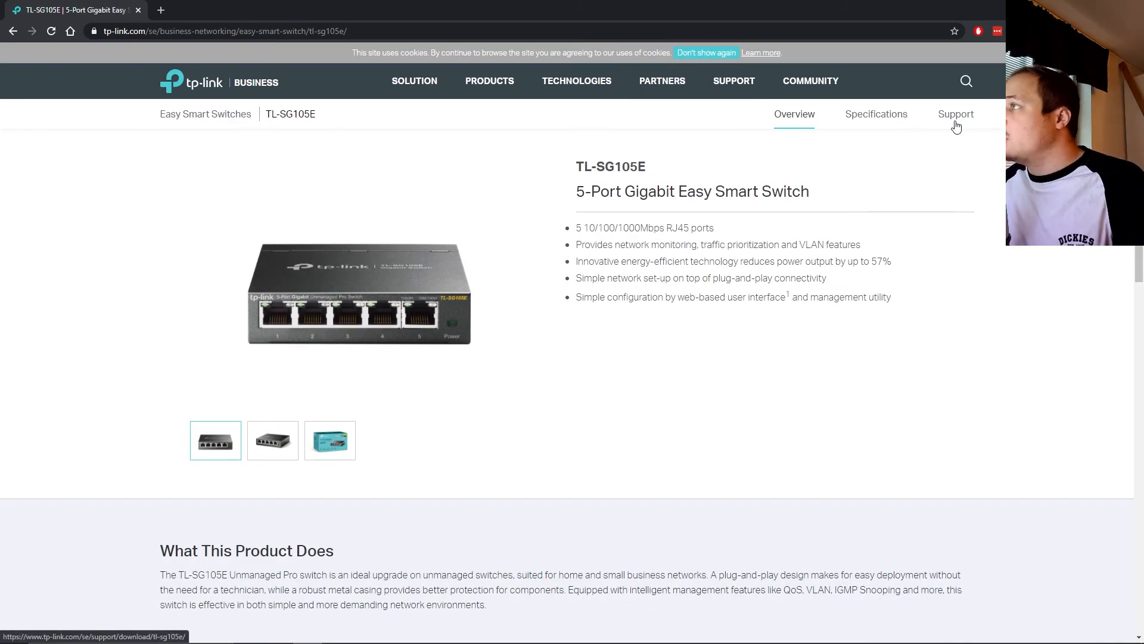
From the TL-SG105E support page, download Easy Smart Configuration Utility v1.2.7.0
{"action": "left_click", "coordinate": [955, 115]}
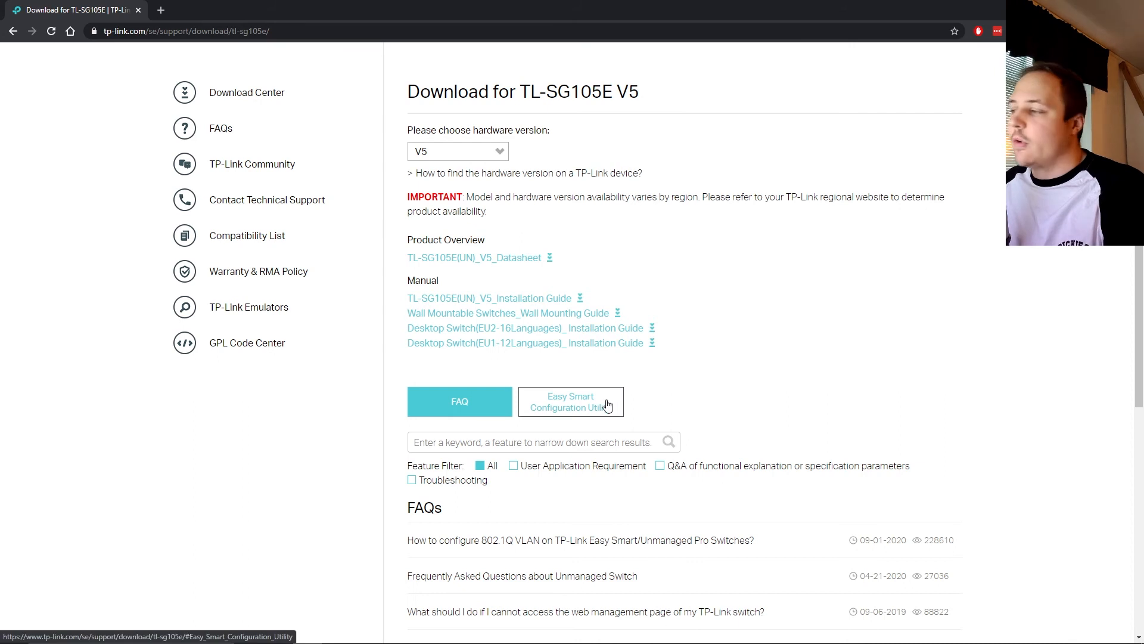
{"action": "left_click", "coordinate": [571, 402]}
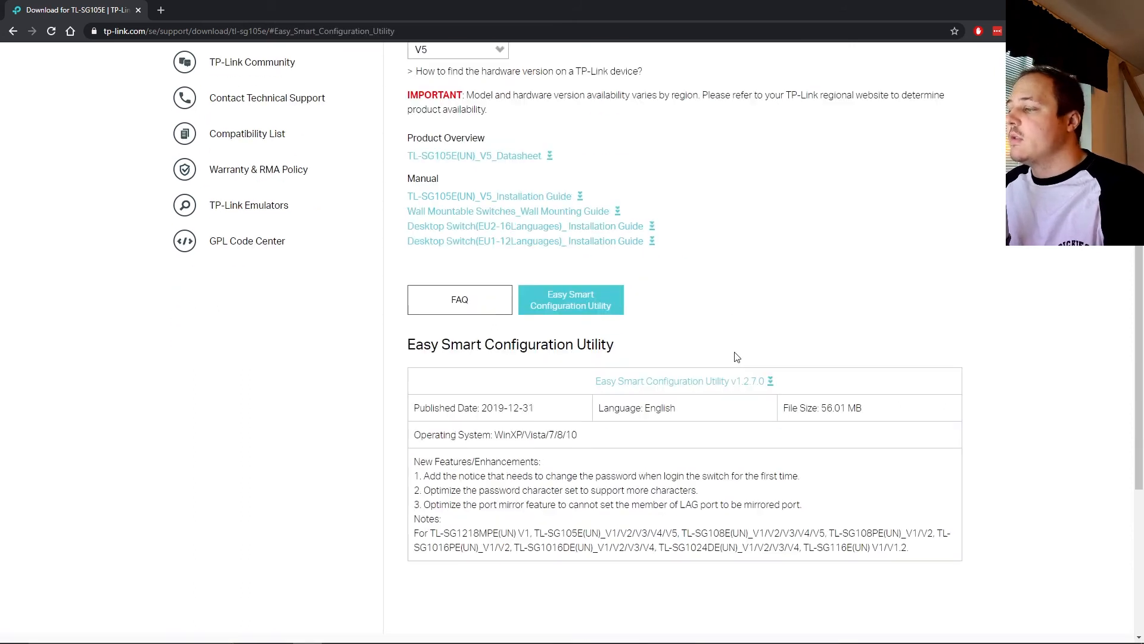
{"action": "scroll", "scroll_direction": "down", "scroll_amount": 3}
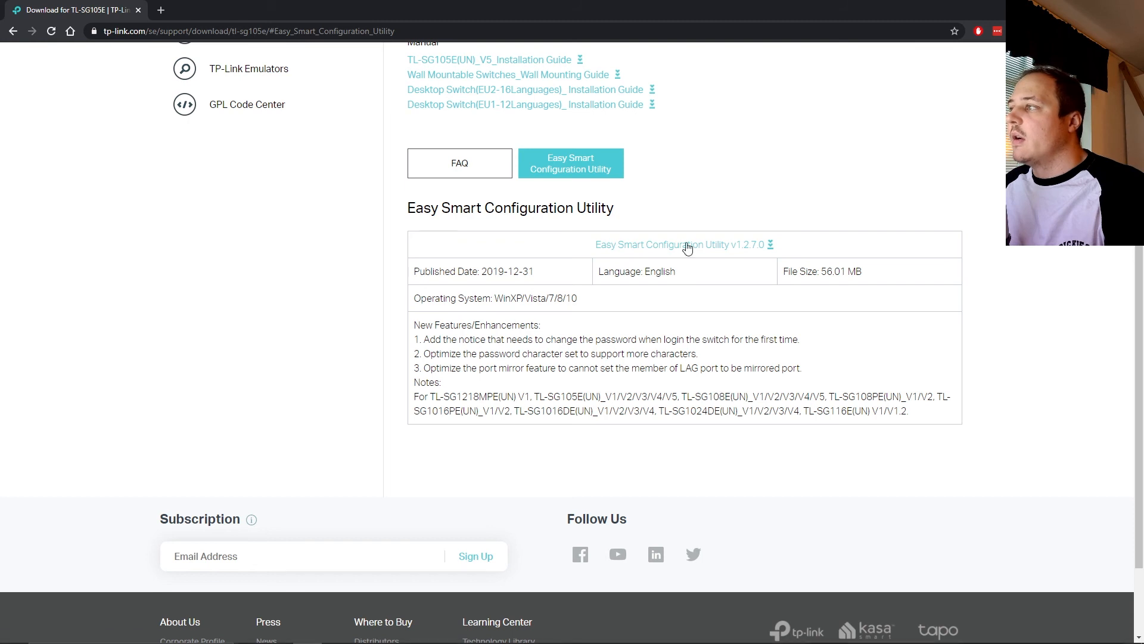
{"action": "left_click", "coordinate": [682, 243]}
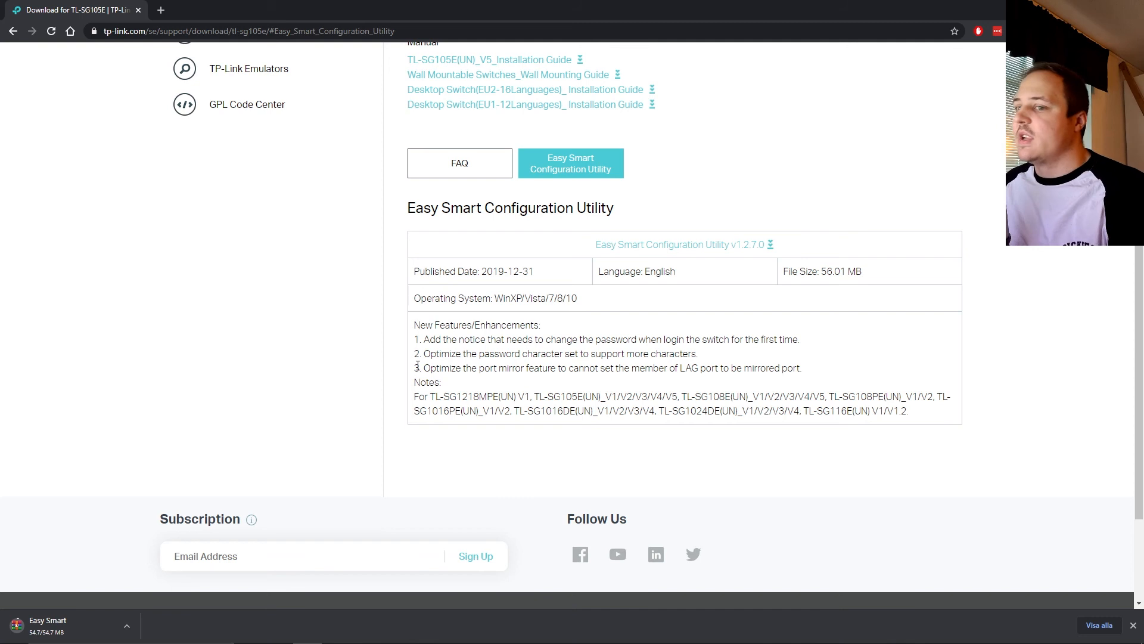
{"action": "mouse_move", "coordinate": [249, 494]}
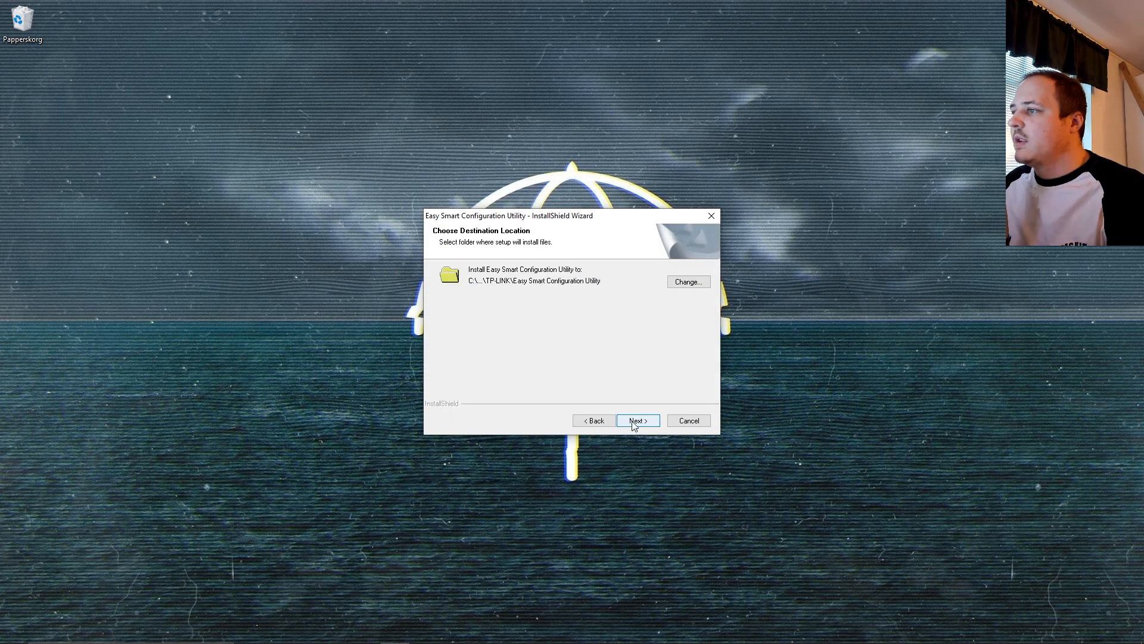
Install the Easy Smart Configuration Utility into its default destination folder
{"action": "left_click", "coordinate": [637, 421]}
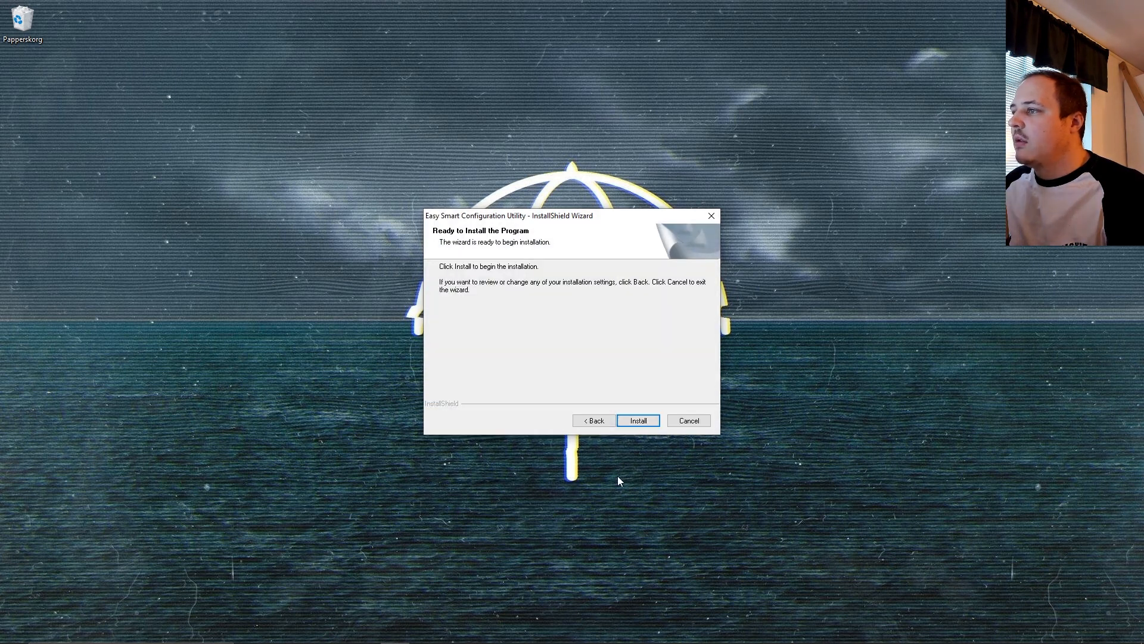
{"action": "left_click", "coordinate": [636, 421]}
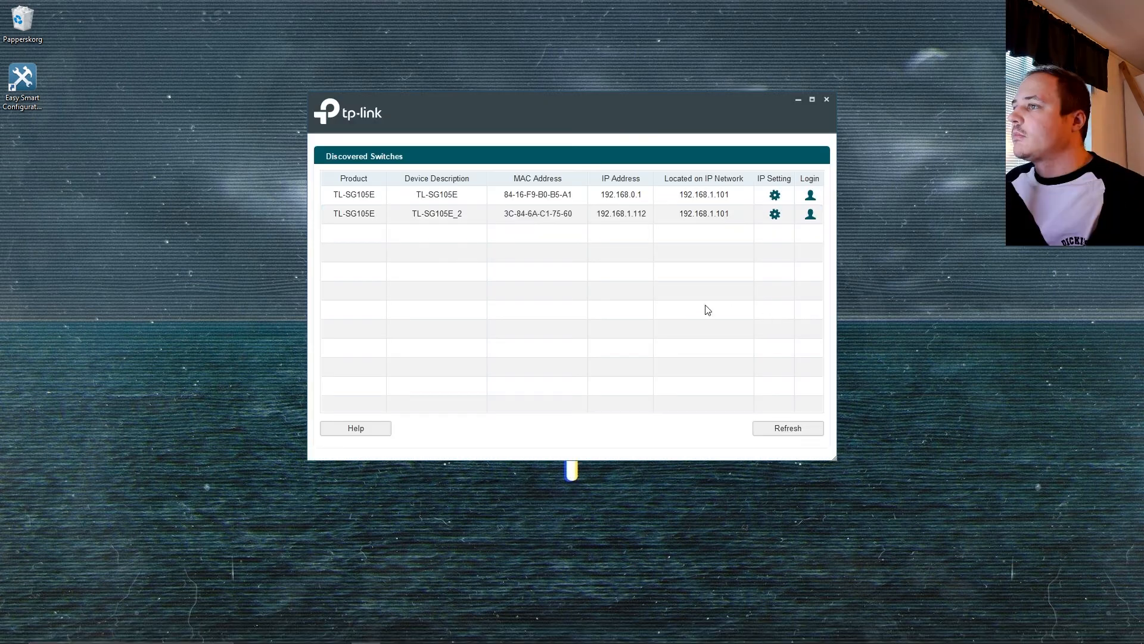
{"action": "mouse_move", "coordinate": [628, 314]}
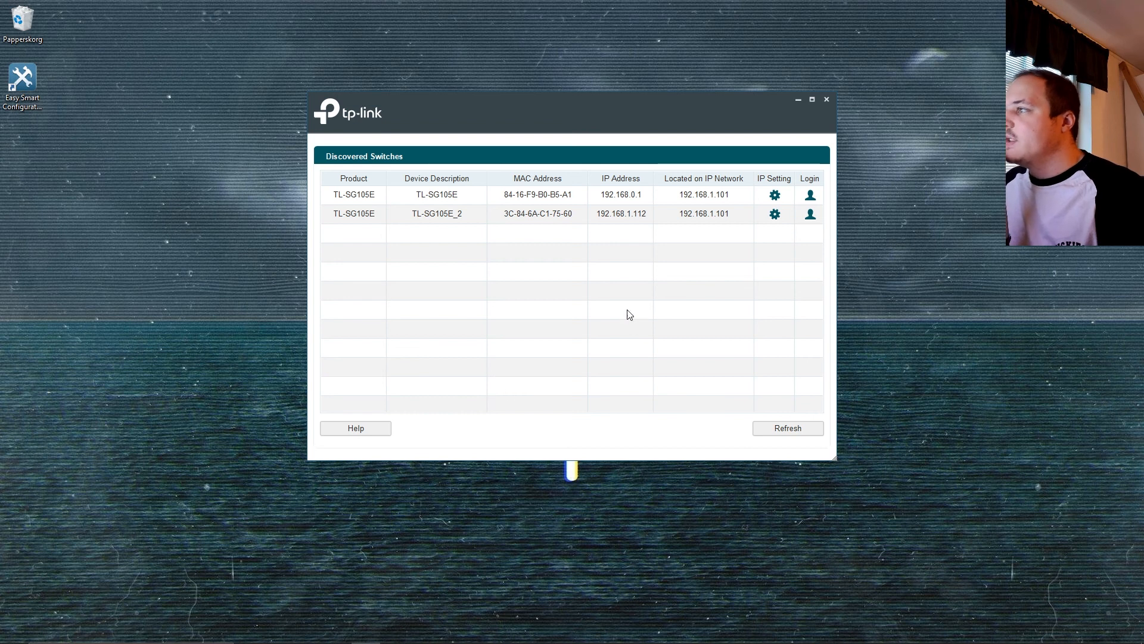
{"action": "mouse_move", "coordinate": [583, 326]}
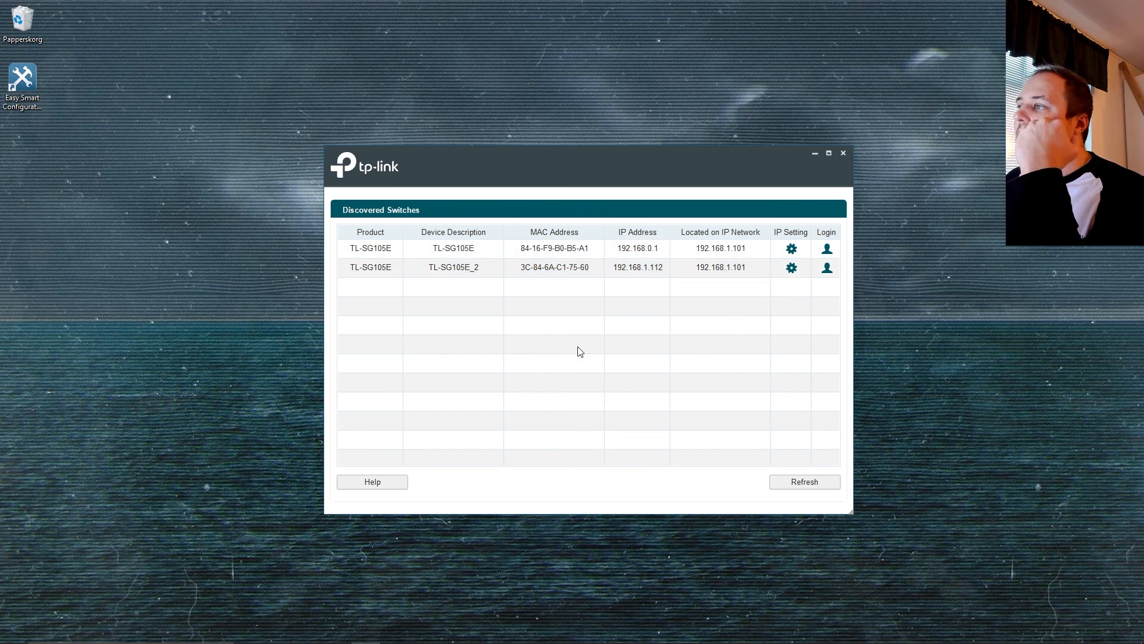
Bring up the IP Setting dialog for the TL-SG105E at 192.168.0.1
{"action": "left_click", "coordinate": [635, 248]}
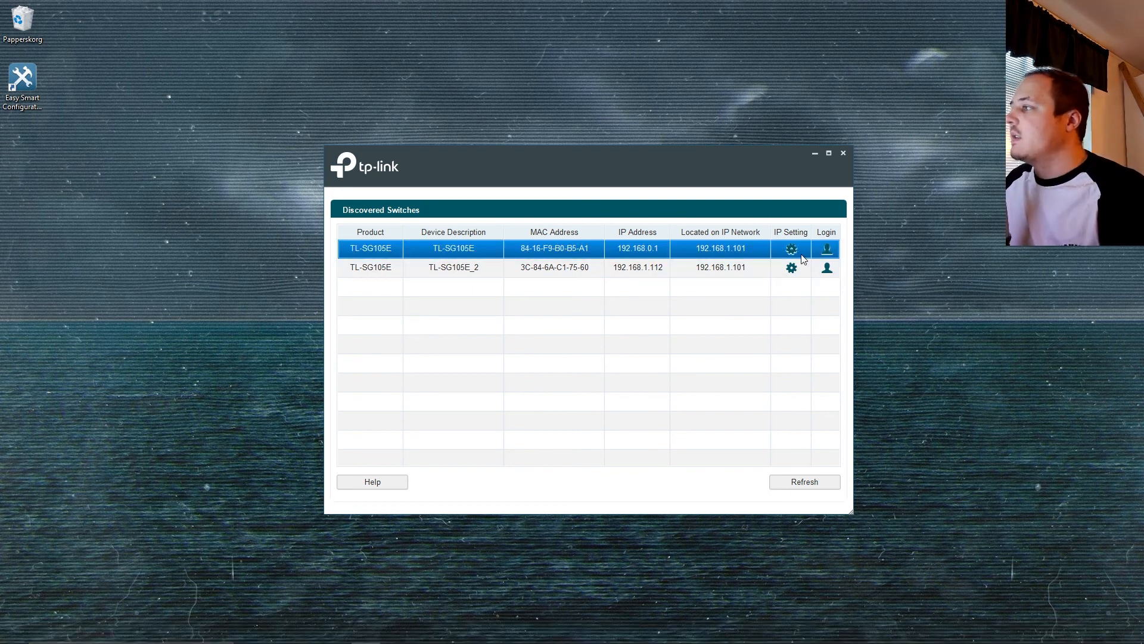
{"action": "left_click", "coordinate": [790, 247]}
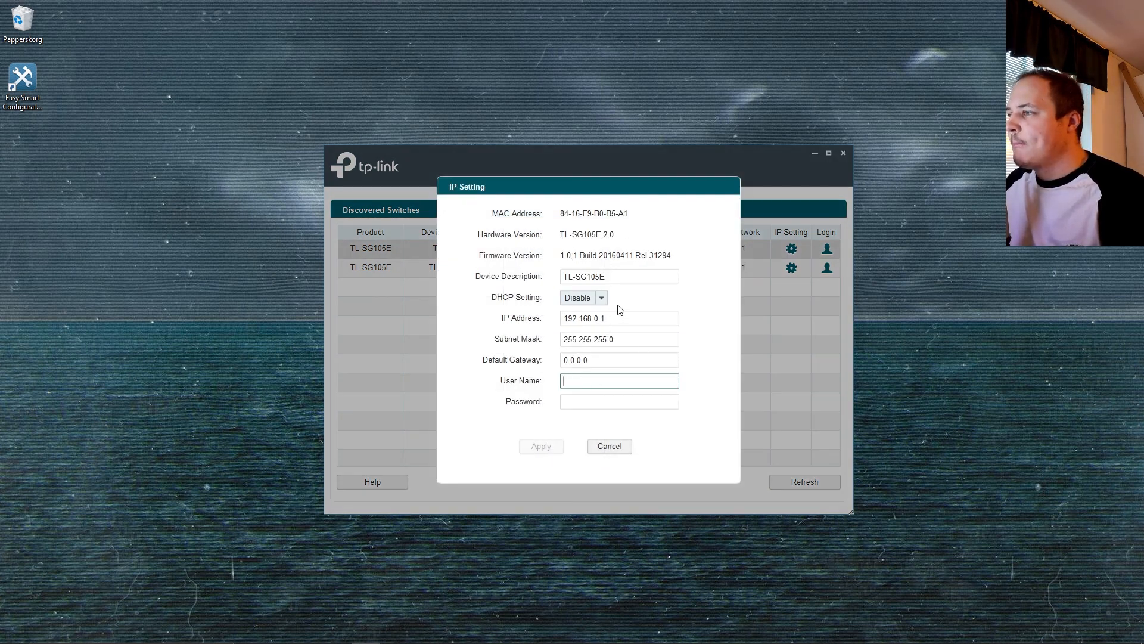
Try entering 192.168.1.107 manually, then abandon it and reopen the switch's IP settings
{"action": "type", "text": "192.168.1.107"}
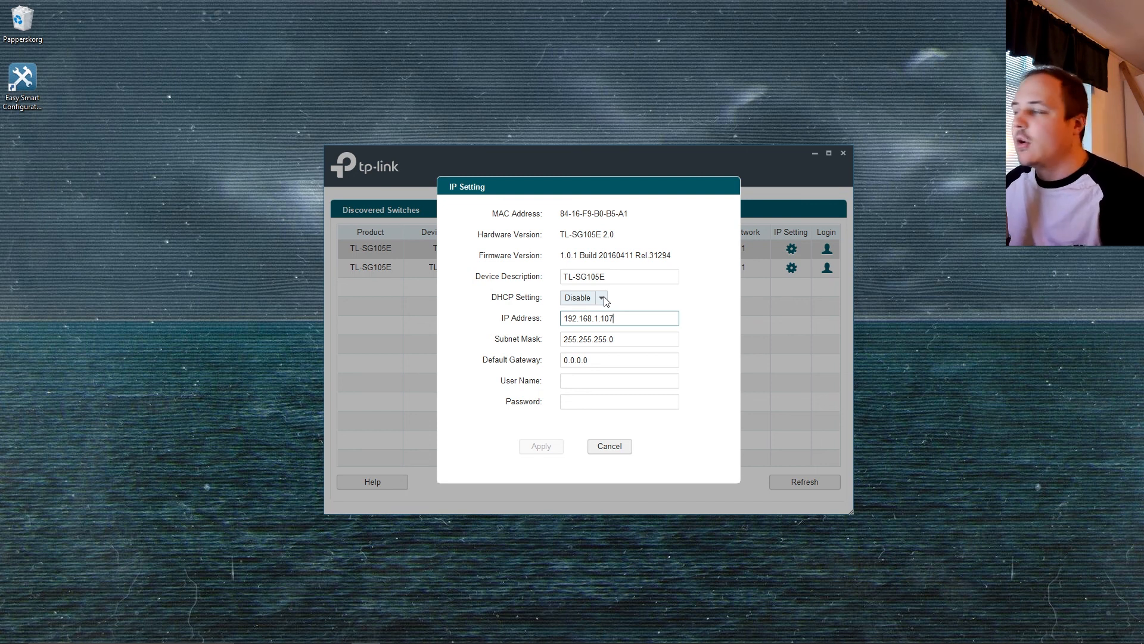
{"action": "left_click", "coordinate": [601, 298]}
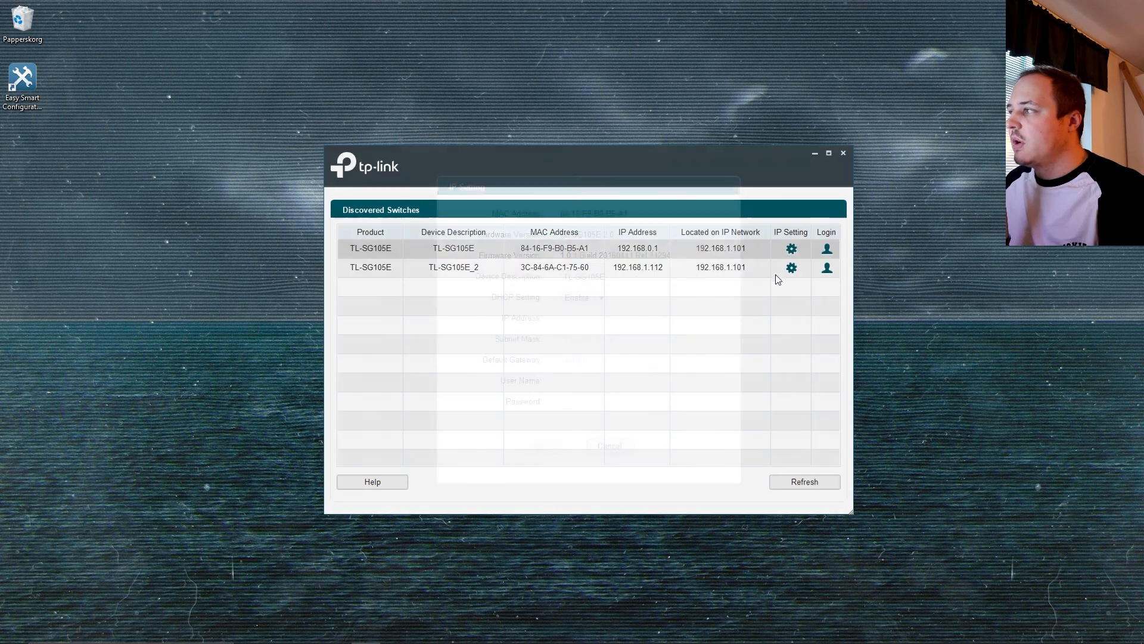
{"action": "left_click", "coordinate": [790, 248]}
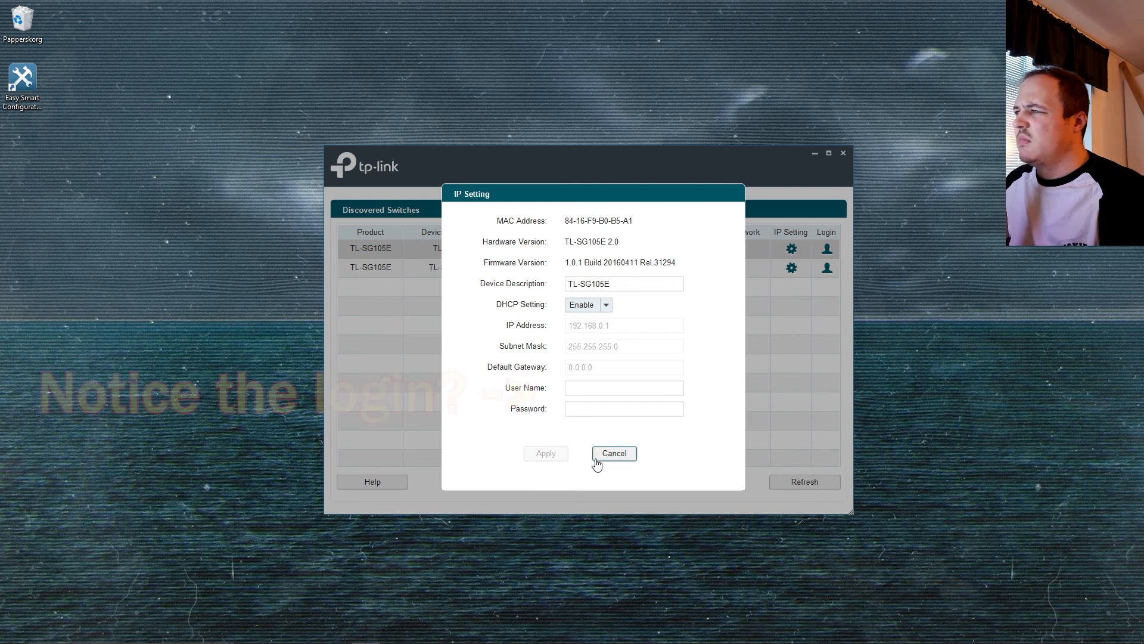
{"action": "left_click", "coordinate": [613, 453]}
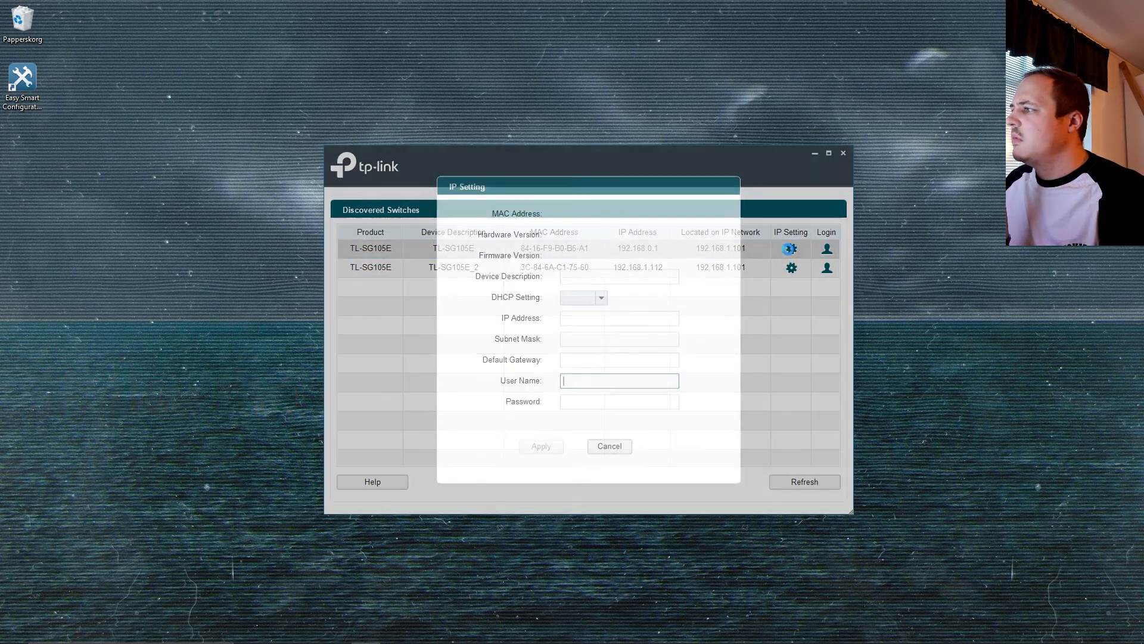
Enable DHCP with admin credentials and apply, then start logging in to the switch at 192.168.1.107
{"action": "left_click", "coordinate": [601, 297]}
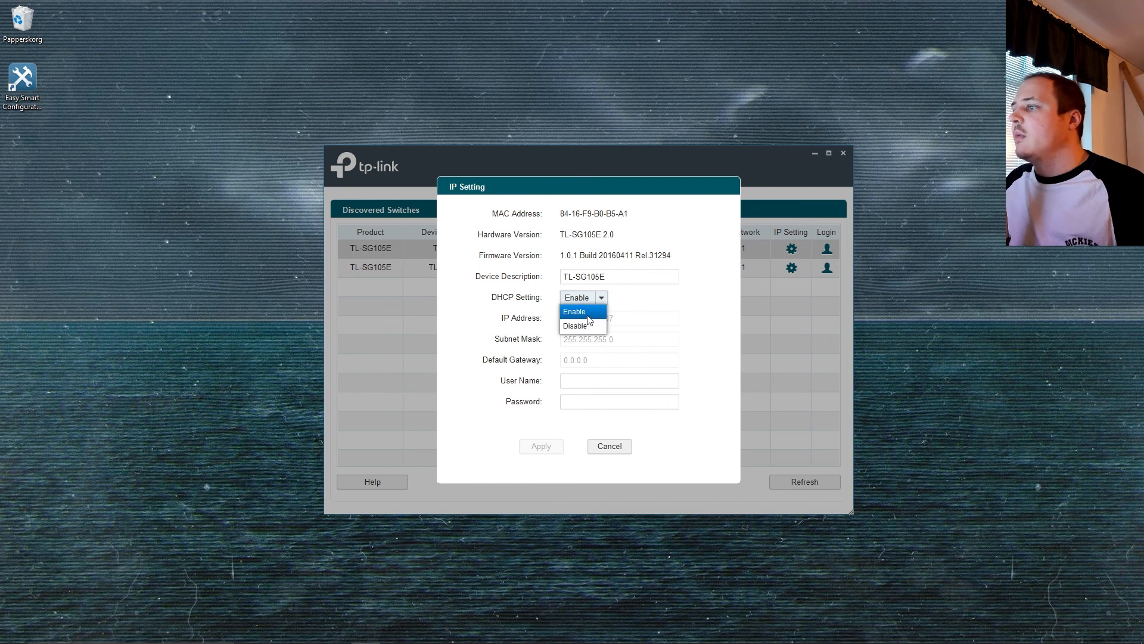
{"action": "left_click", "coordinate": [577, 326]}
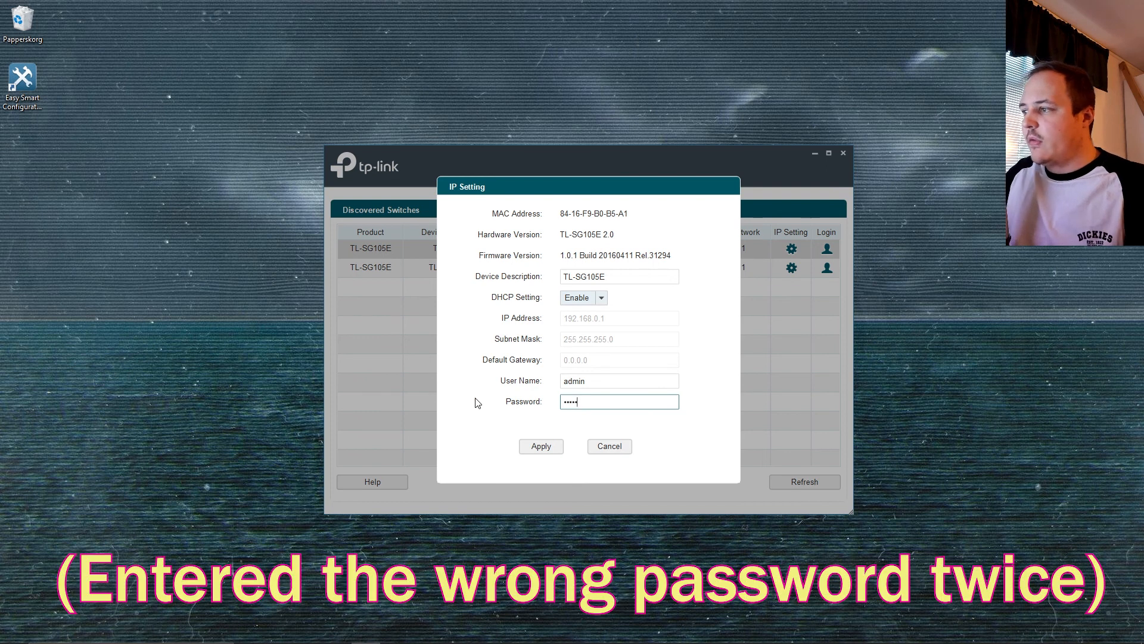
{"action": "left_click", "coordinate": [540, 446]}
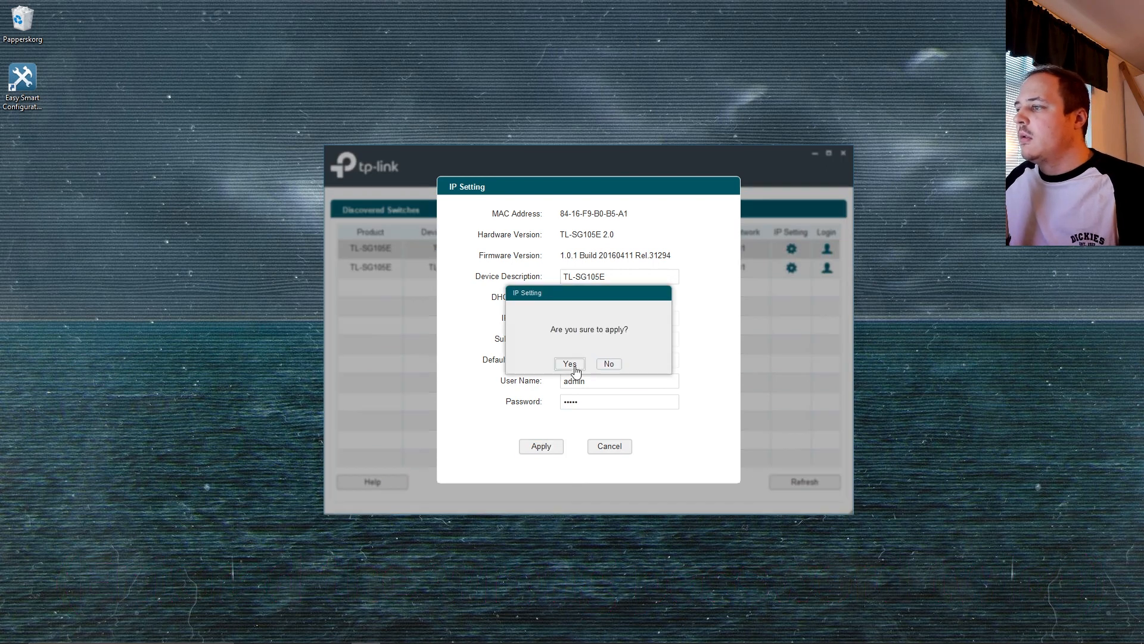
{"action": "left_click", "coordinate": [568, 363]}
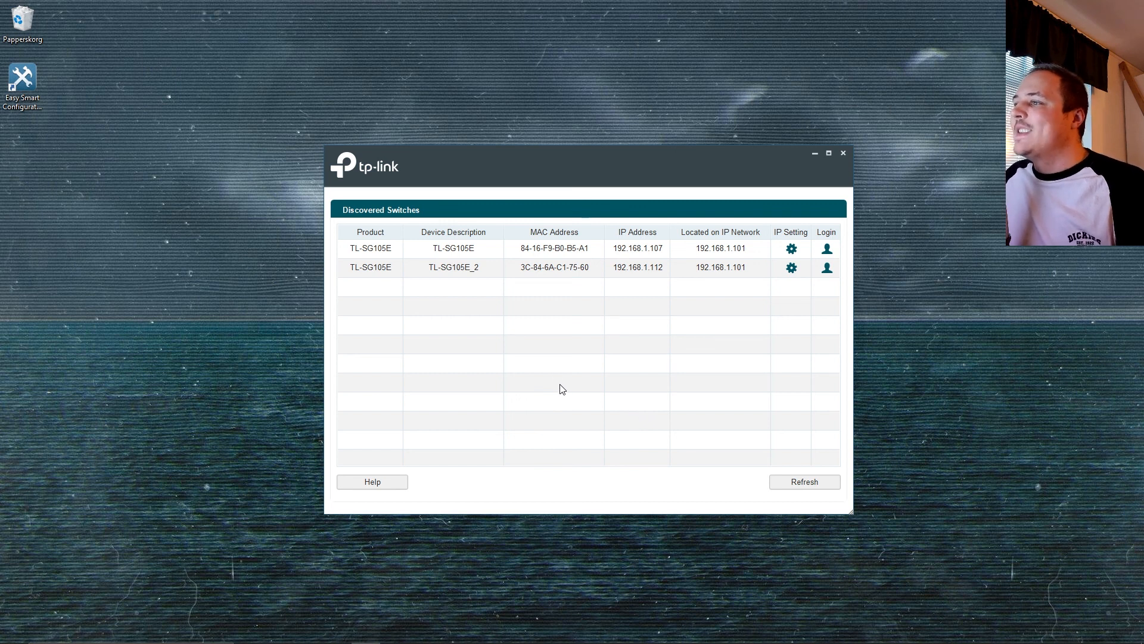
{"action": "left_click", "coordinate": [827, 267]}
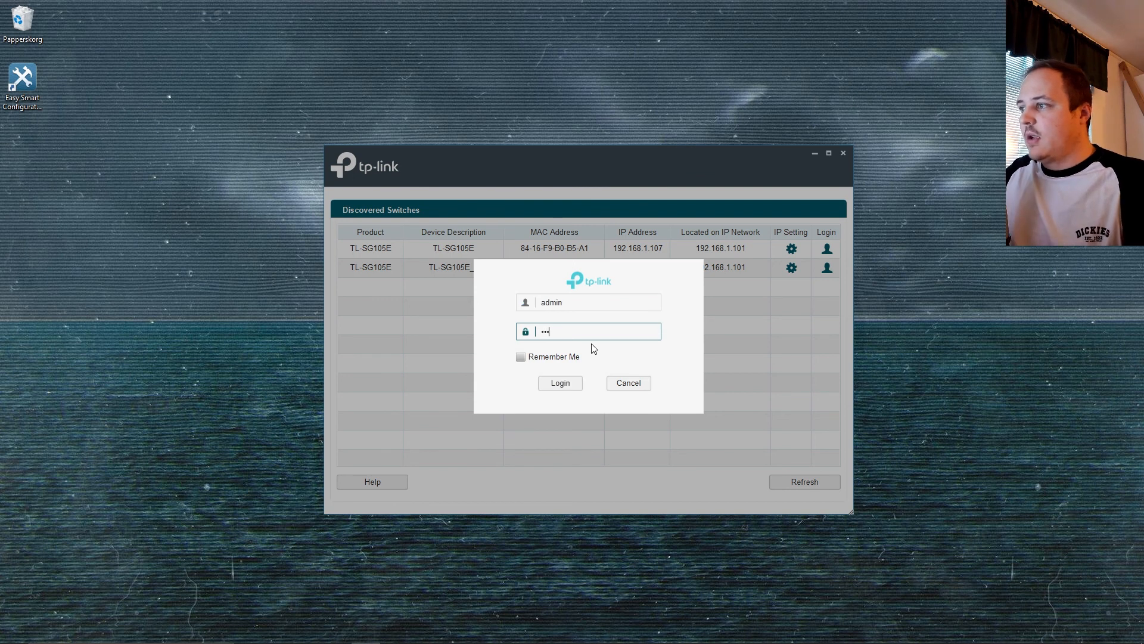
Log in to the first switch, view Monitoring and VLAN, and return to System Info
{"action": "left_click", "coordinate": [560, 382]}
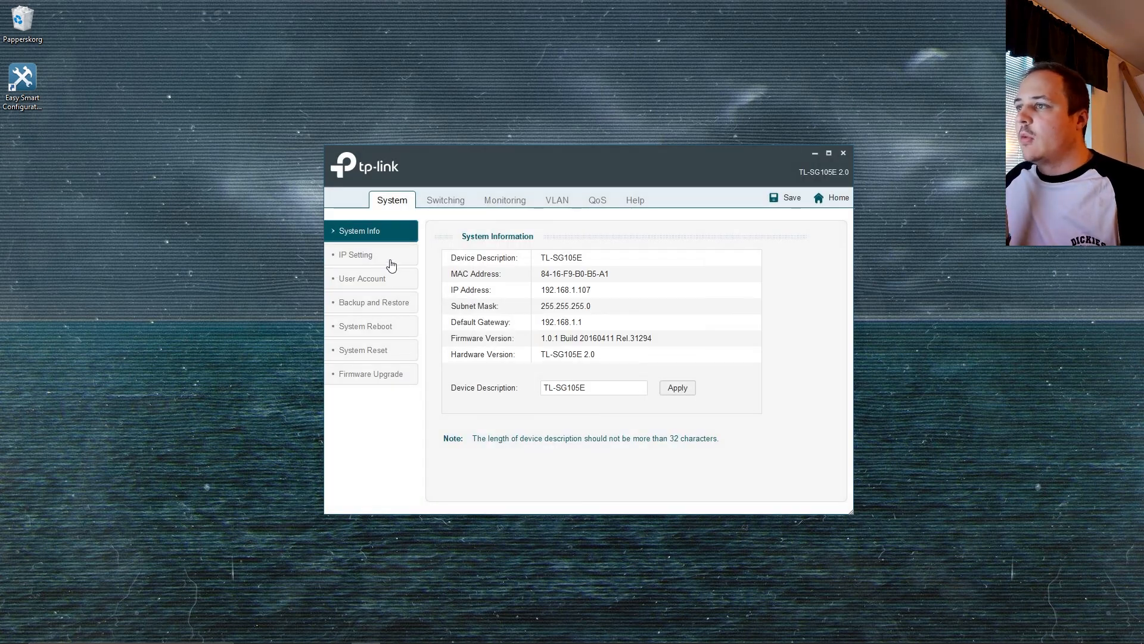
{"action": "left_click", "coordinate": [504, 199]}
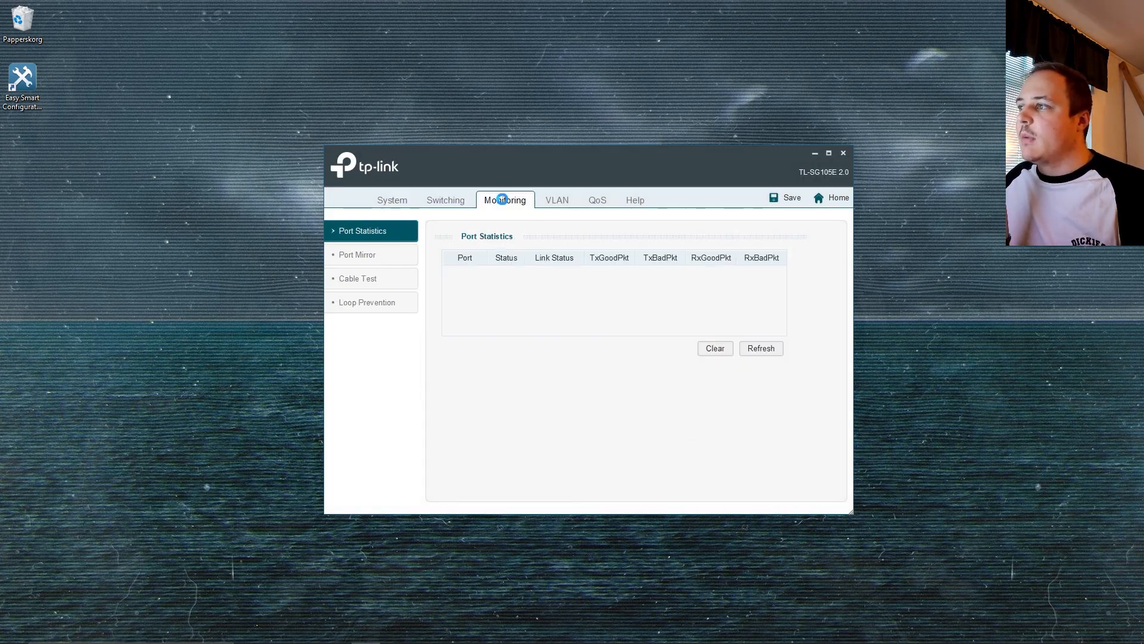
{"action": "left_click", "coordinate": [556, 200]}
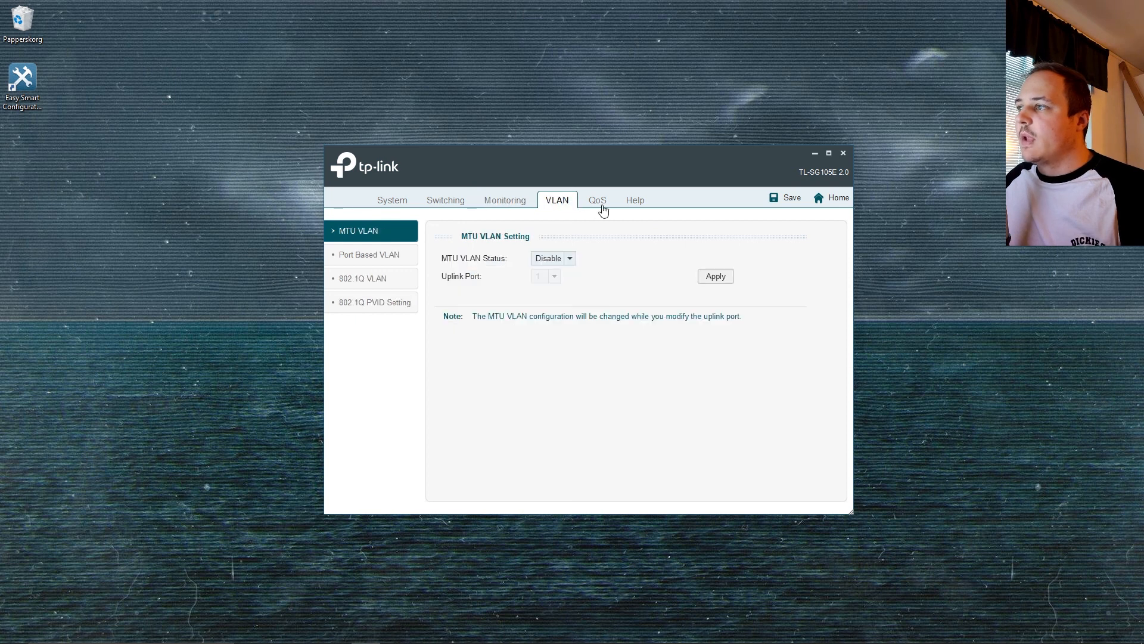
{"action": "mouse_move", "coordinate": [577, 310]}
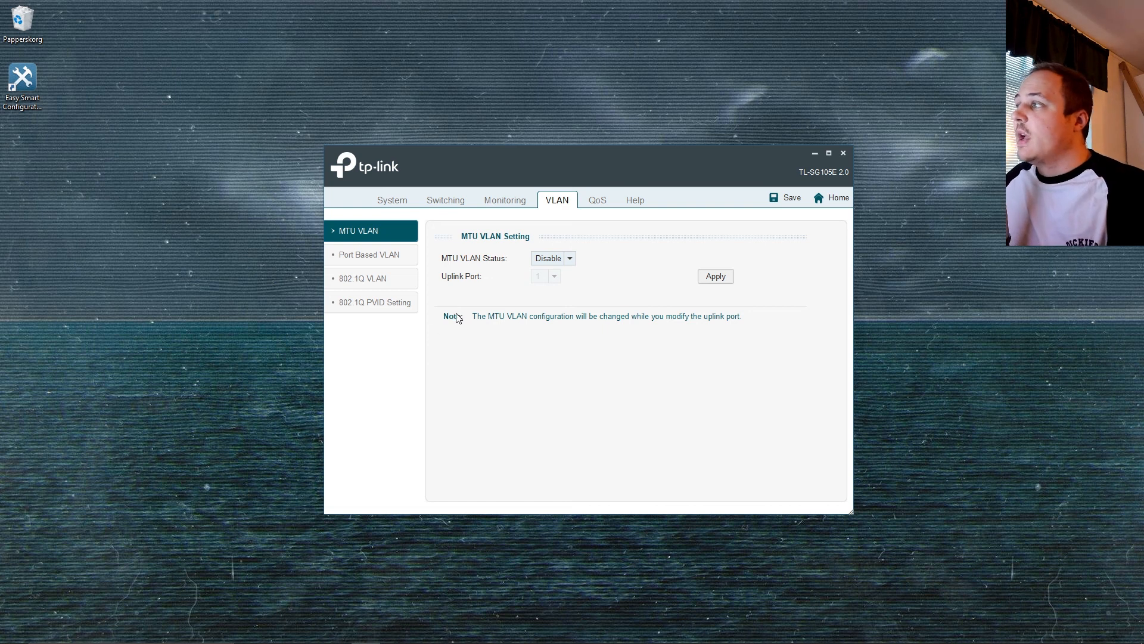
{"action": "left_click", "coordinate": [392, 199]}
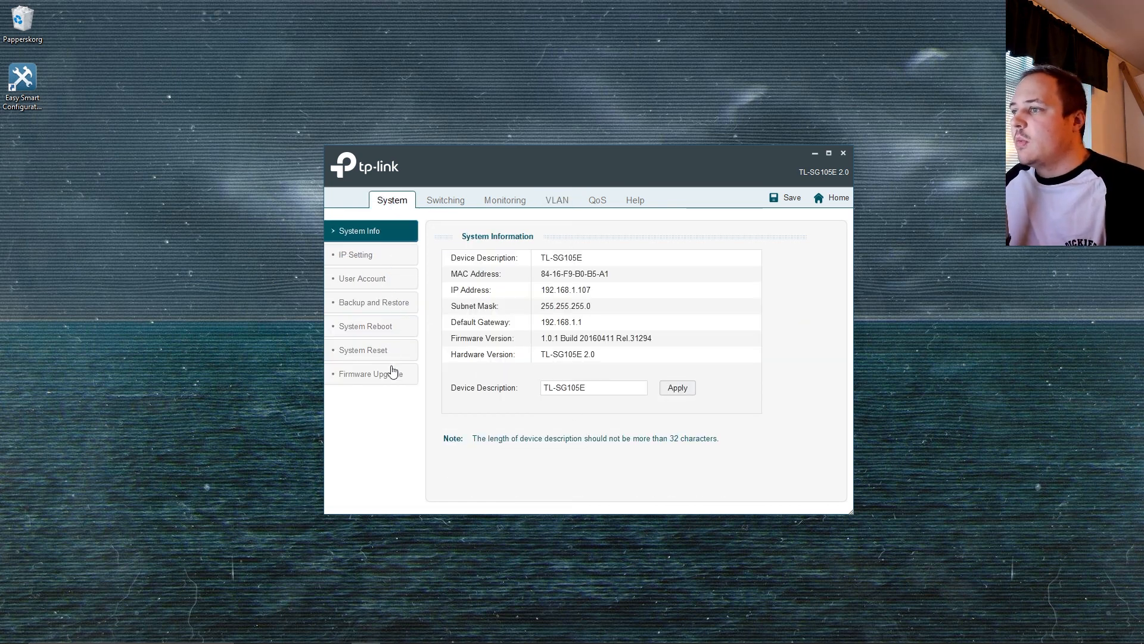
Change the admin password under User Account, apply it and confirm
{"action": "left_click", "coordinate": [362, 278]}
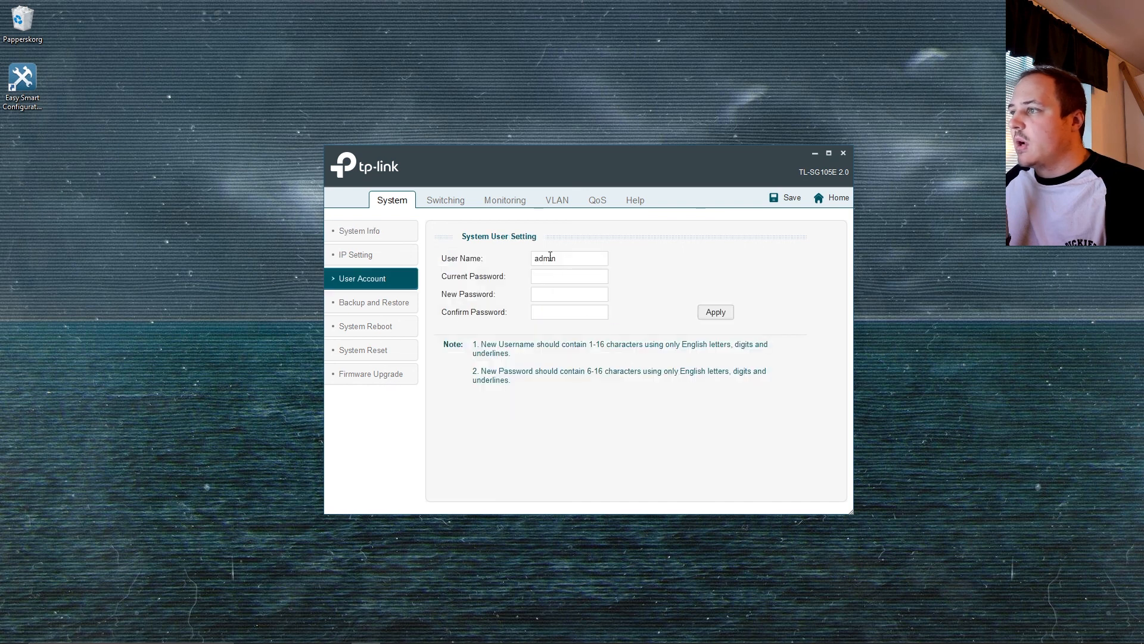
{"action": "type", "text": "••••"}
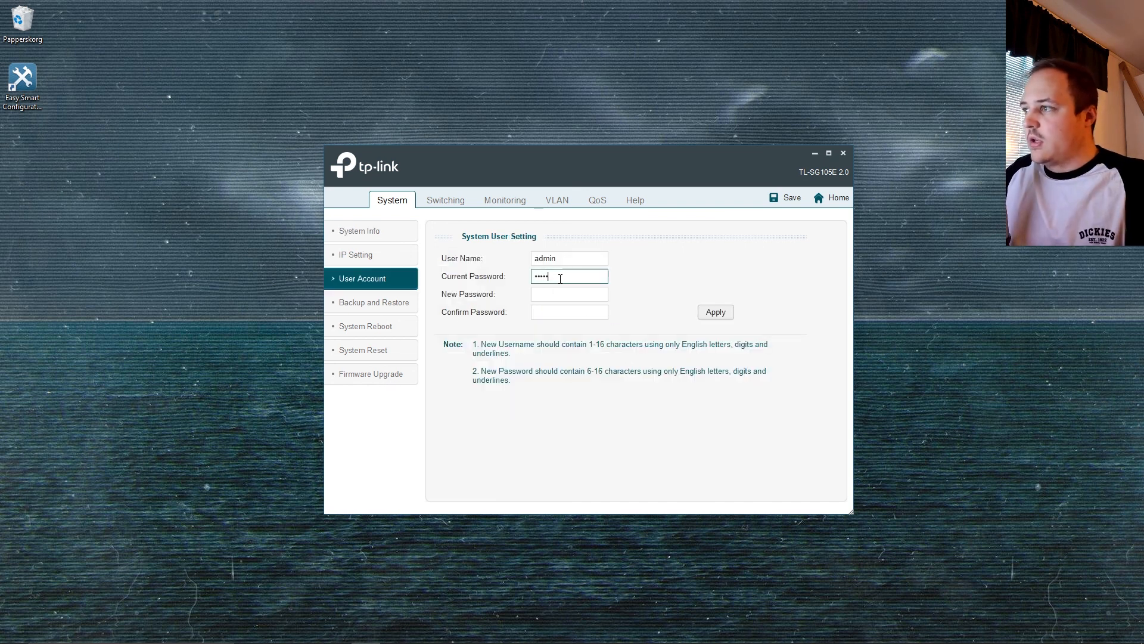
{"action": "left_click", "coordinate": [569, 293]}
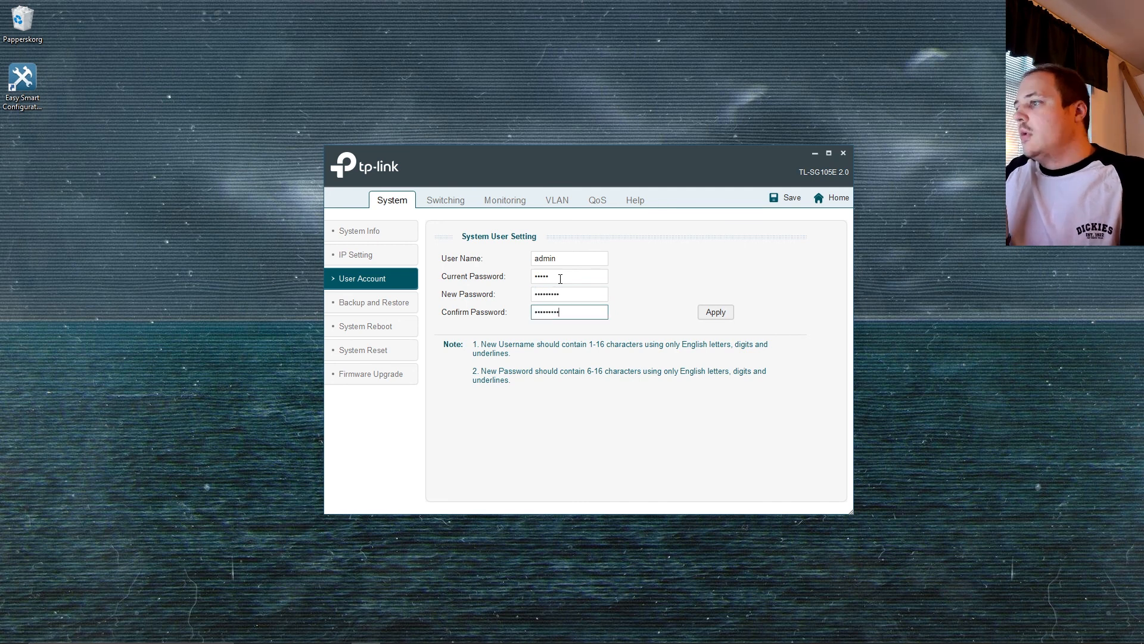
{"action": "left_click", "coordinate": [714, 312]}
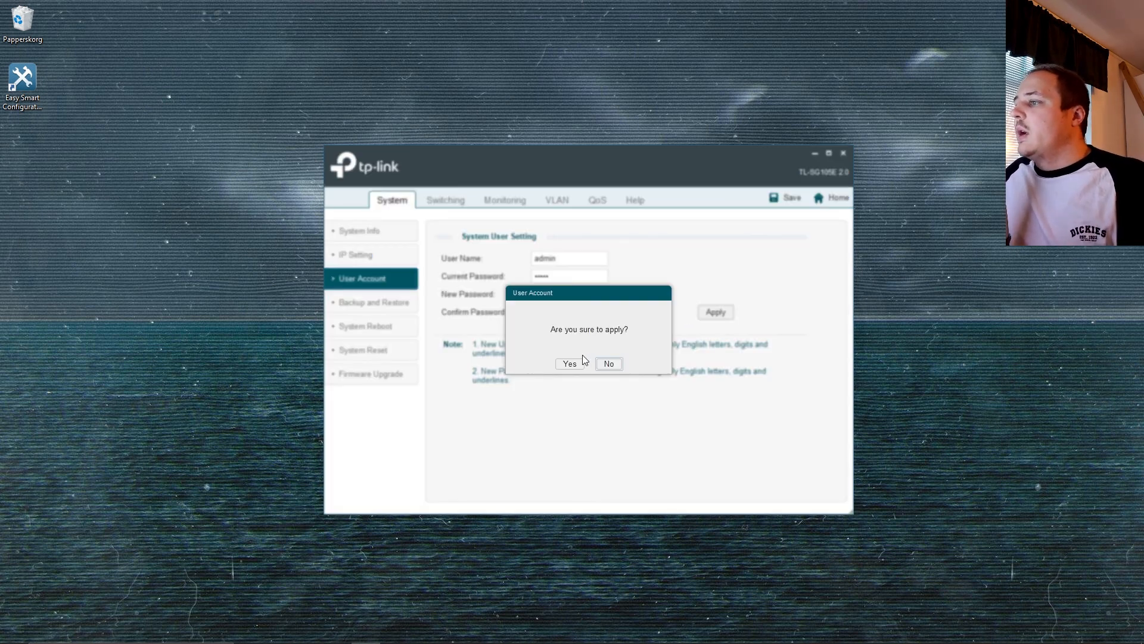
{"action": "left_click", "coordinate": [569, 363]}
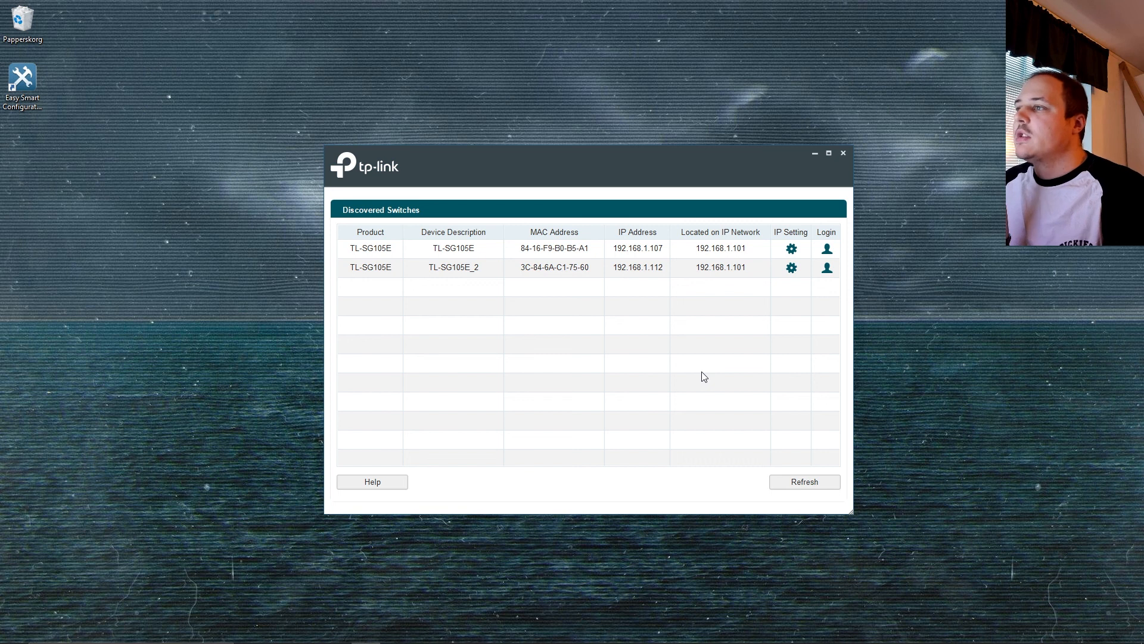
Select the switch at 192.168.1.107 and refresh to rescan the network
{"action": "left_click", "coordinate": [636, 248]}
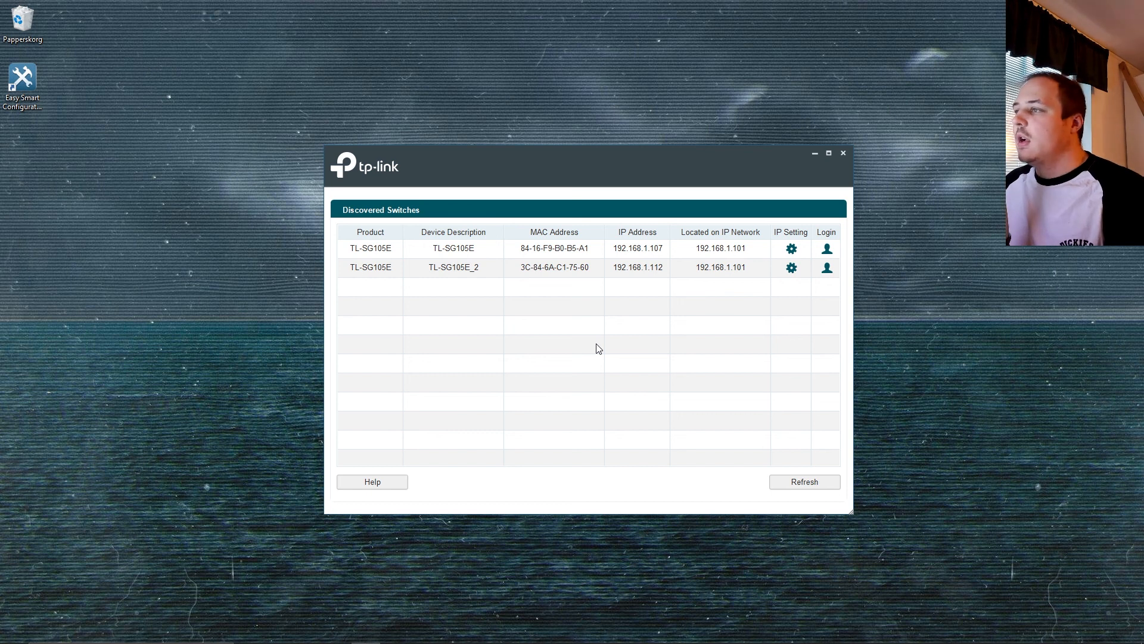
{"action": "left_click", "coordinate": [636, 248]}
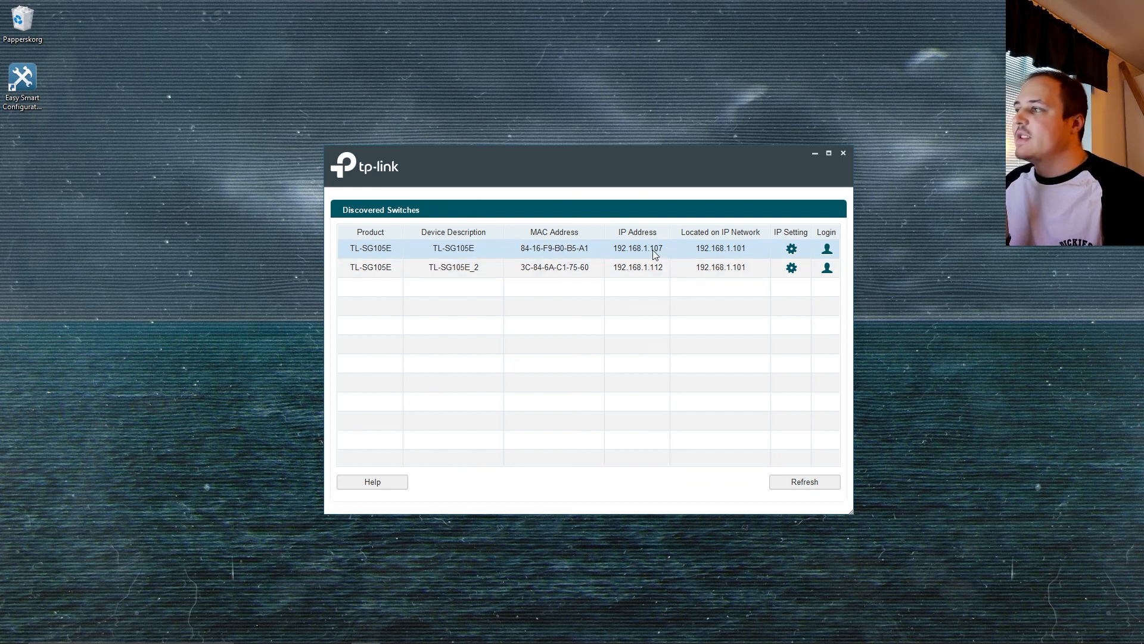
{"action": "left_click", "coordinate": [636, 248]}
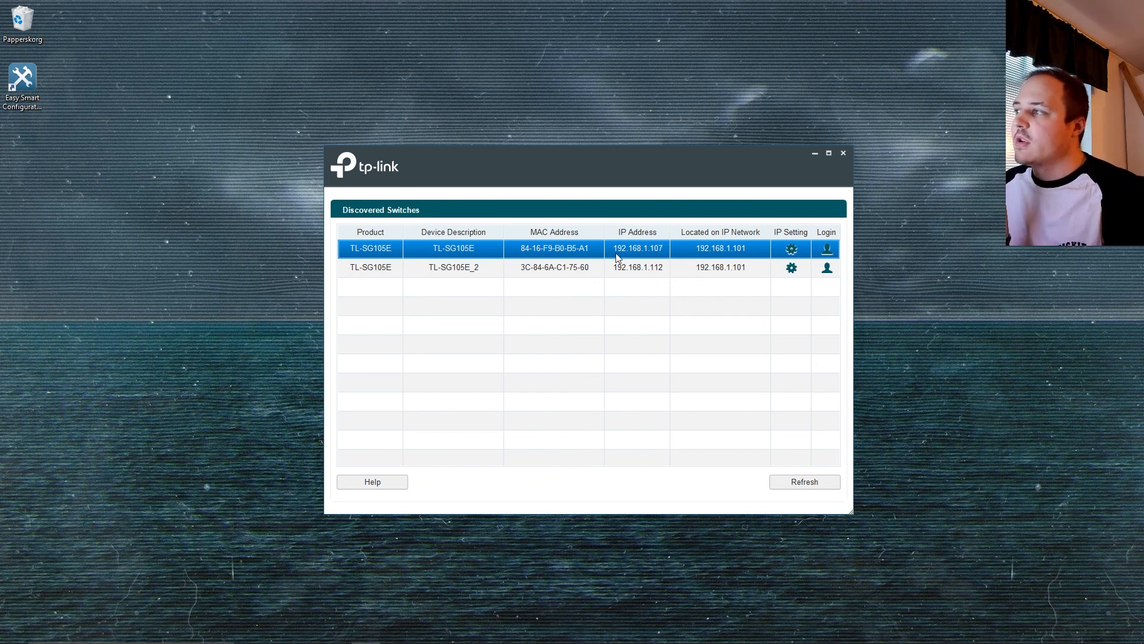
{"action": "mouse_move", "coordinate": [641, 260]}
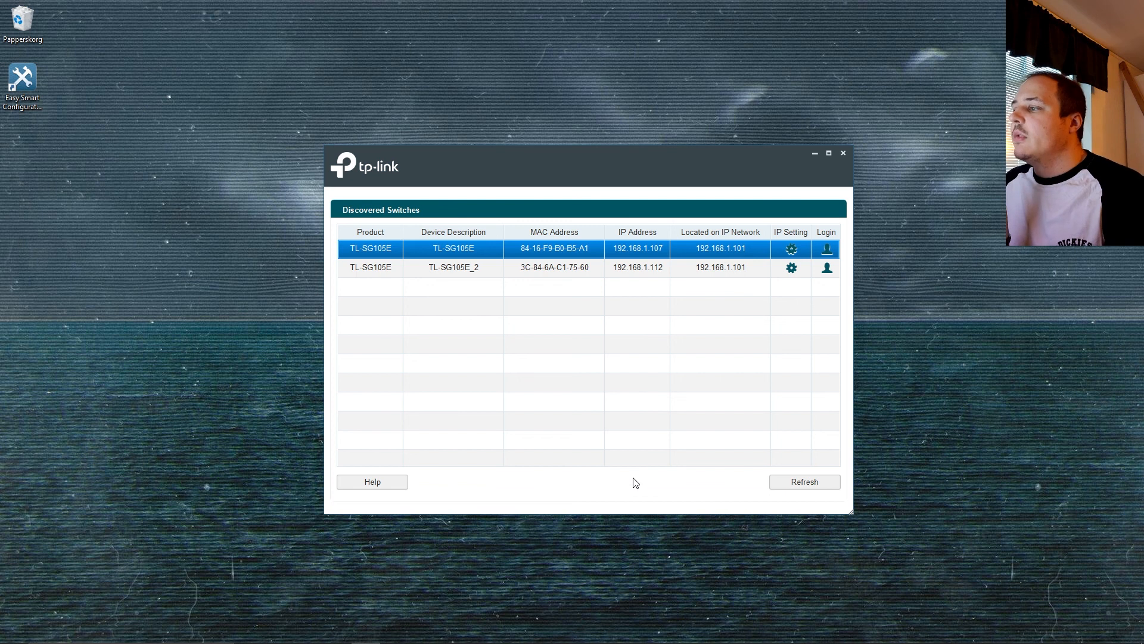
{"action": "left_click", "coordinate": [805, 481]}
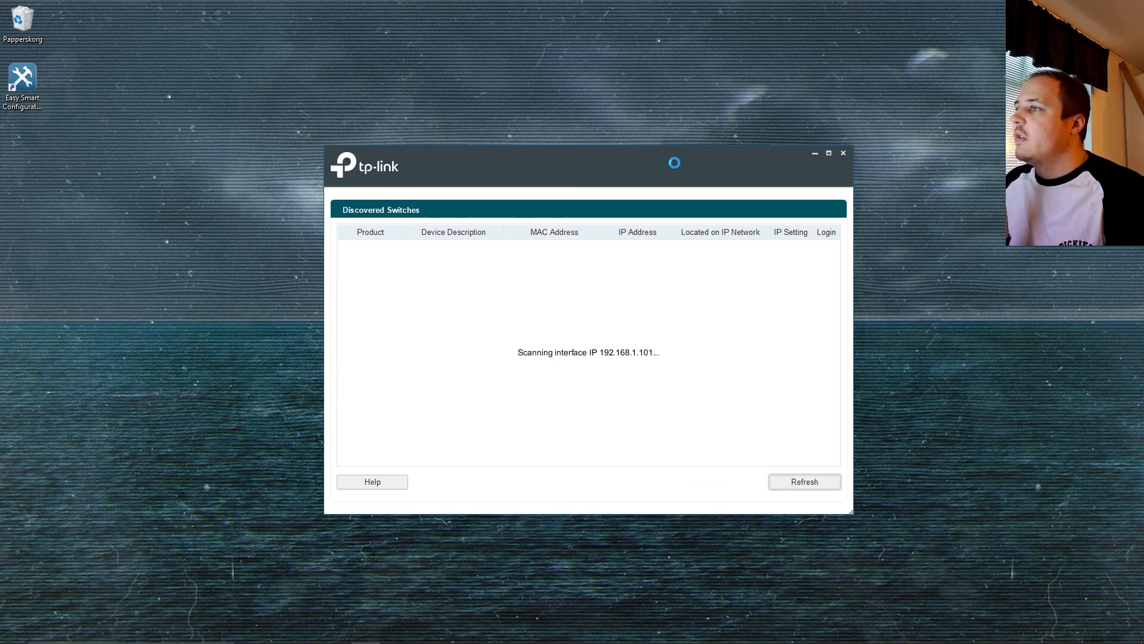